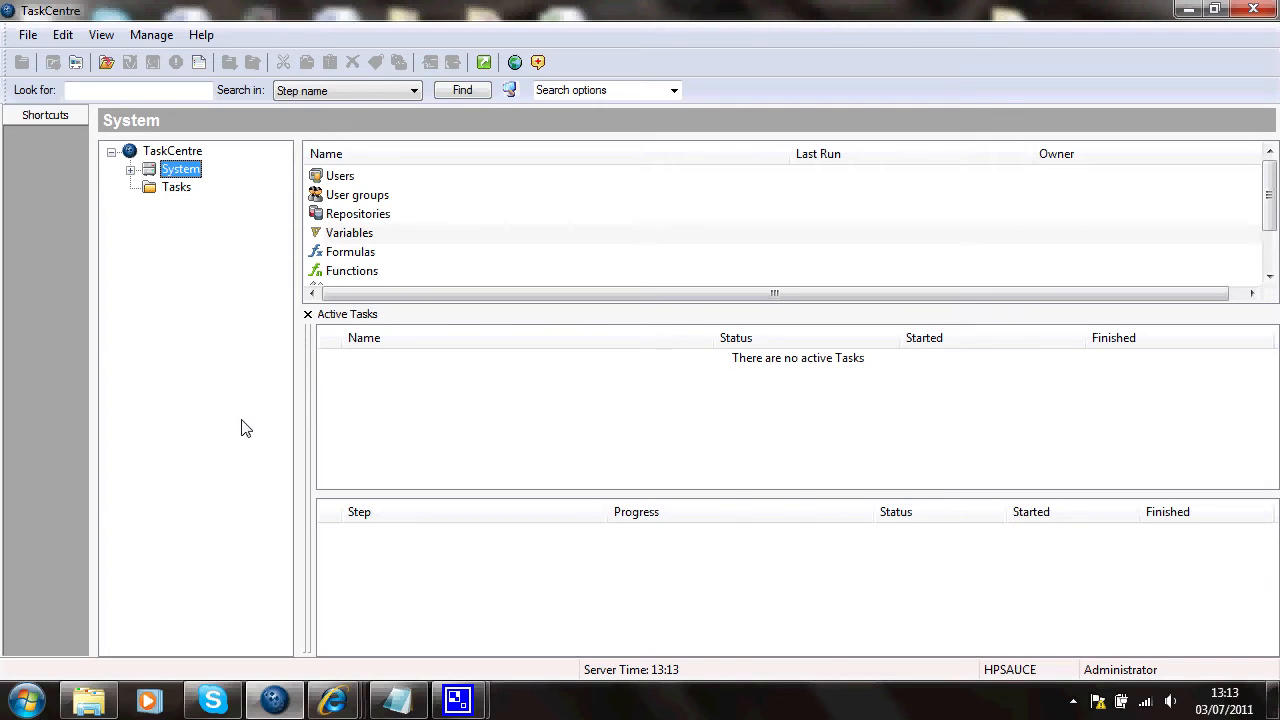
mouse_move(243, 420)
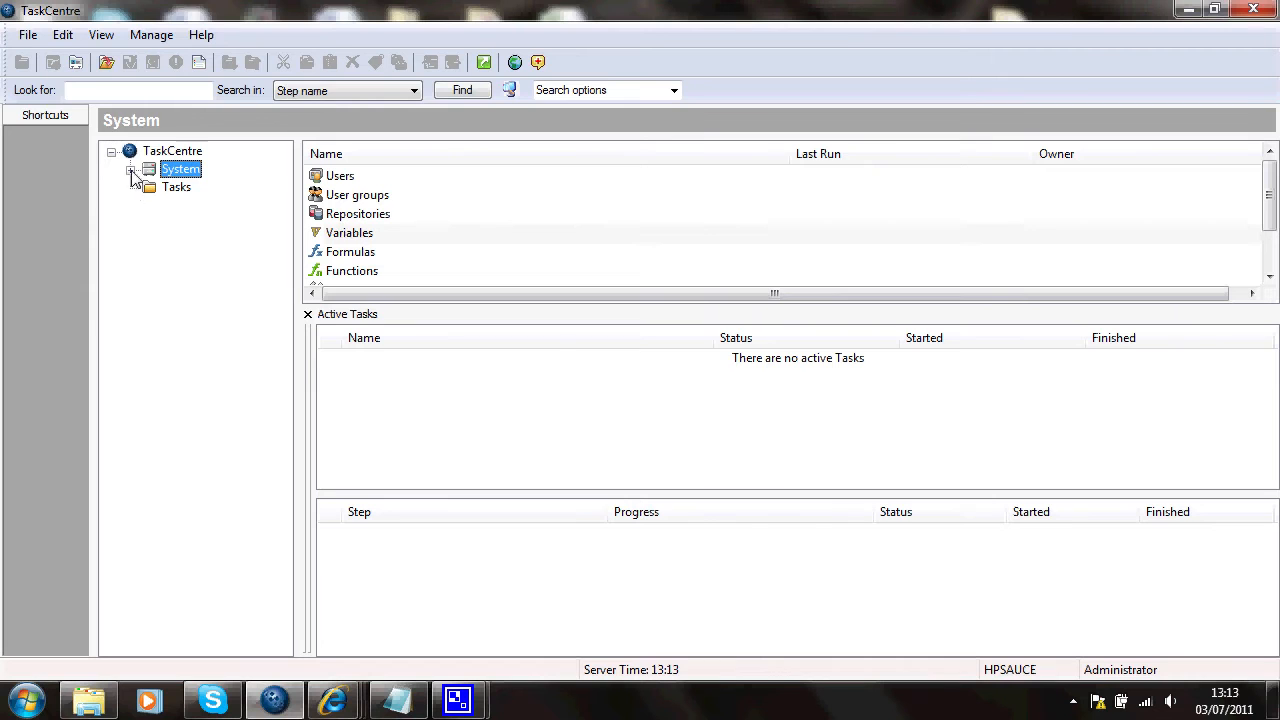
Expand System and Tools and select Execute to list the Web Service Connector.
click(131, 169)
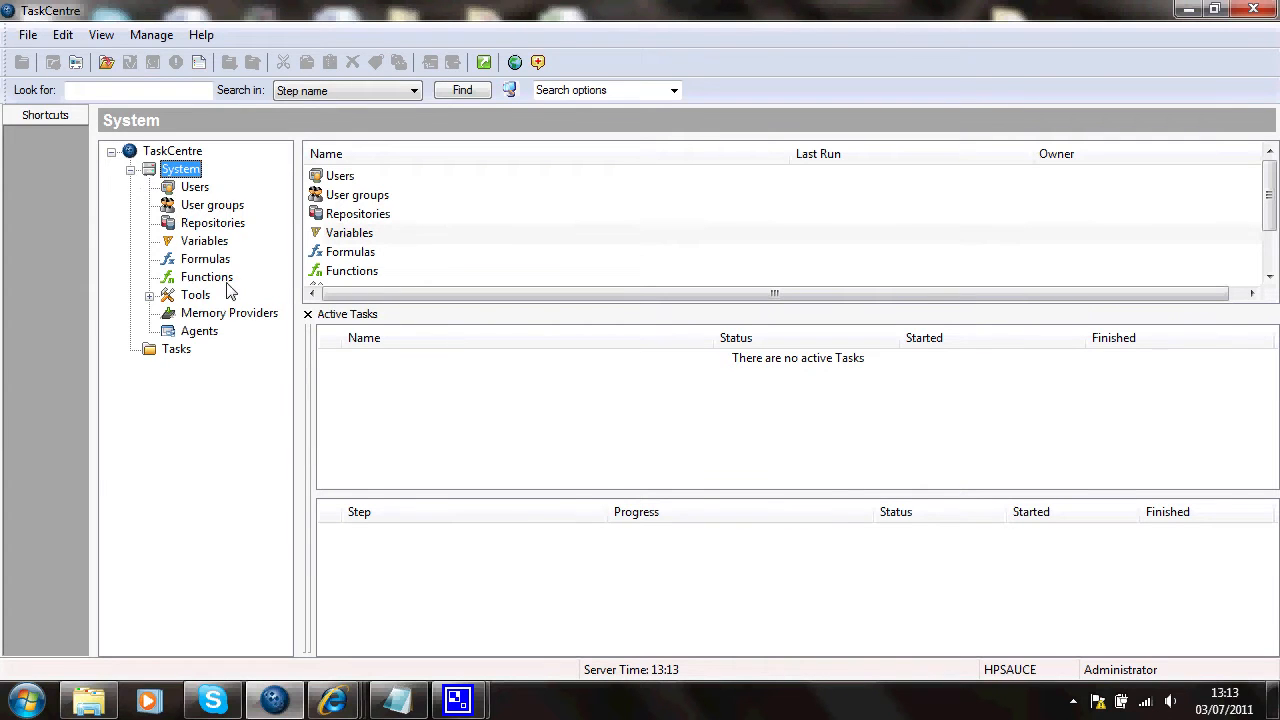
click(149, 294)
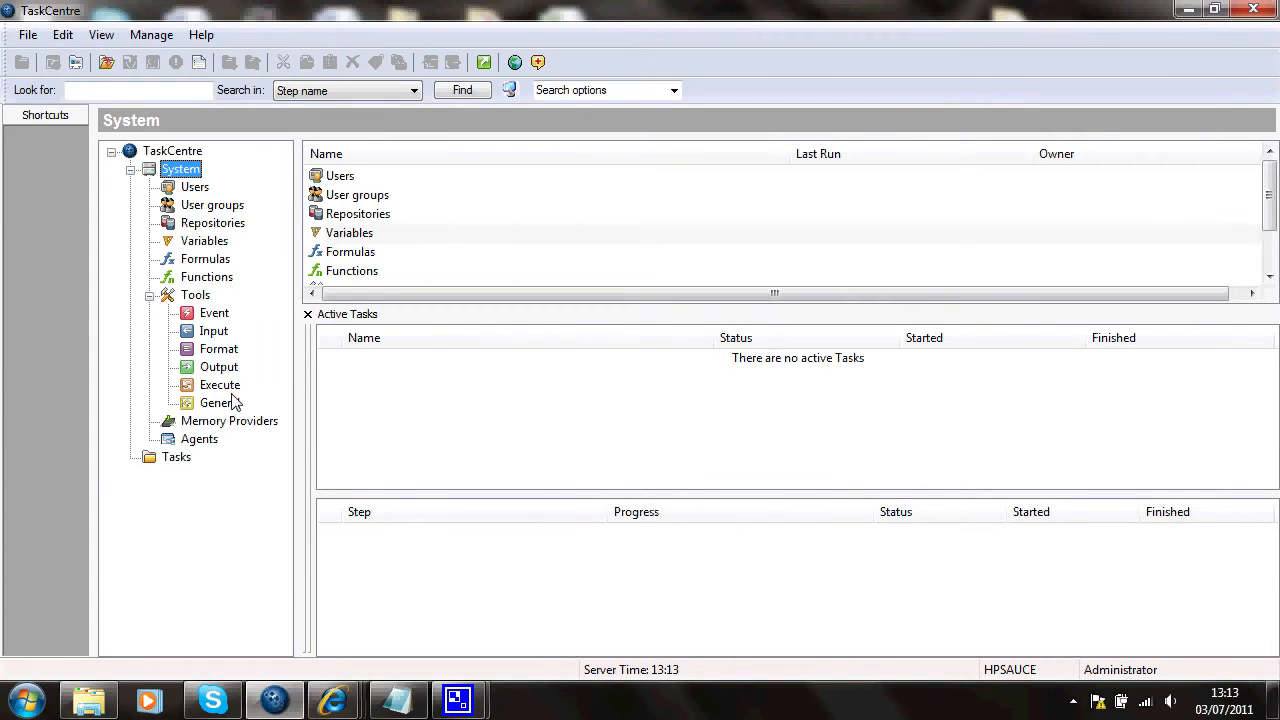
click(220, 385)
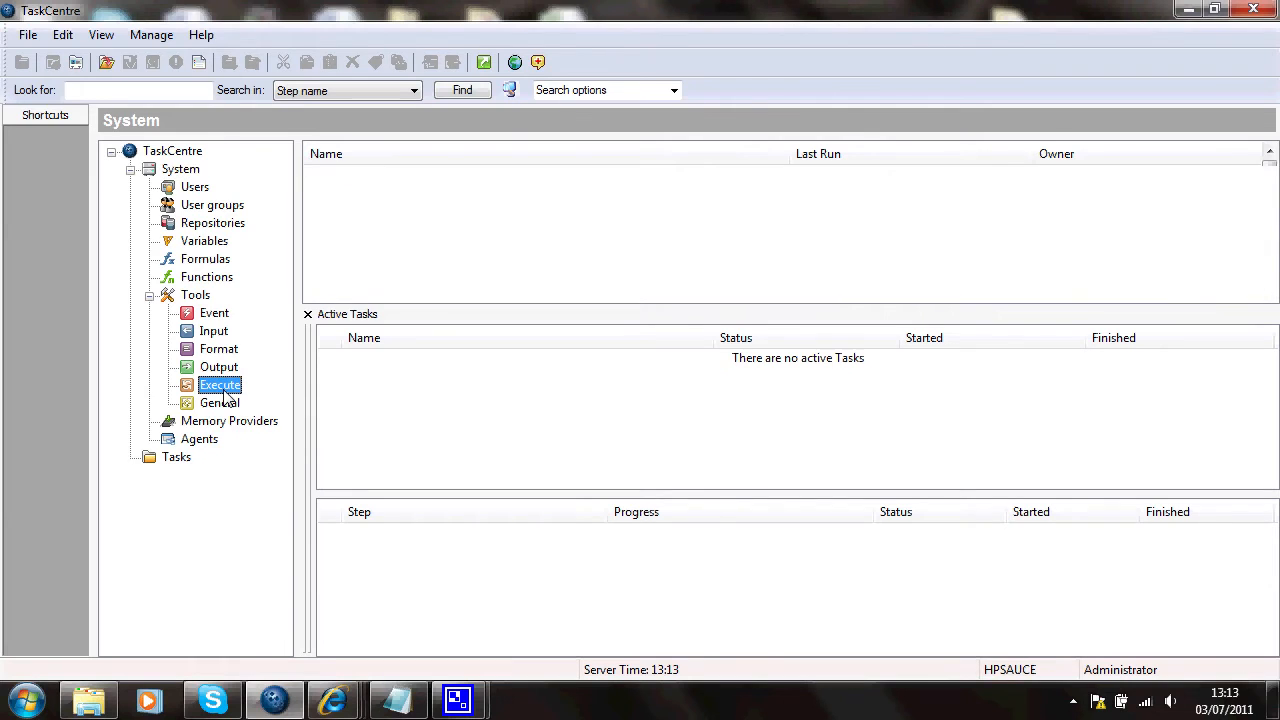
click(220, 385)
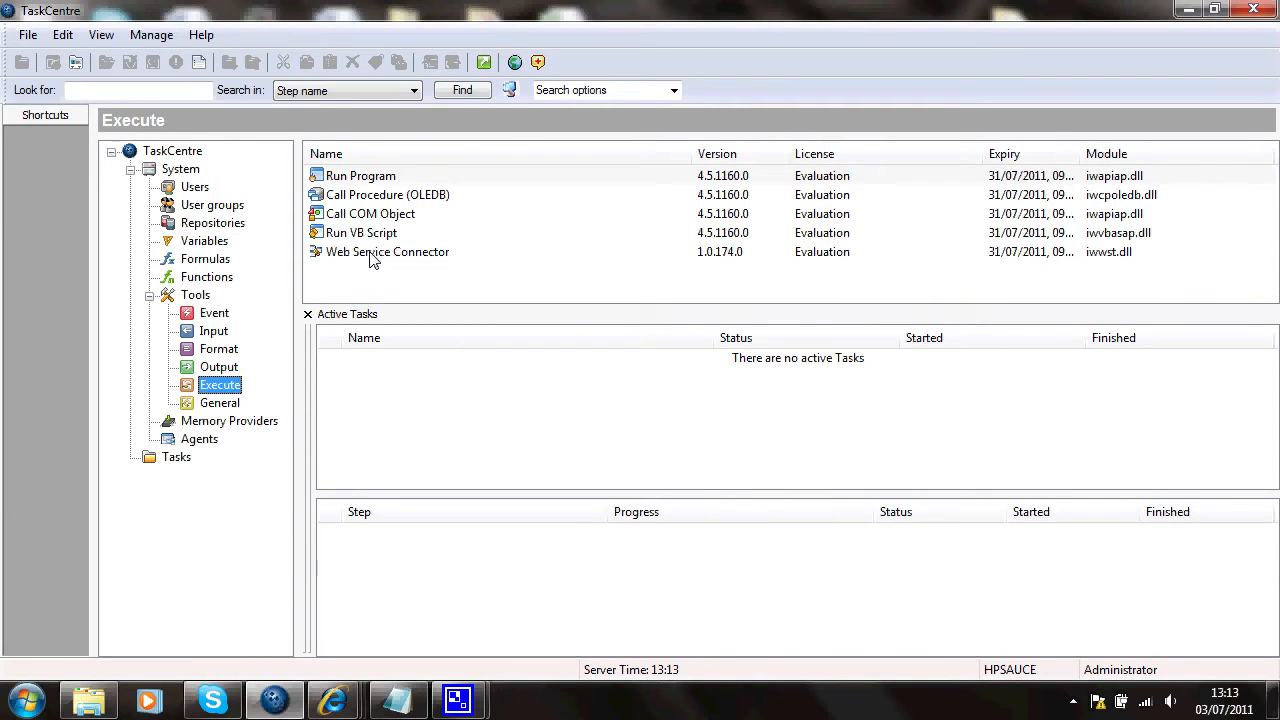
Add a web service configuration named 'Bank of England' as HTTP without a definition file.
double_click(387, 251)
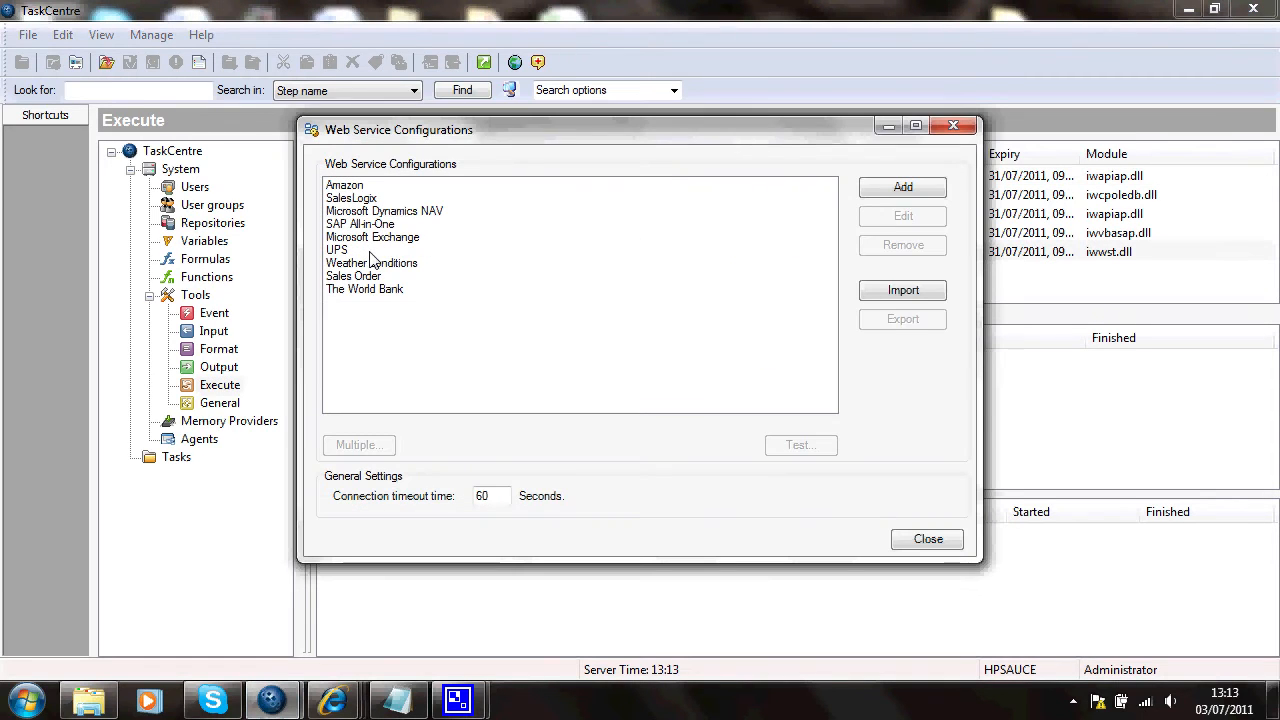
mouse_move(455, 303)
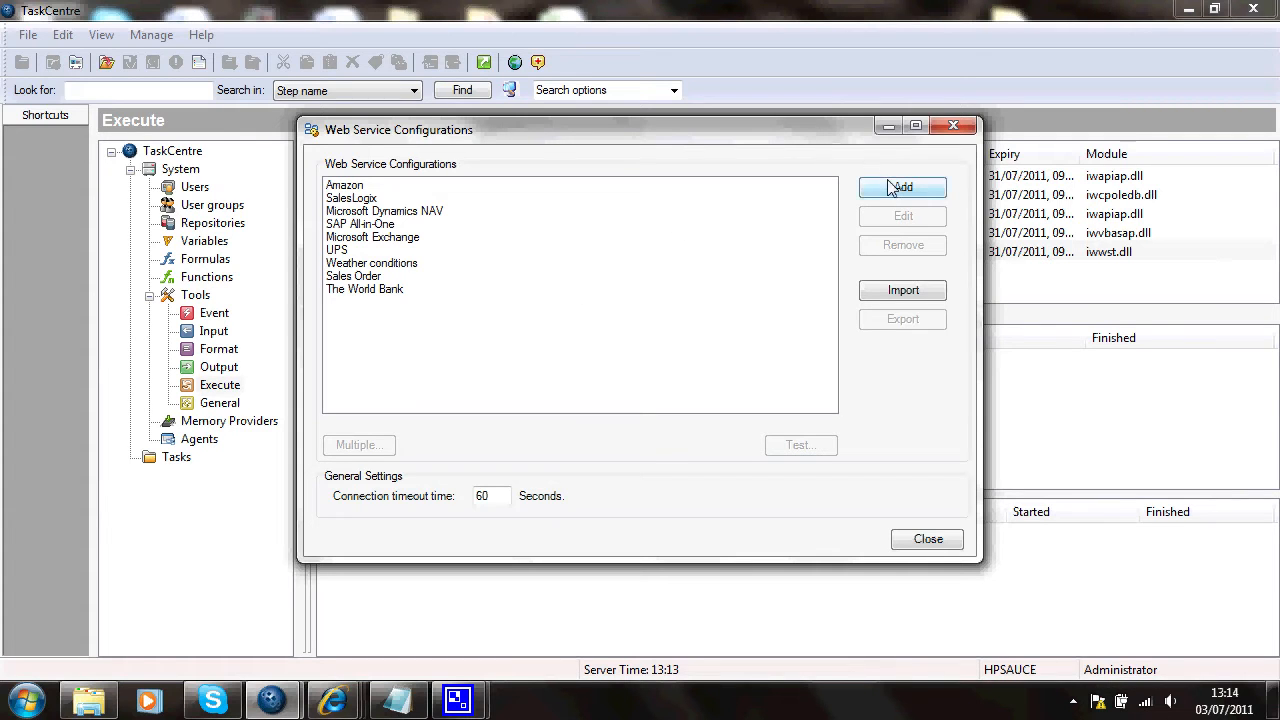
click(901, 188)
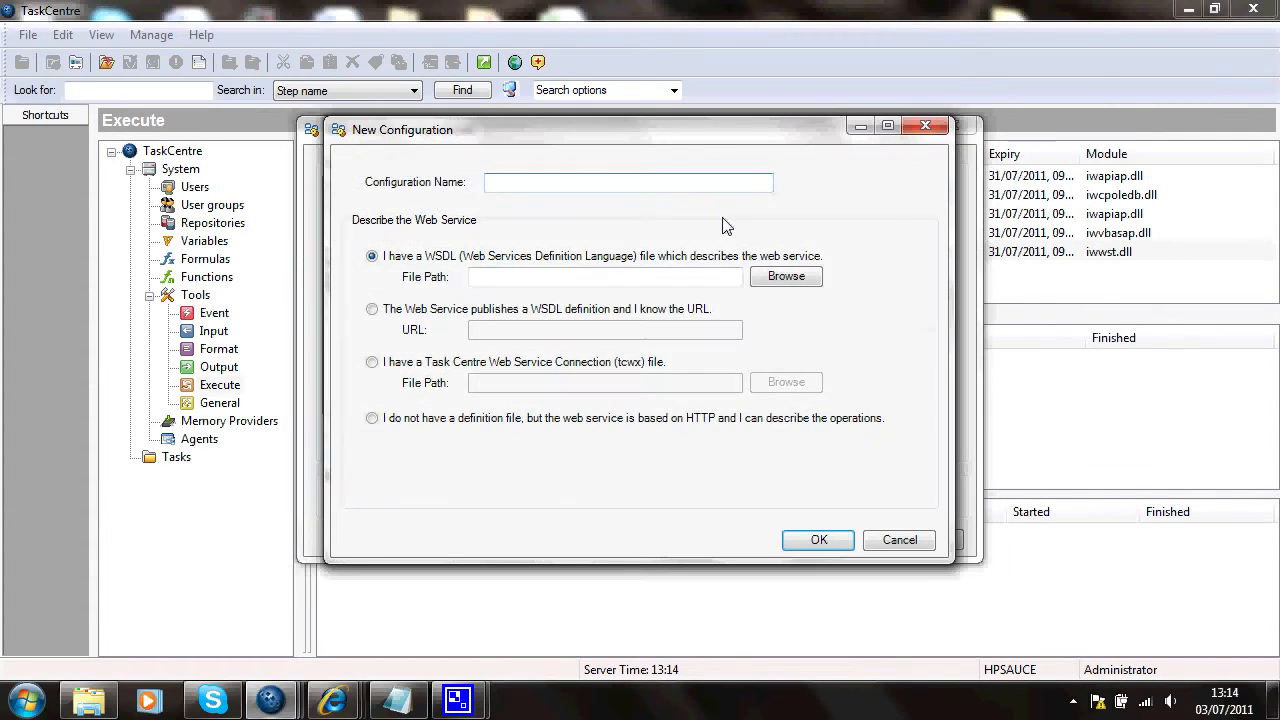
mouse_move(672, 222)
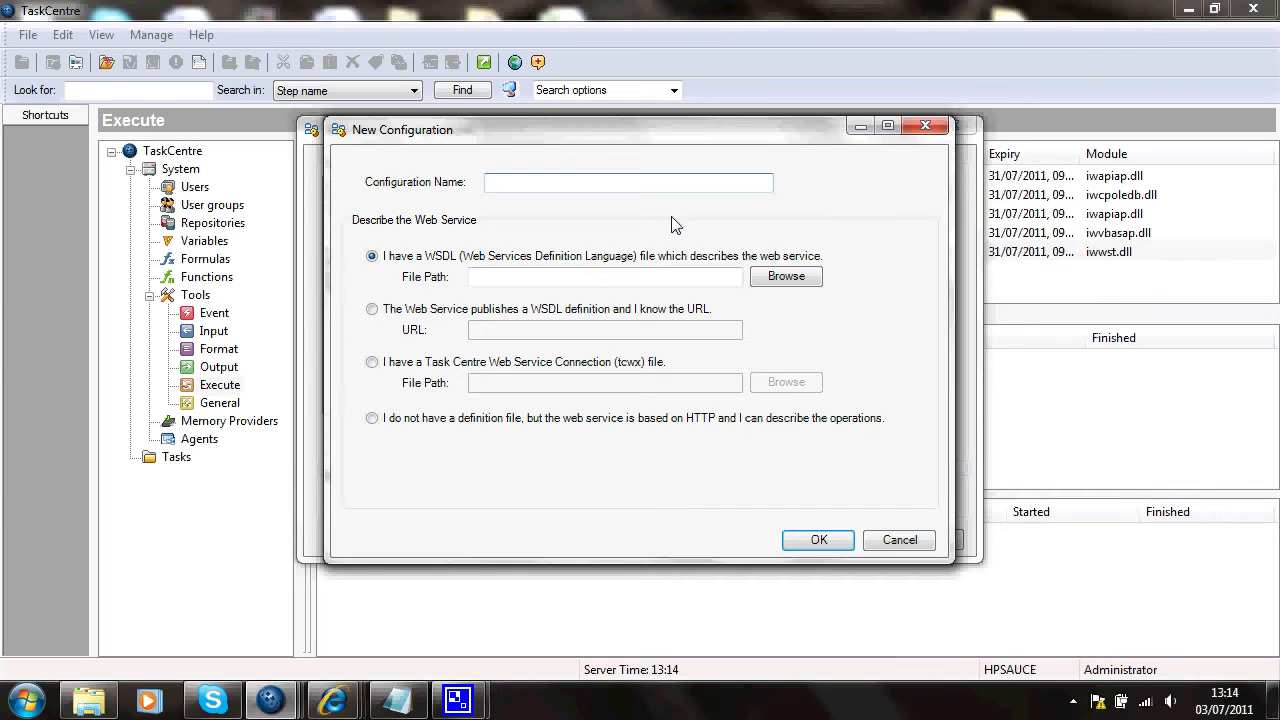
text(Bank of Engla)
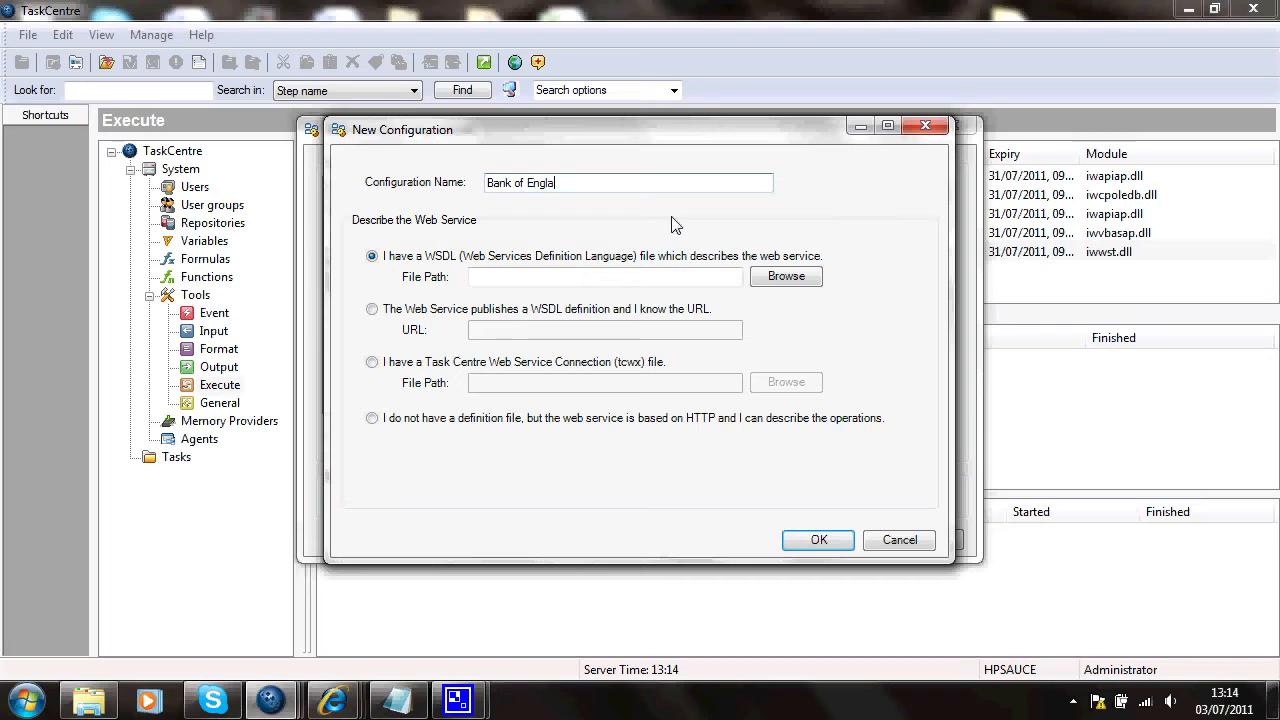
text(nd)
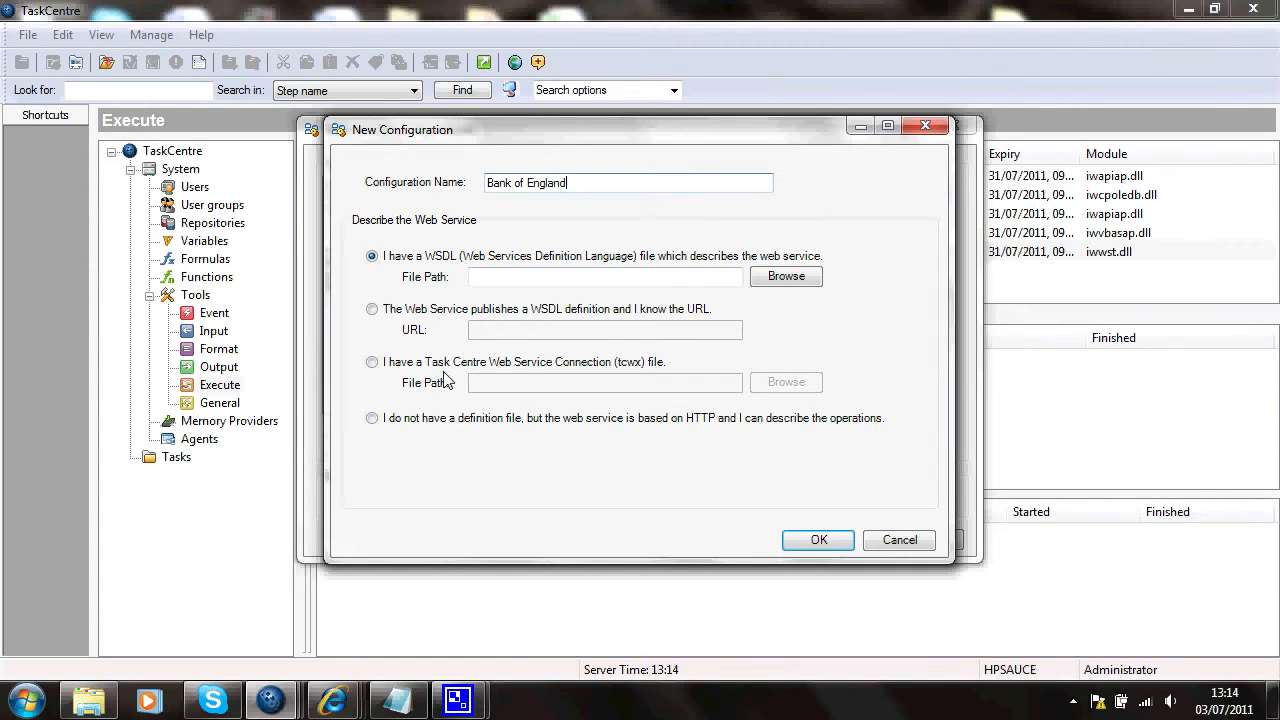
mouse_move(372, 440)
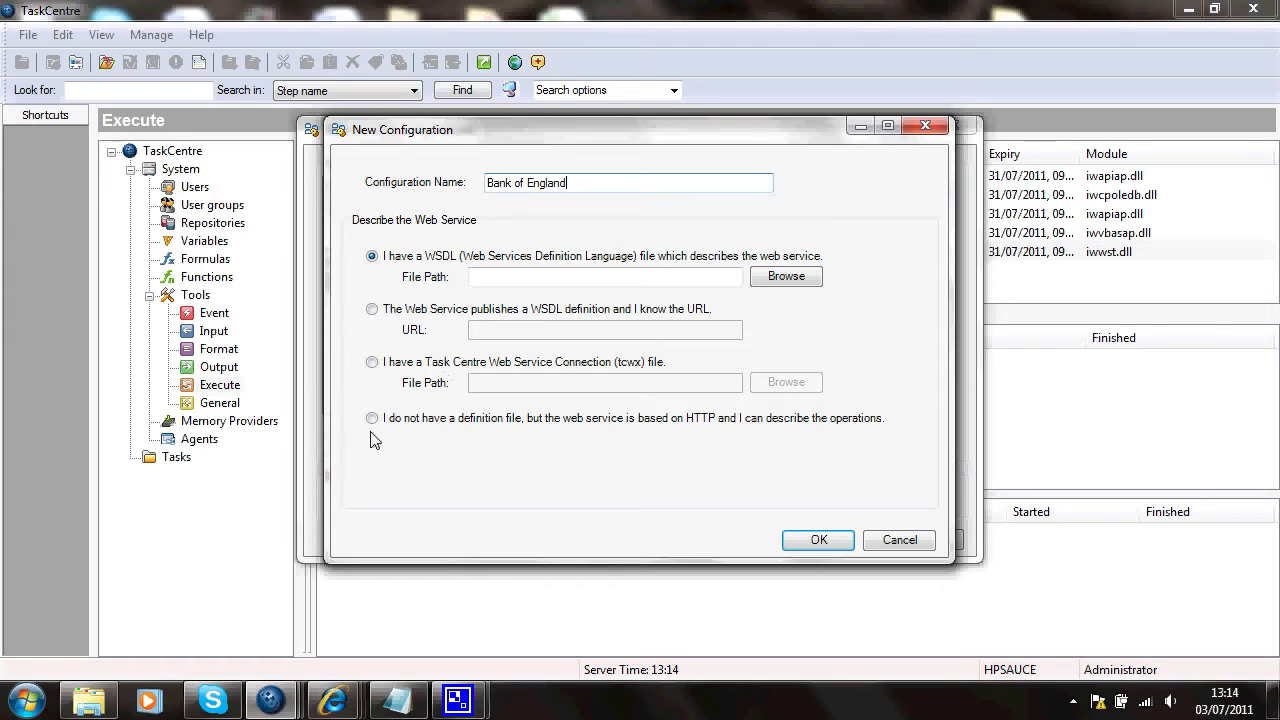
click(372, 418)
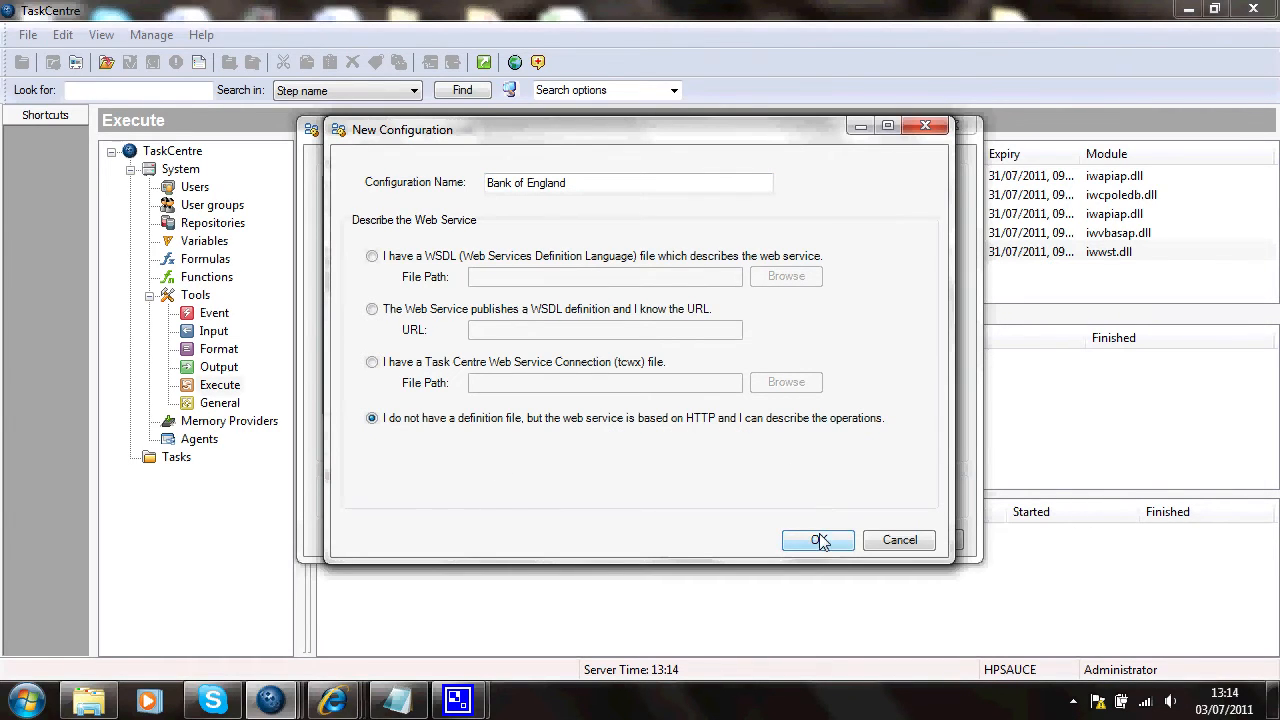
click(817, 540)
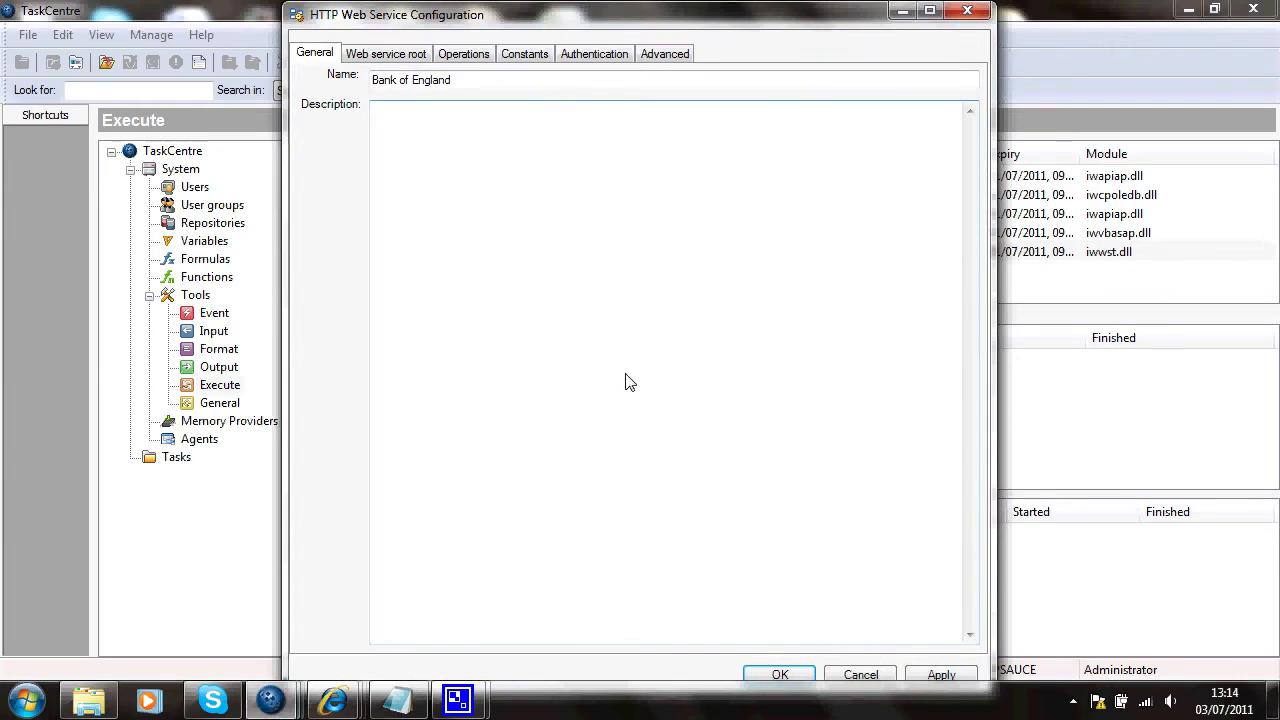
mouse_move(442, 206)
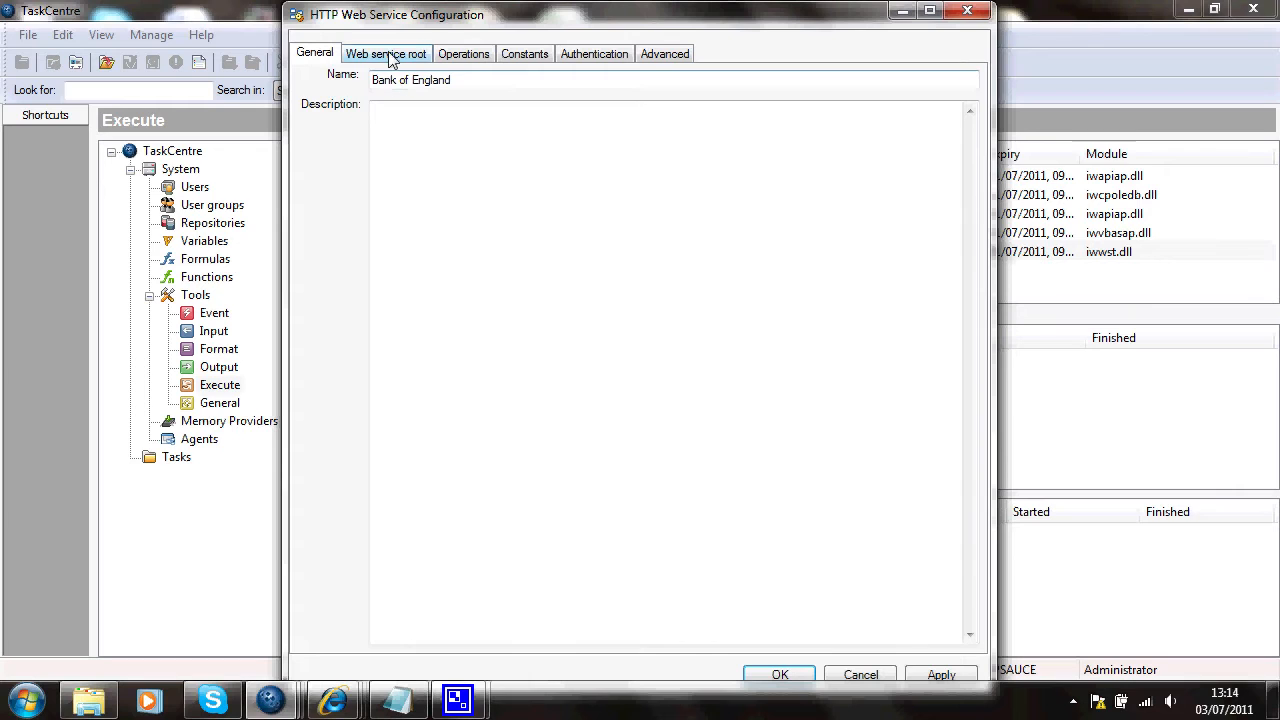
click(385, 53)
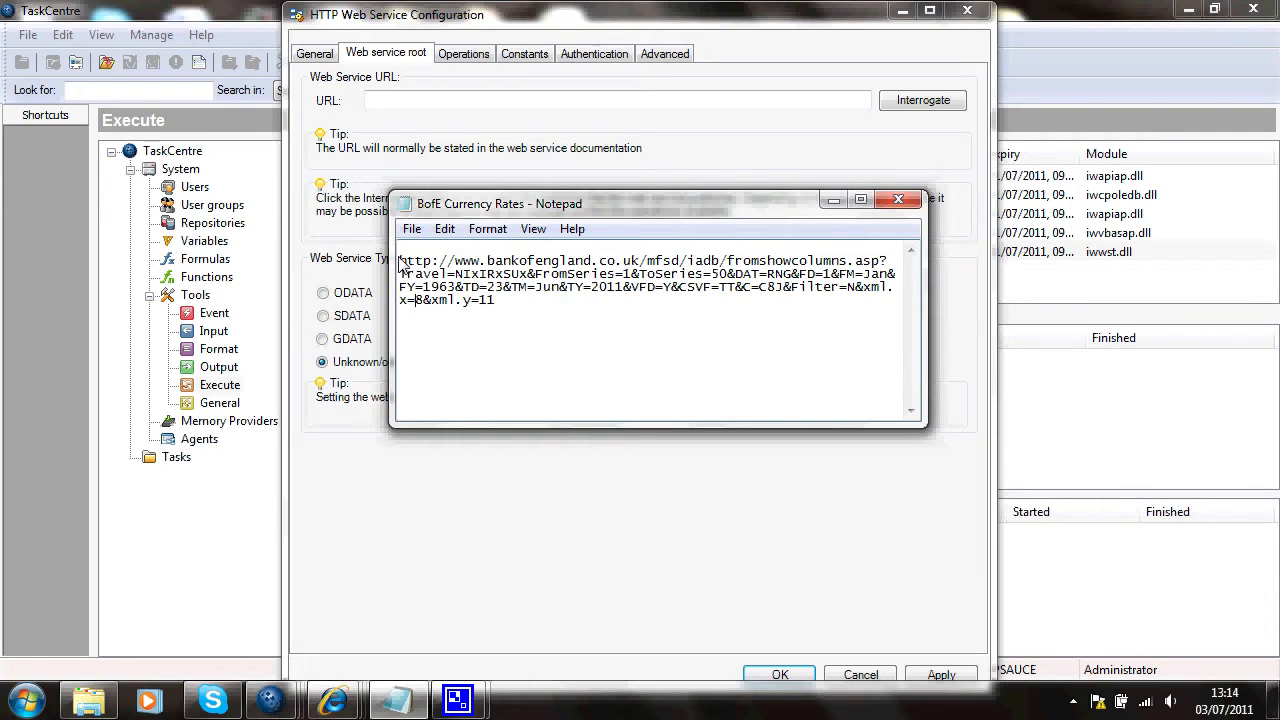
drag(398, 260, 620, 260)
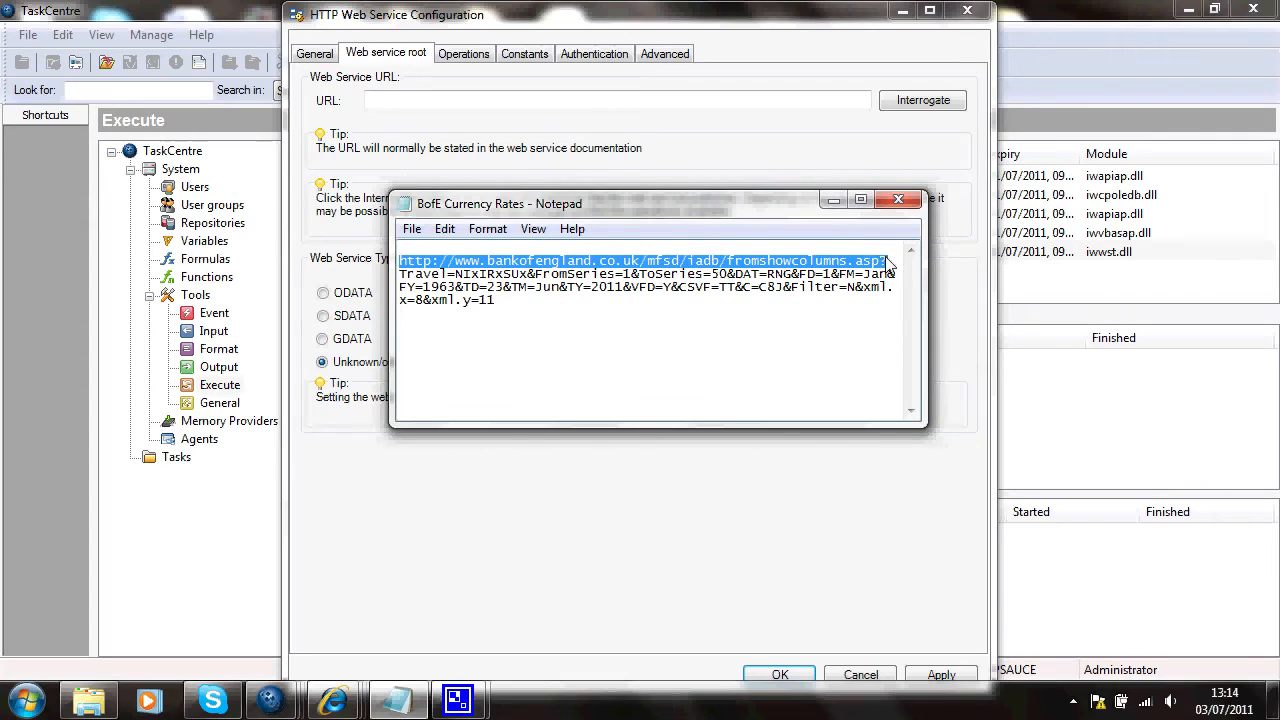
mouse_move(903, 267)
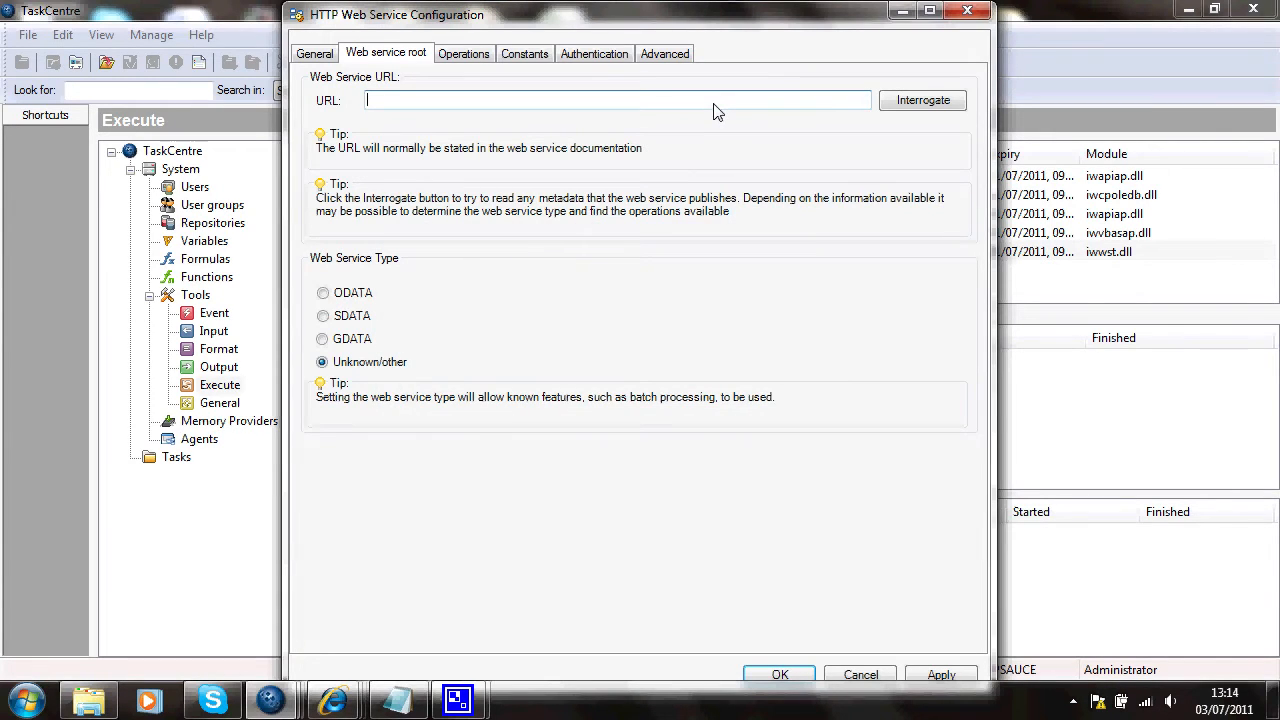
text(http://www.bankofengland.co.uk/mfsd/iadb/fromshowcolumns.asp?)
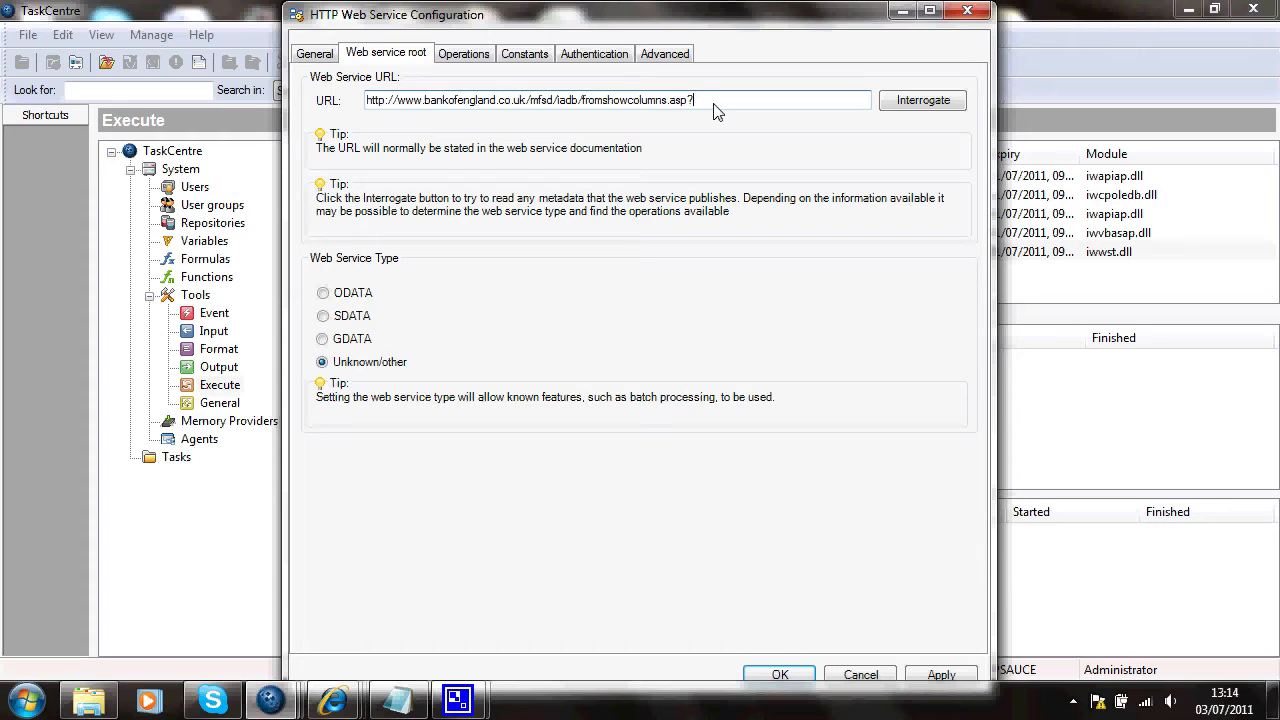
mouse_move(898, 138)
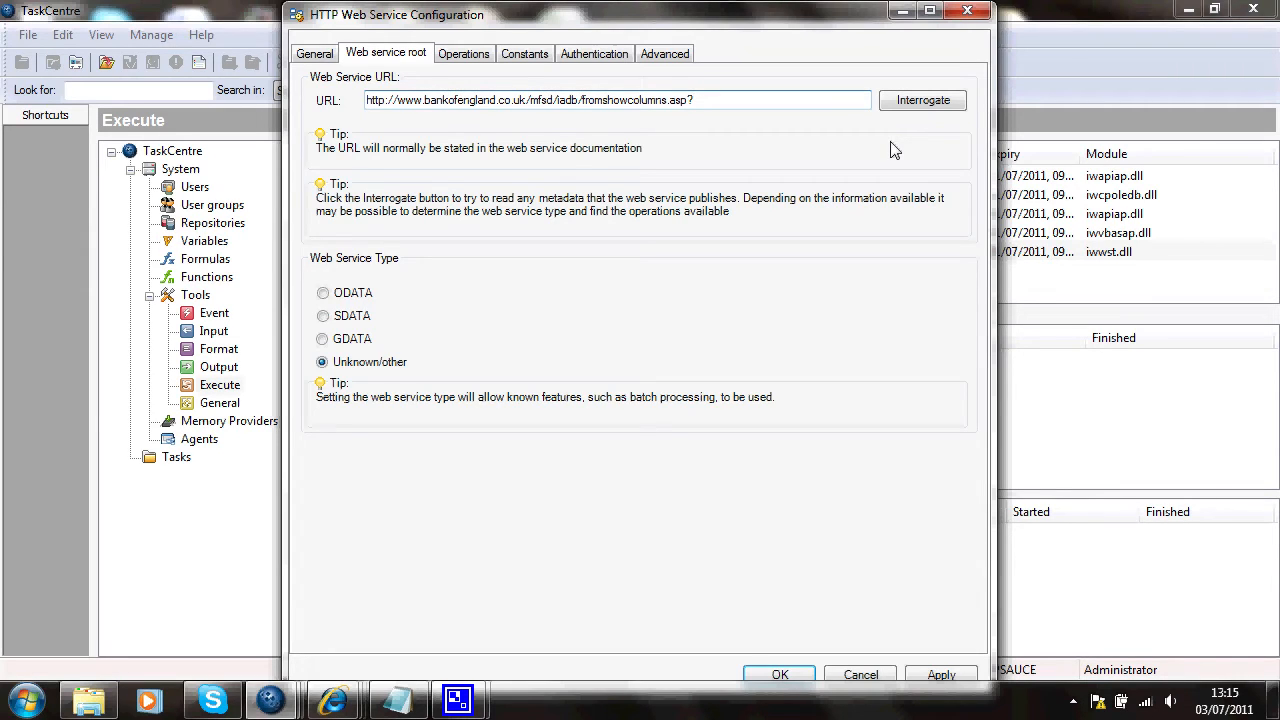
mouse_move(483, 71)
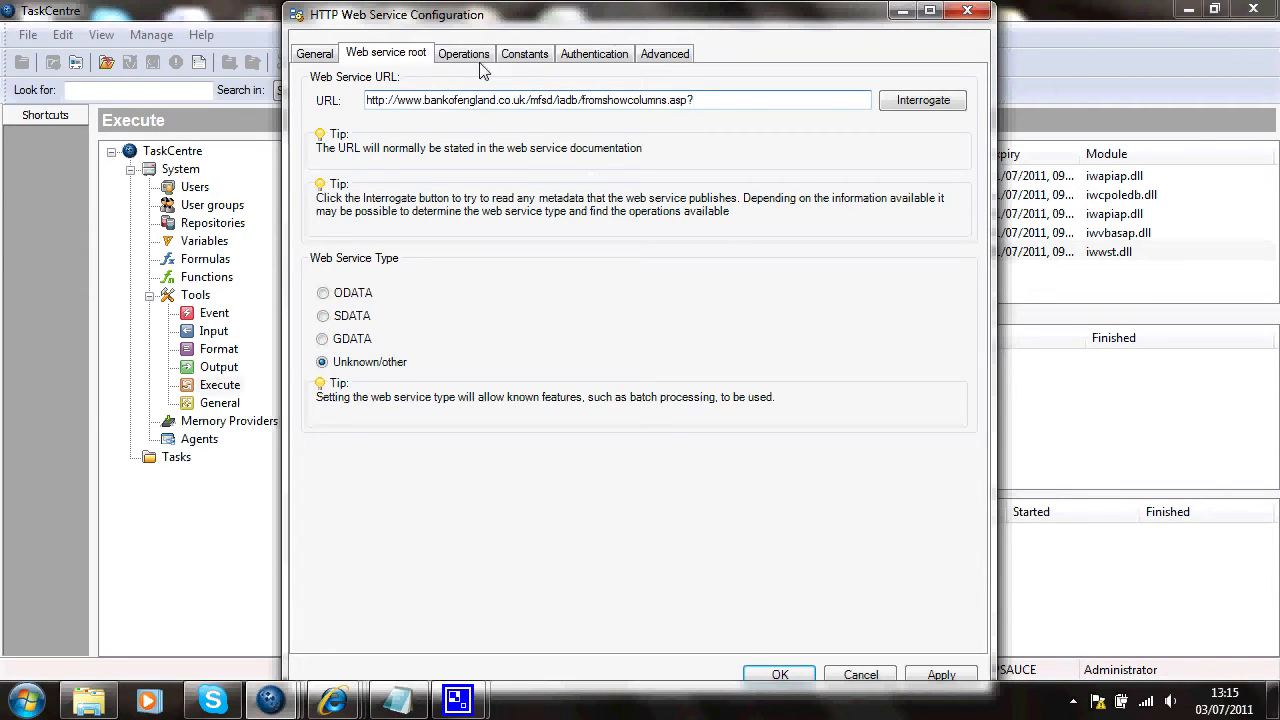
Add a GET operation and name it 'GetEuroCurrencyRate', fixing the mistyped name.
click(463, 53)
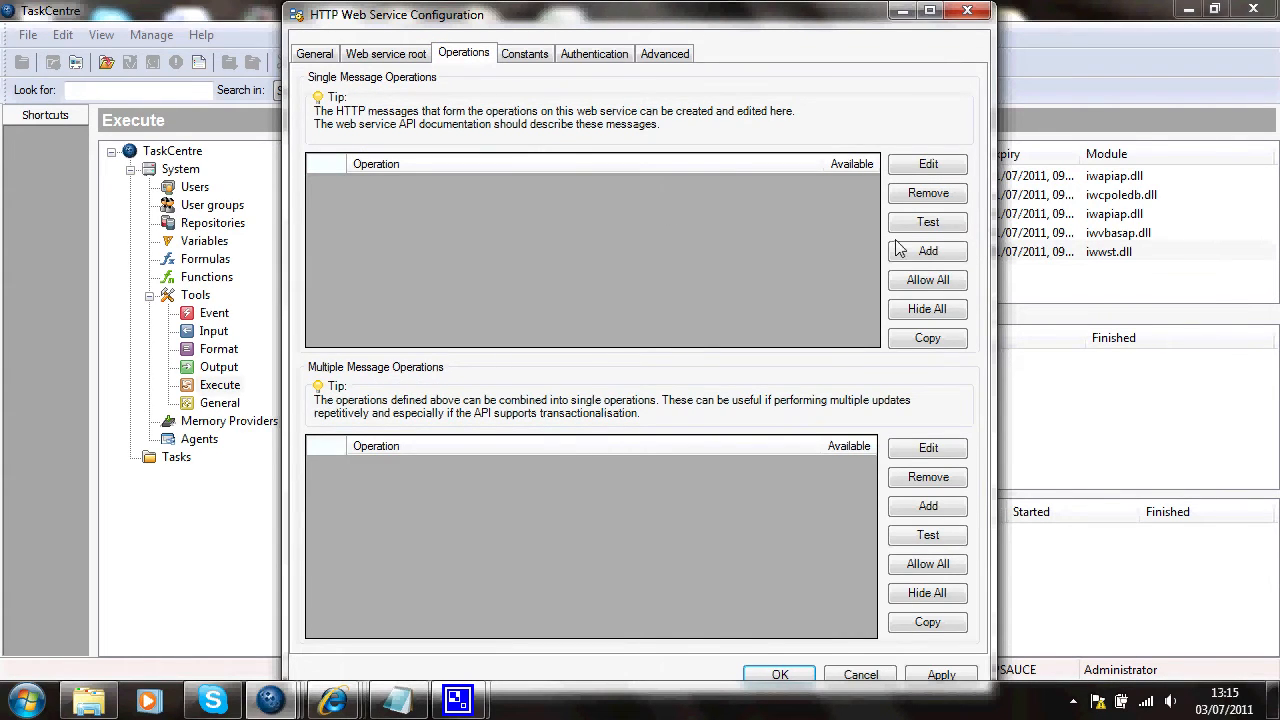
mouse_move(927, 251)
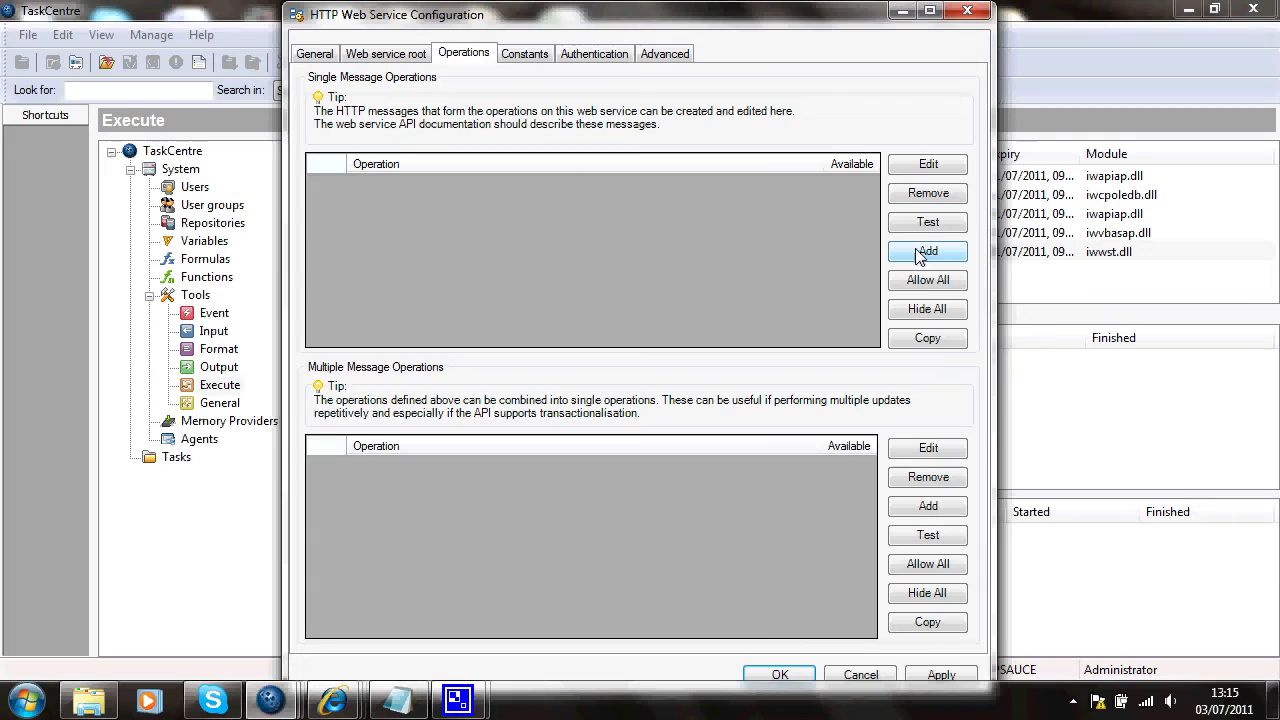
click(927, 251)
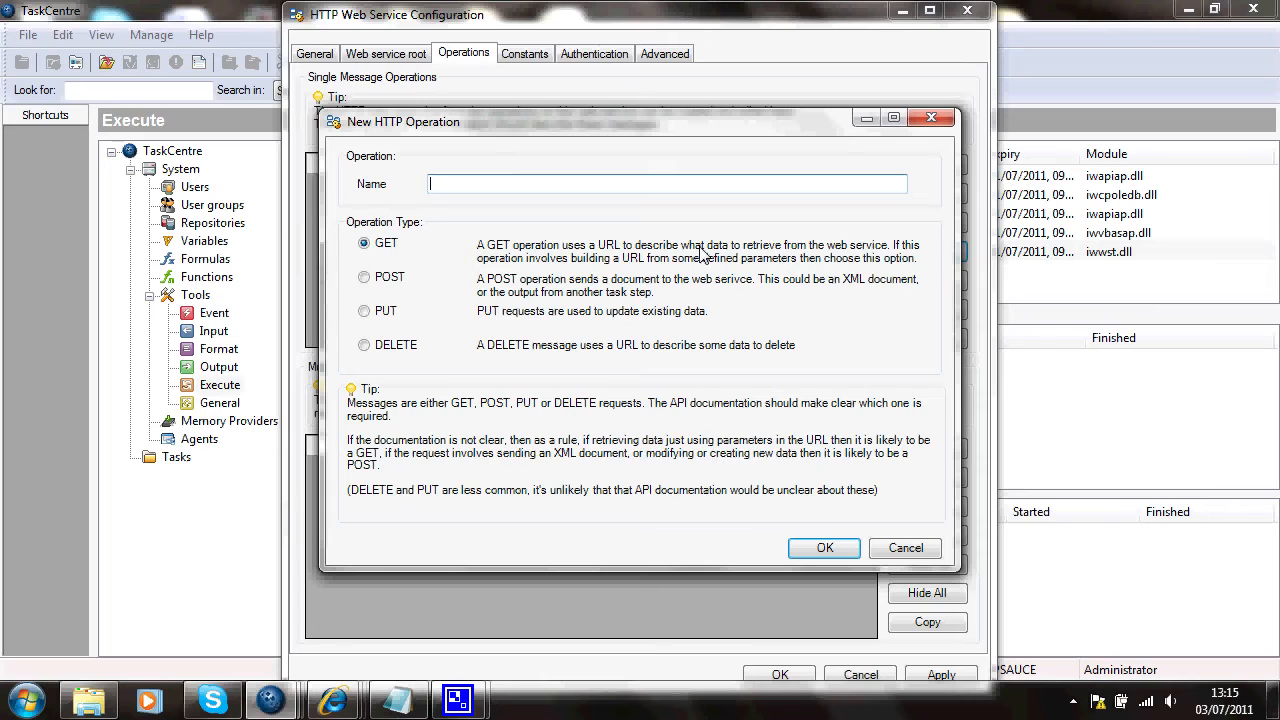
text(Get)
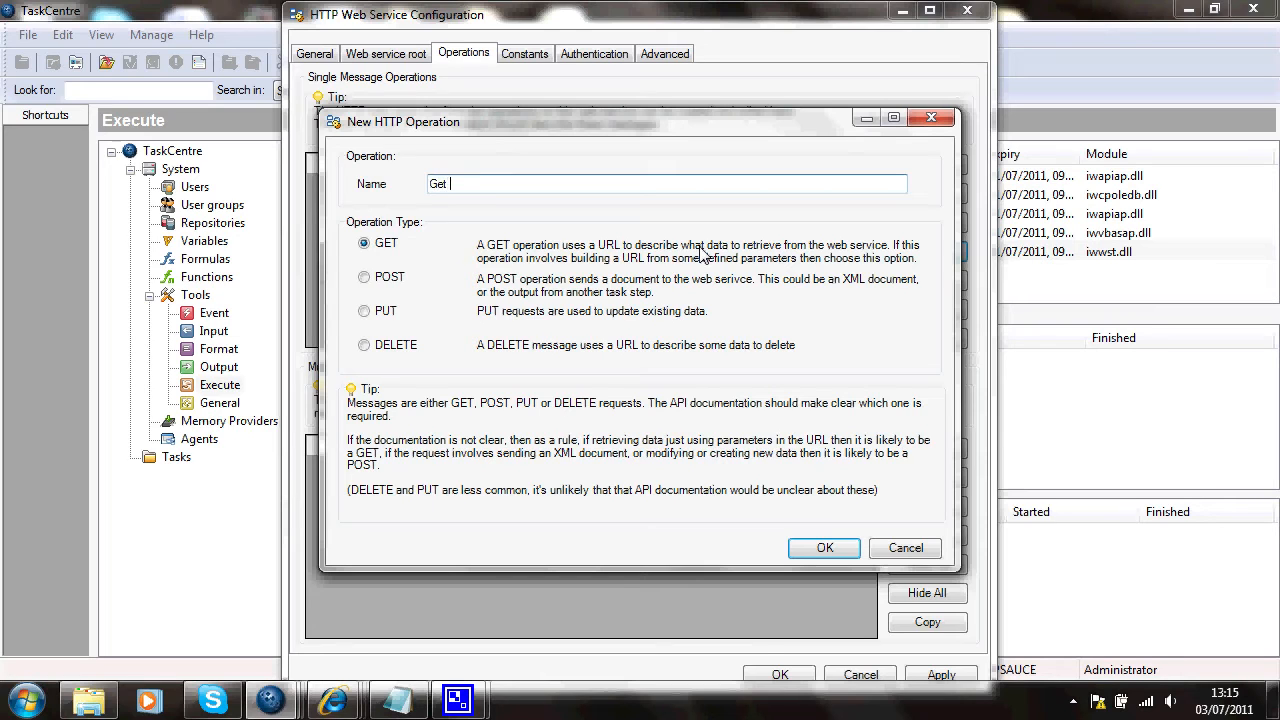
text(E)
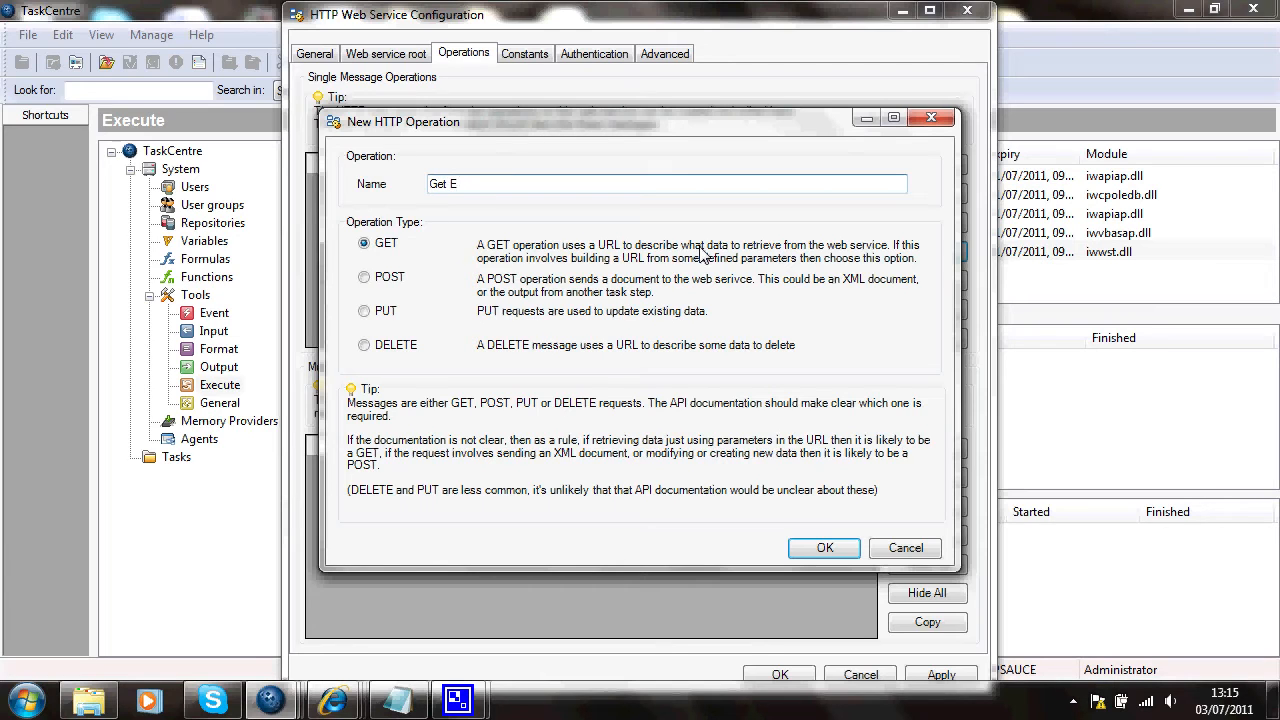
text(uro)
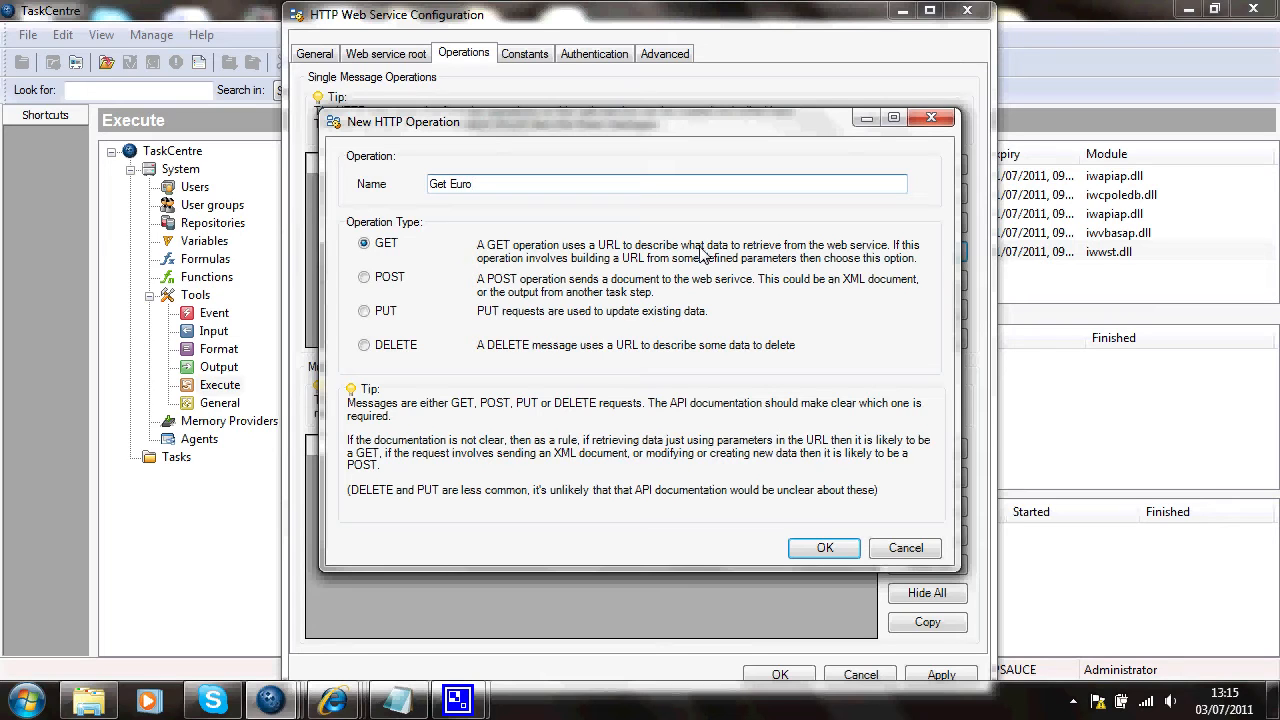
text(Curre)
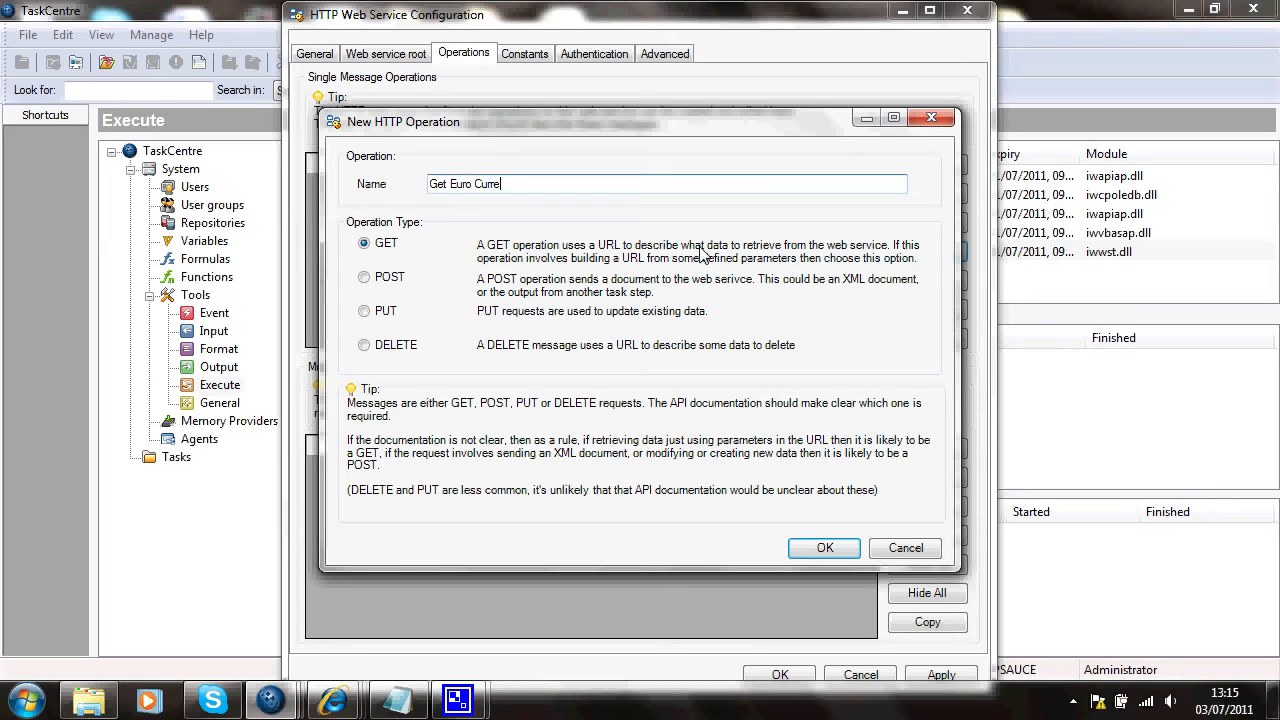
key(BackSpace)
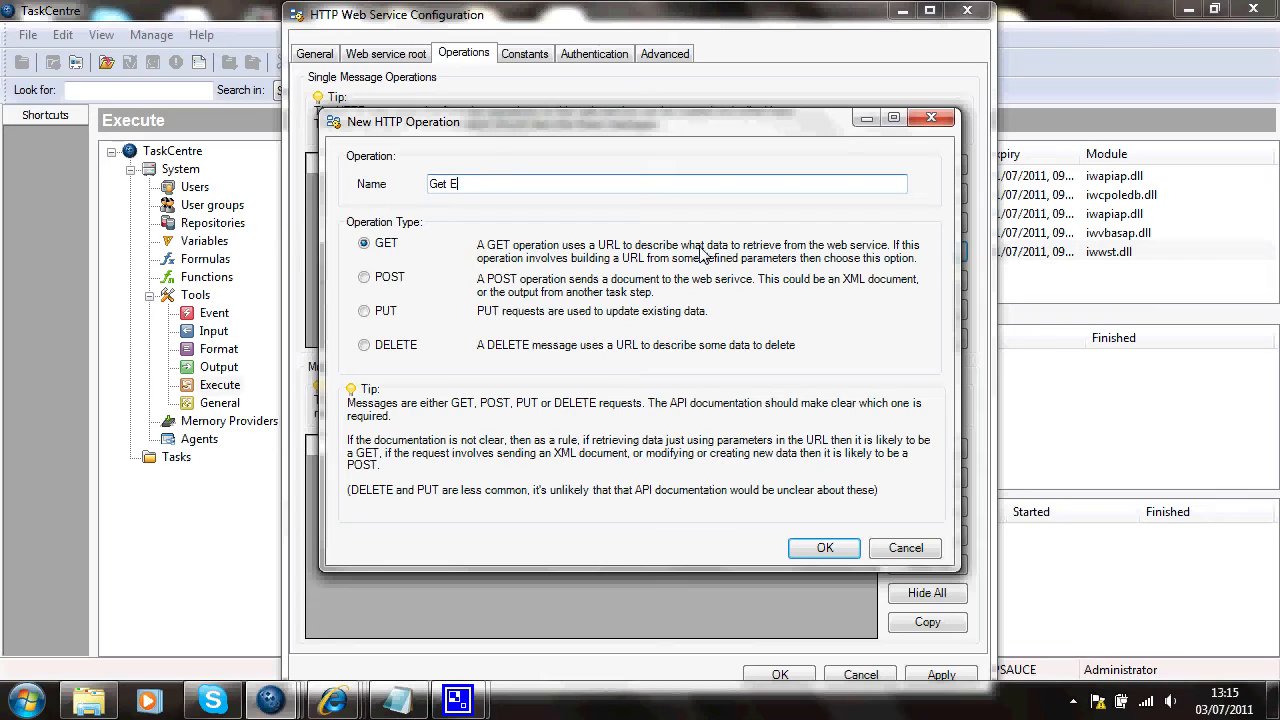
key(BackSpace)
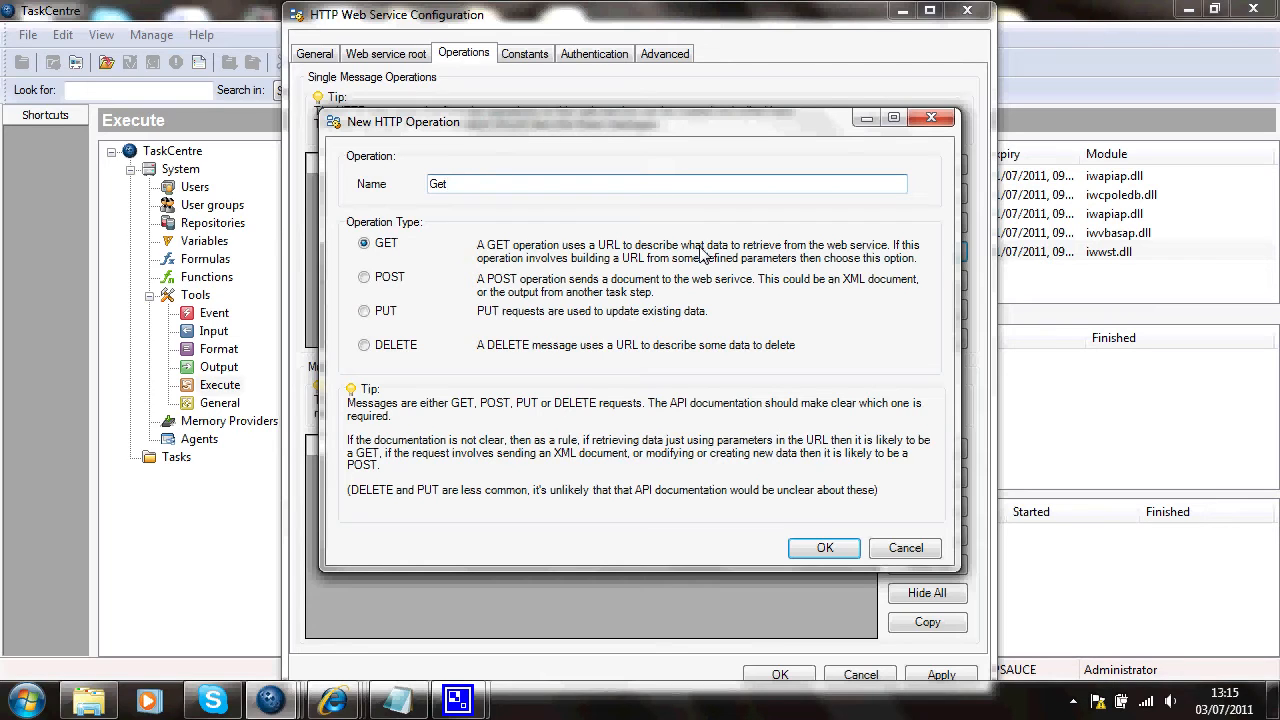
text(Euro)
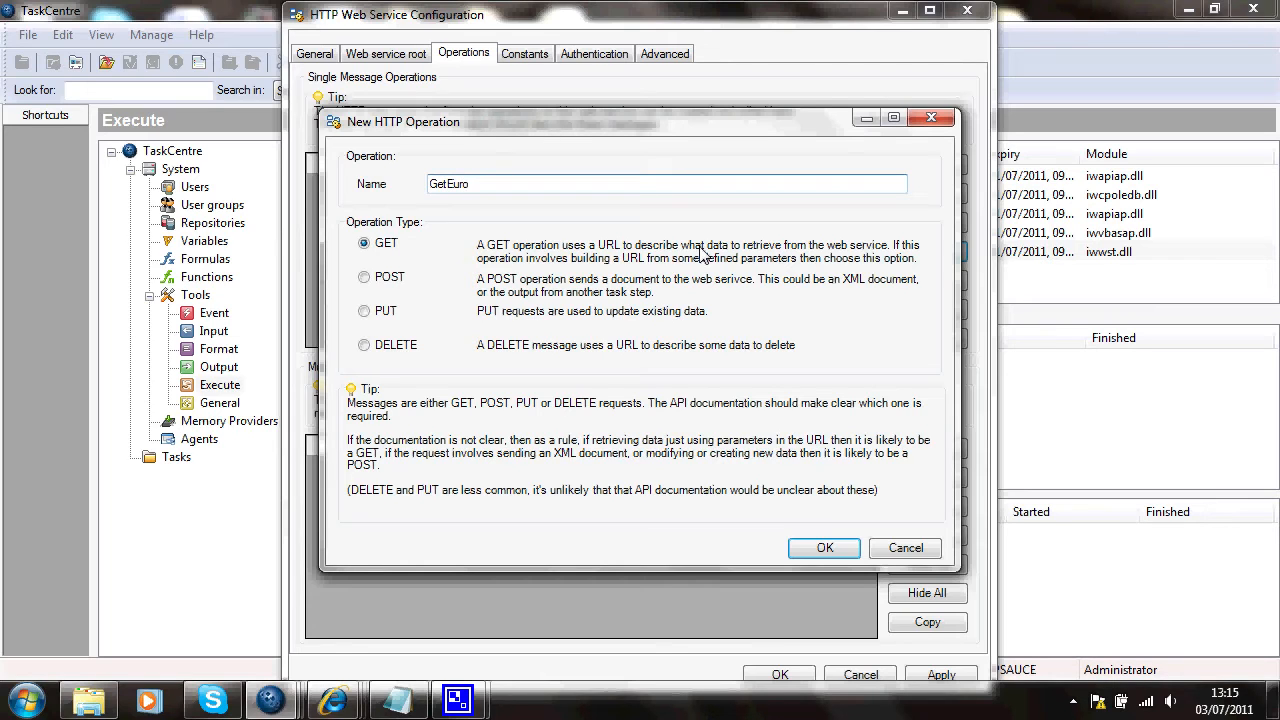
text(Currenc)
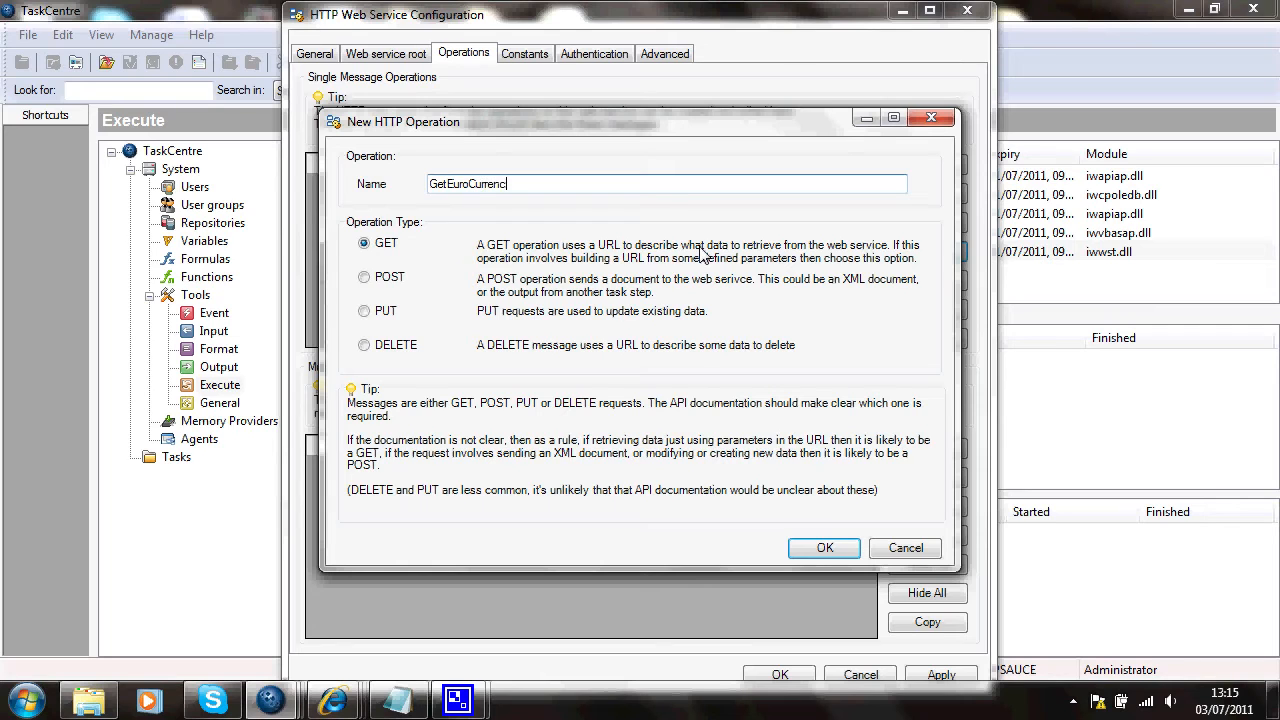
text(yRate)
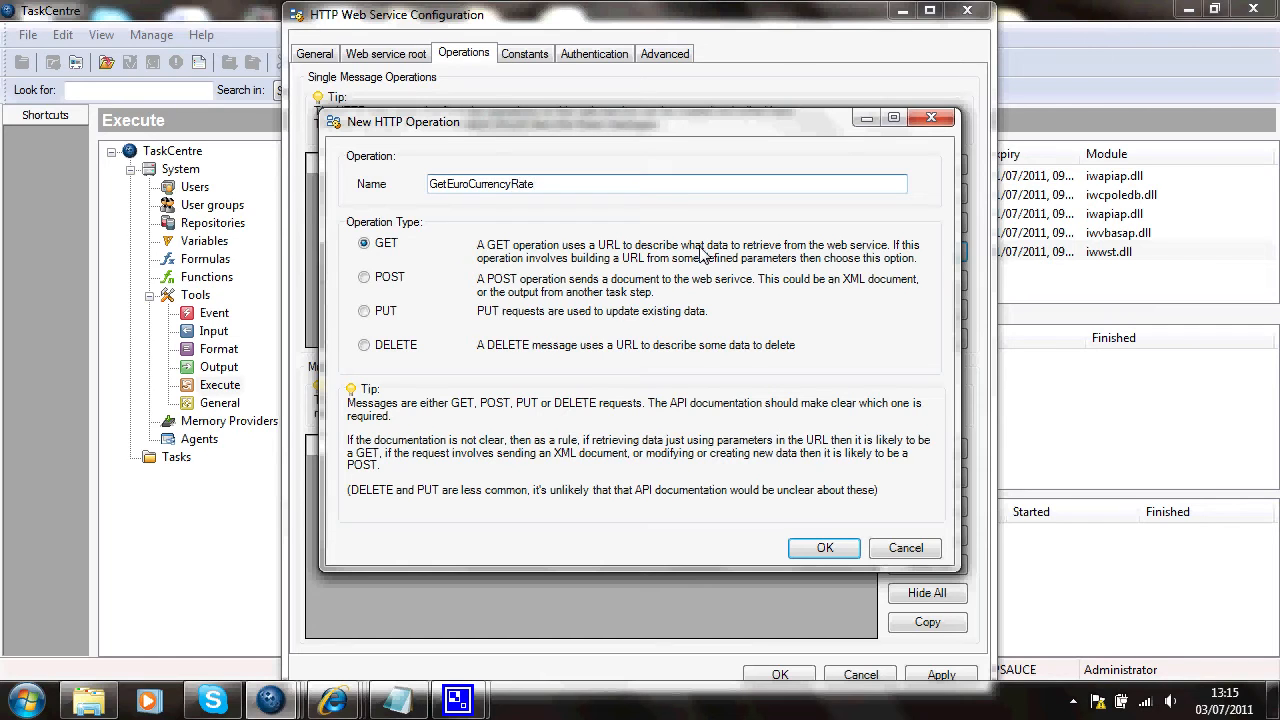
mouse_move(679, 434)
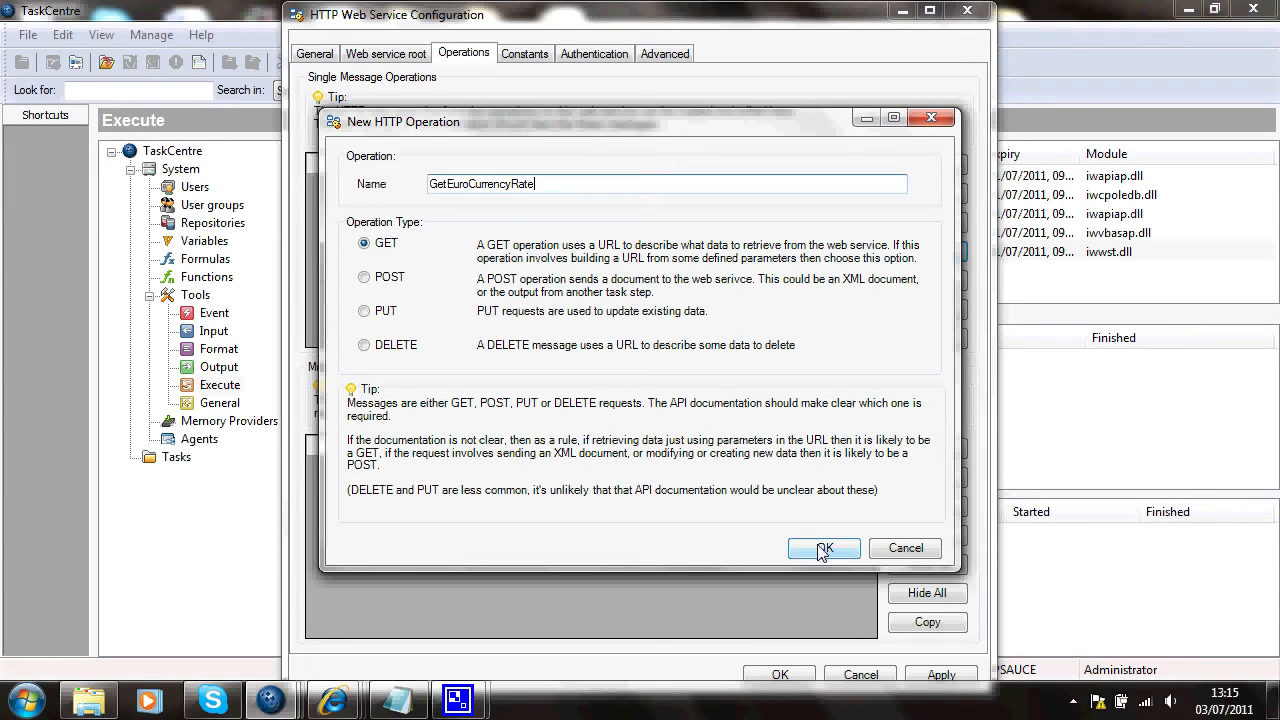
click(823, 548)
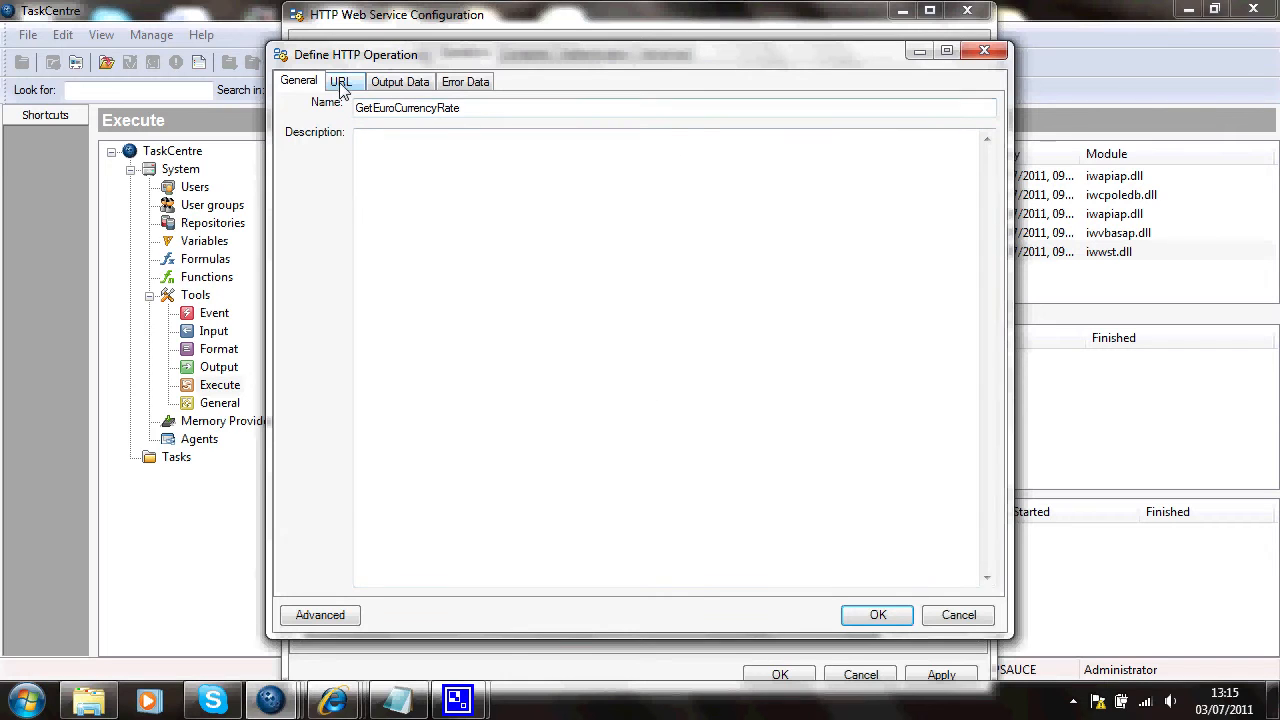
click(341, 81)
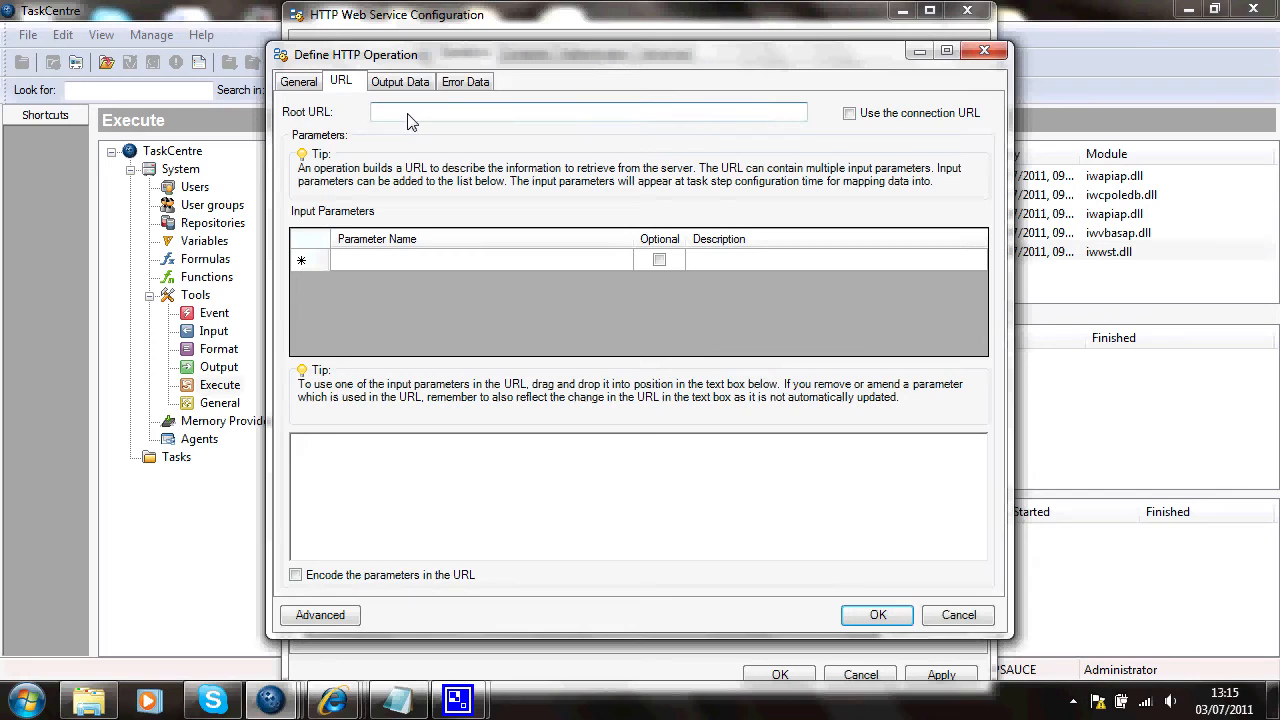
text(http://www.bankofengland.co.uk/mfsd/iadb/fromshowcolumns.asp?)
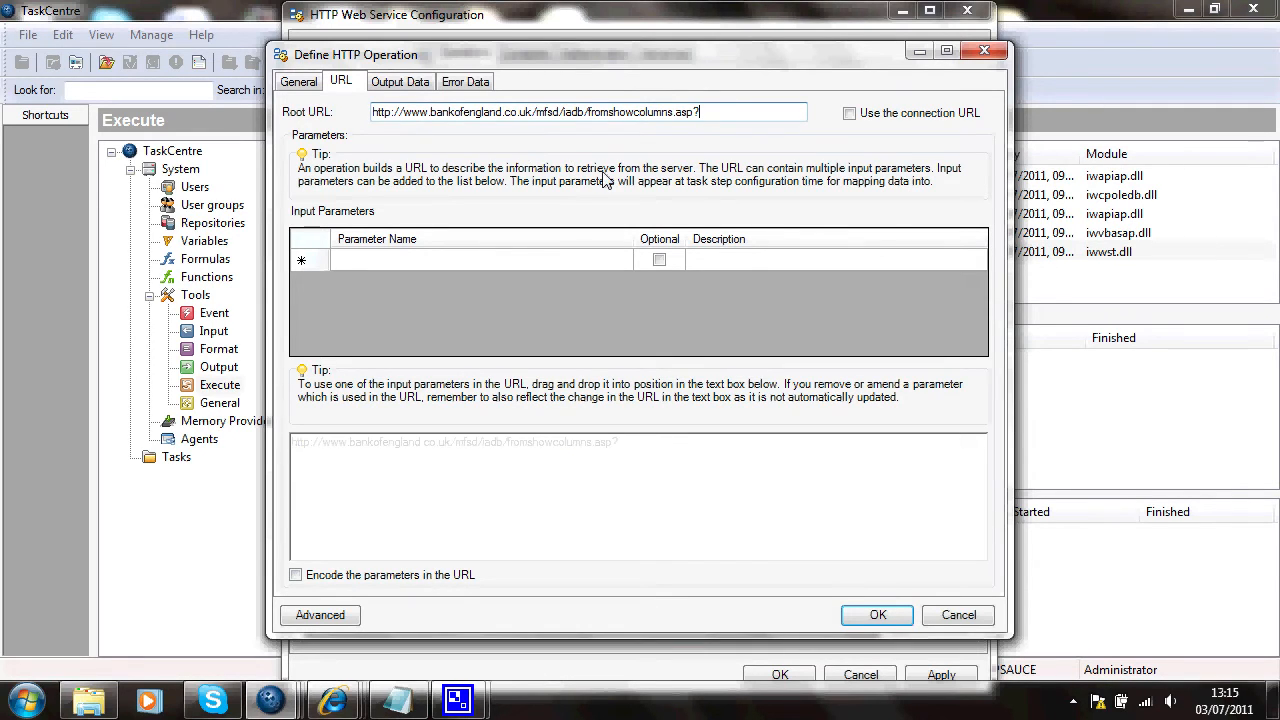
mouse_move(603, 299)
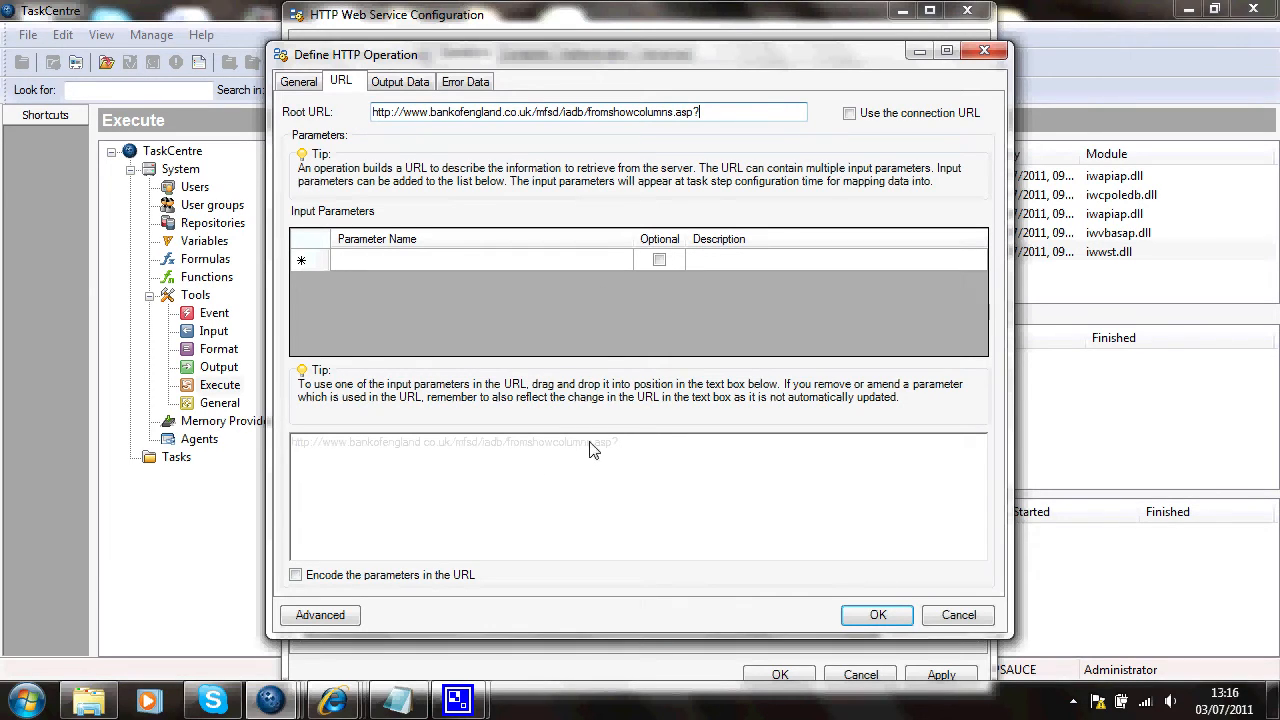
mouse_move(603, 453)
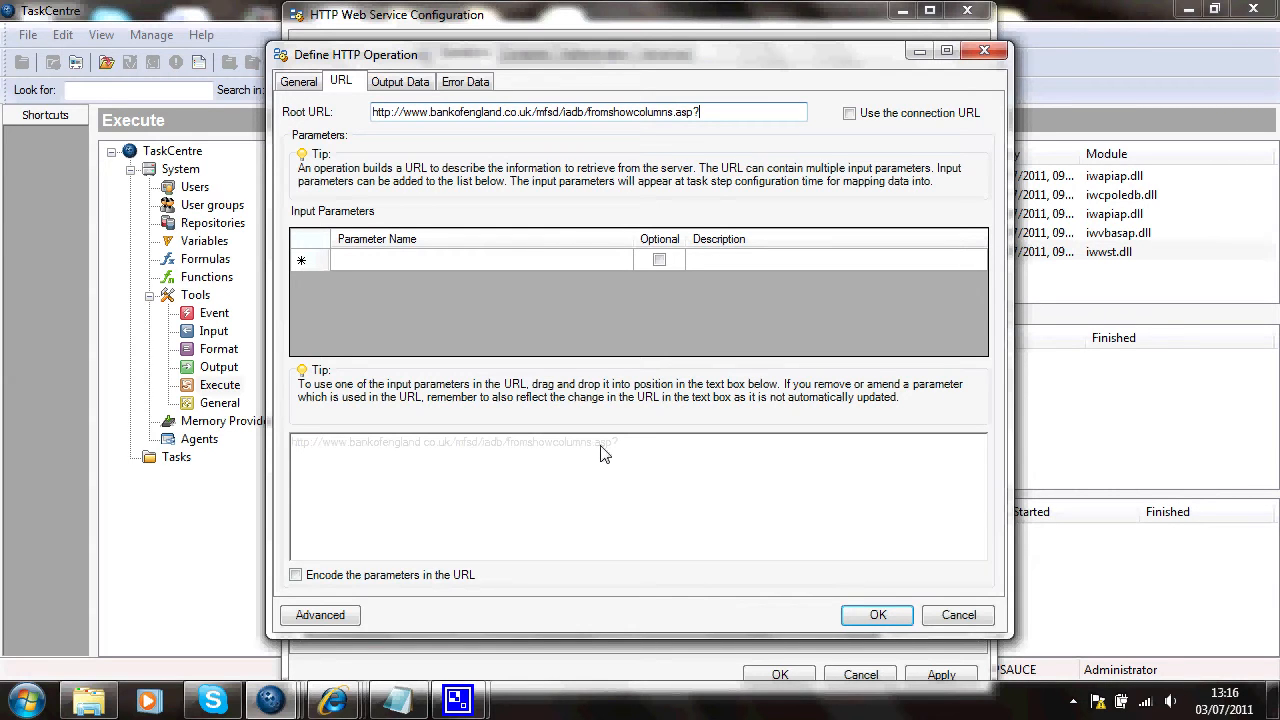
key(alt+tab)
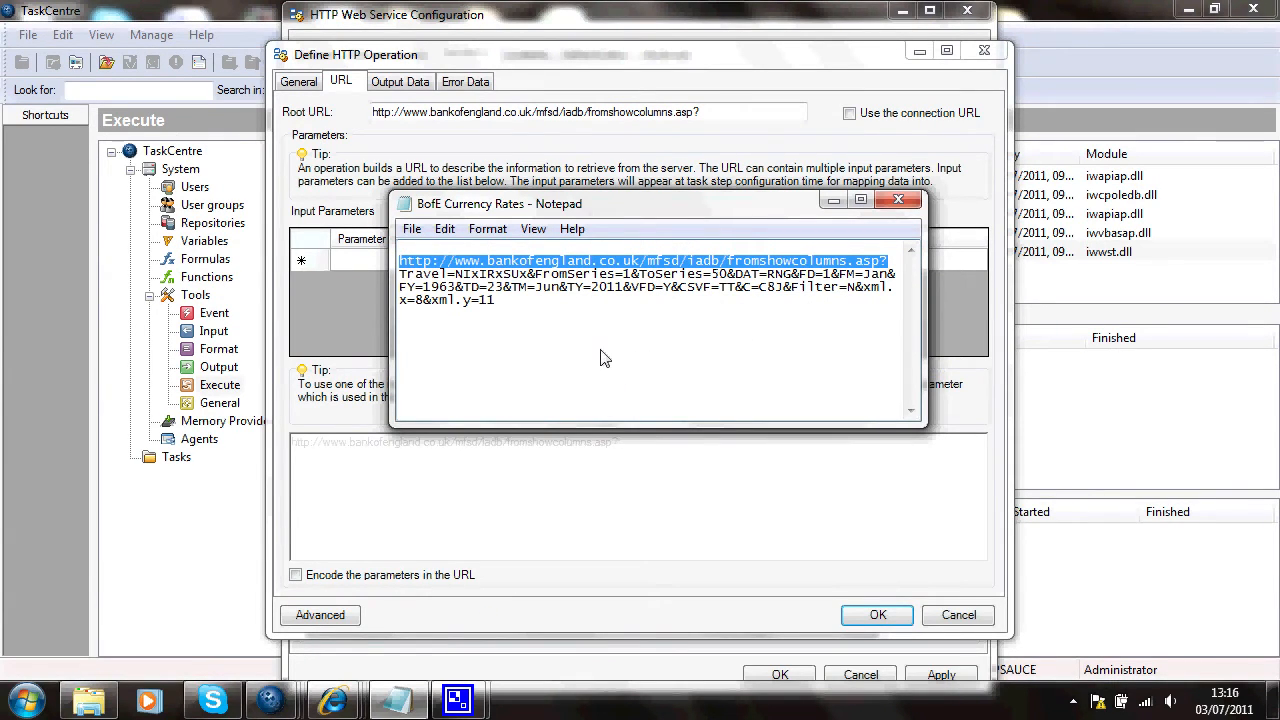
mouse_move(468, 305)
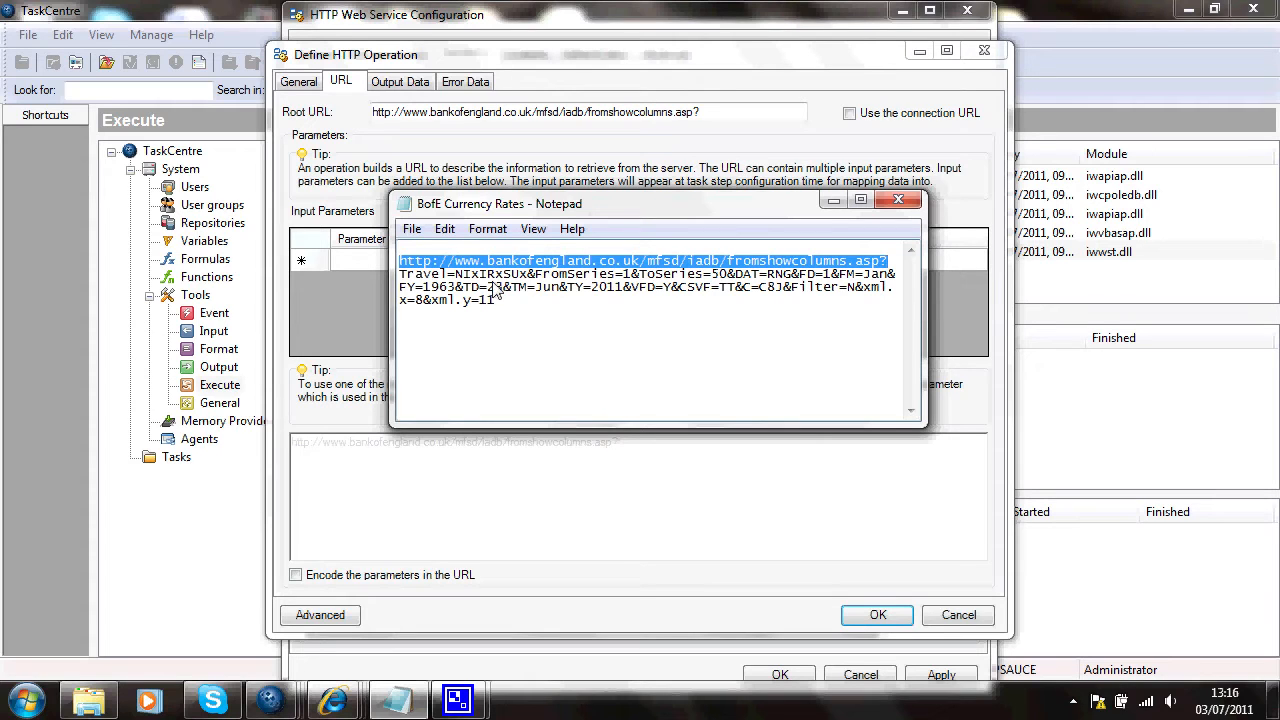
mouse_move(547, 289)
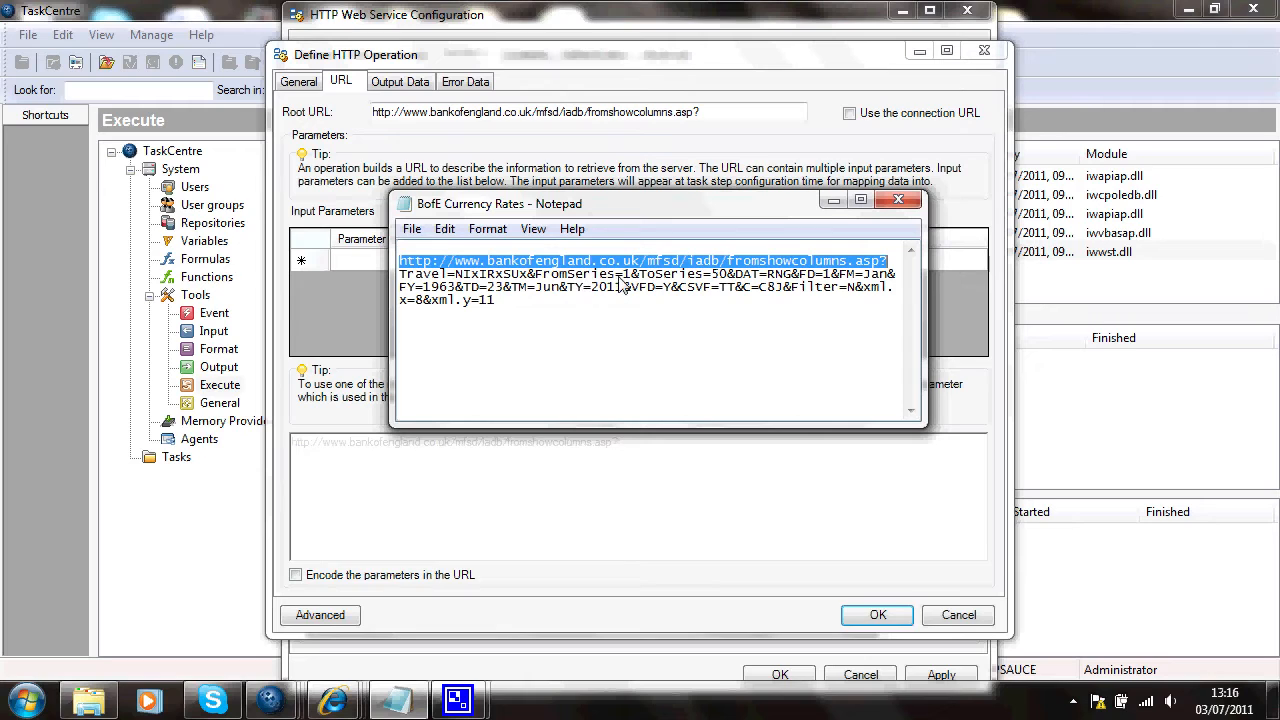
mouse_move(723, 287)
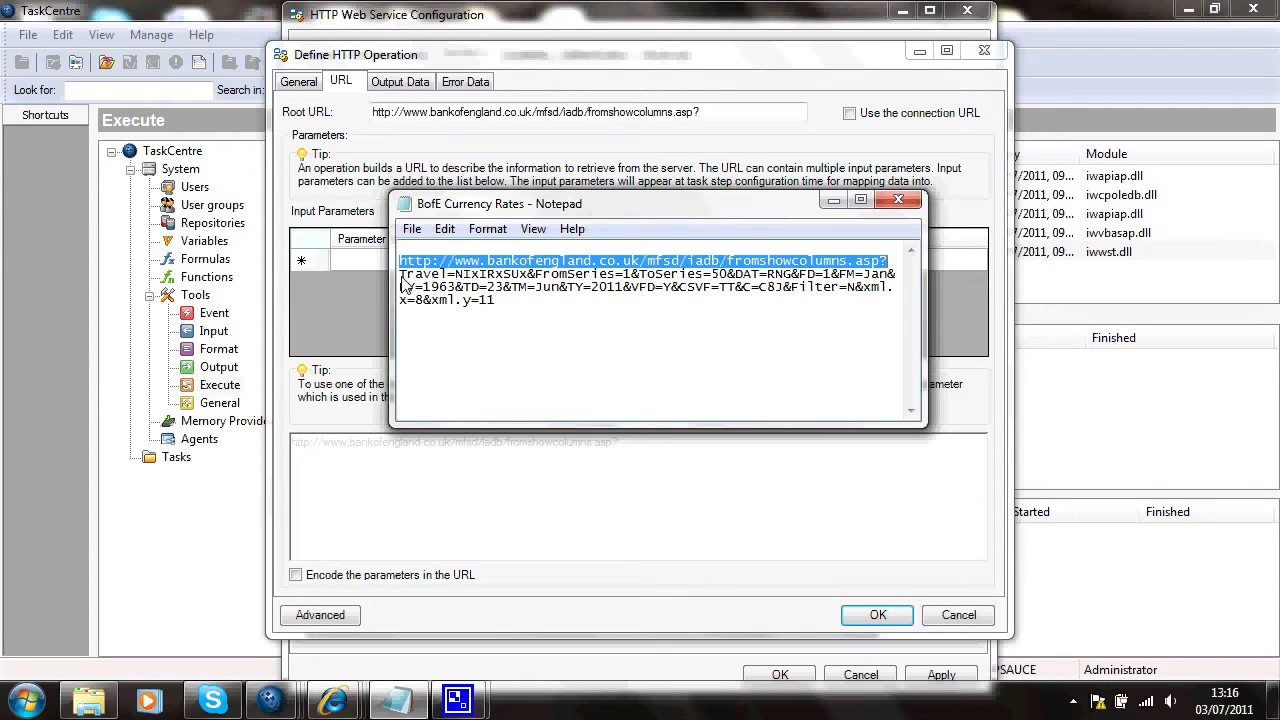
Select the query-string parameters following the root address in the Notepad notes.
drag(400, 260, 495, 300)
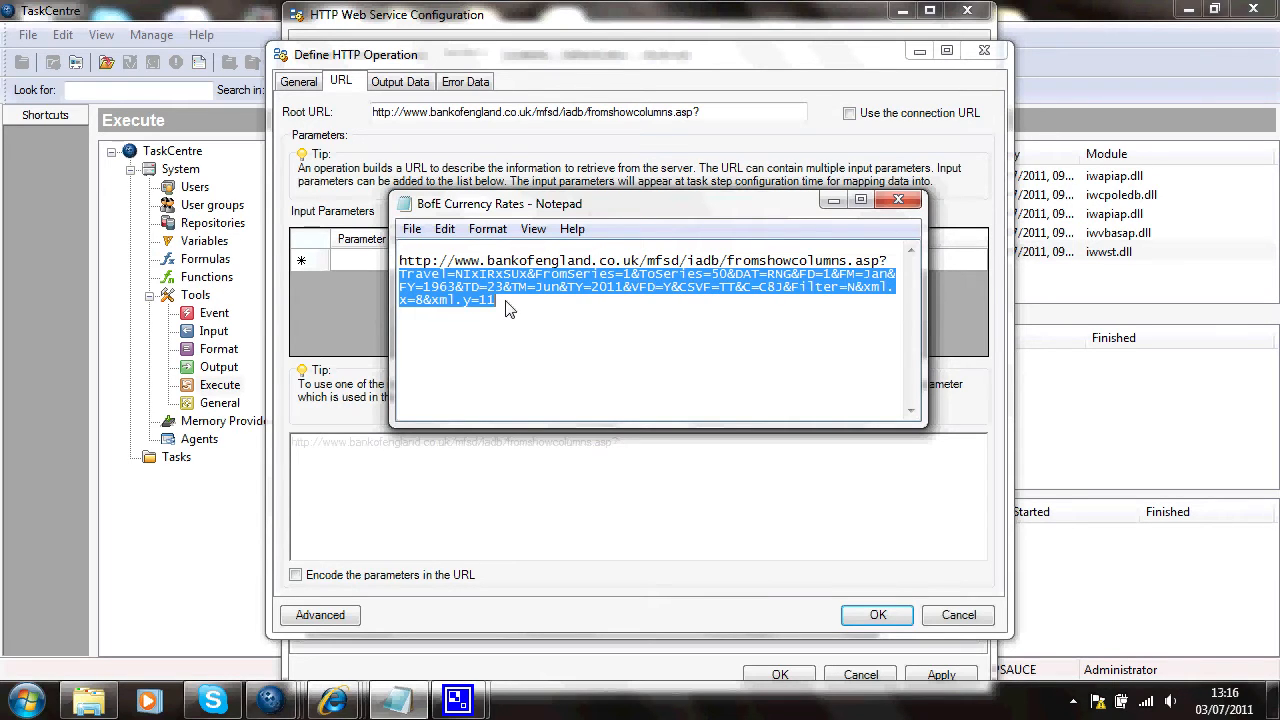
mouse_move(673, 458)
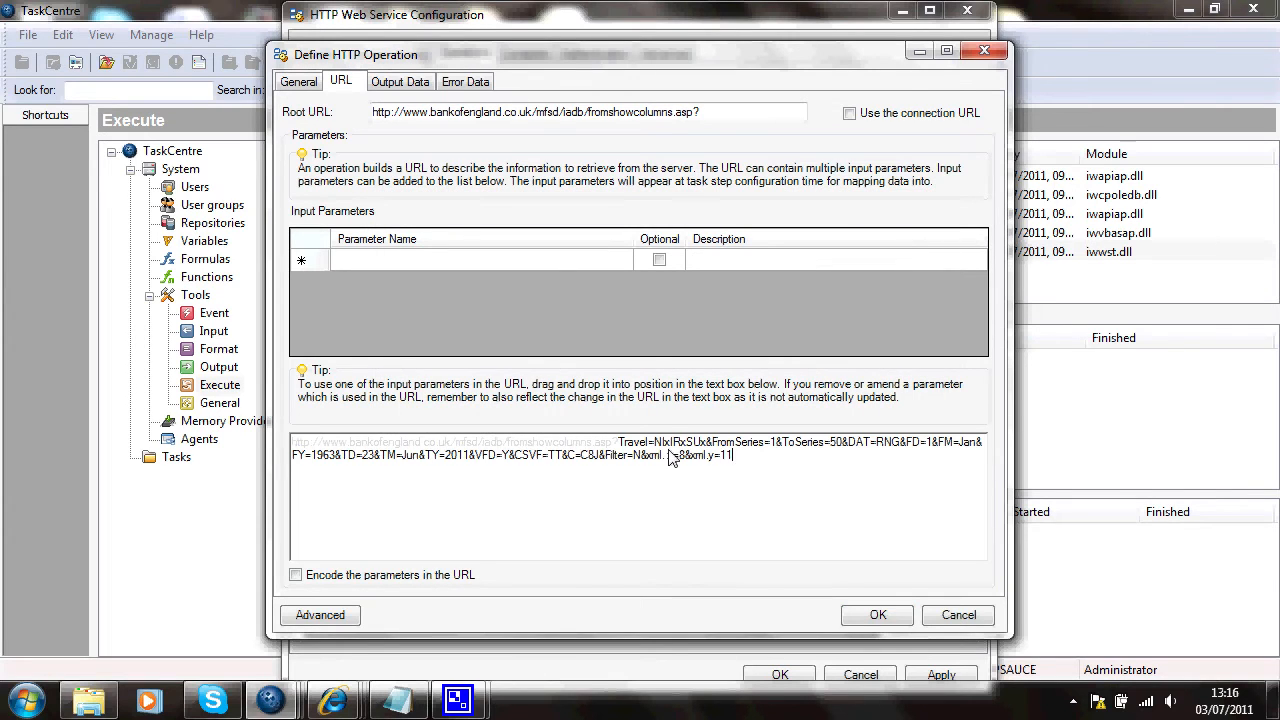
mouse_move(820, 521)
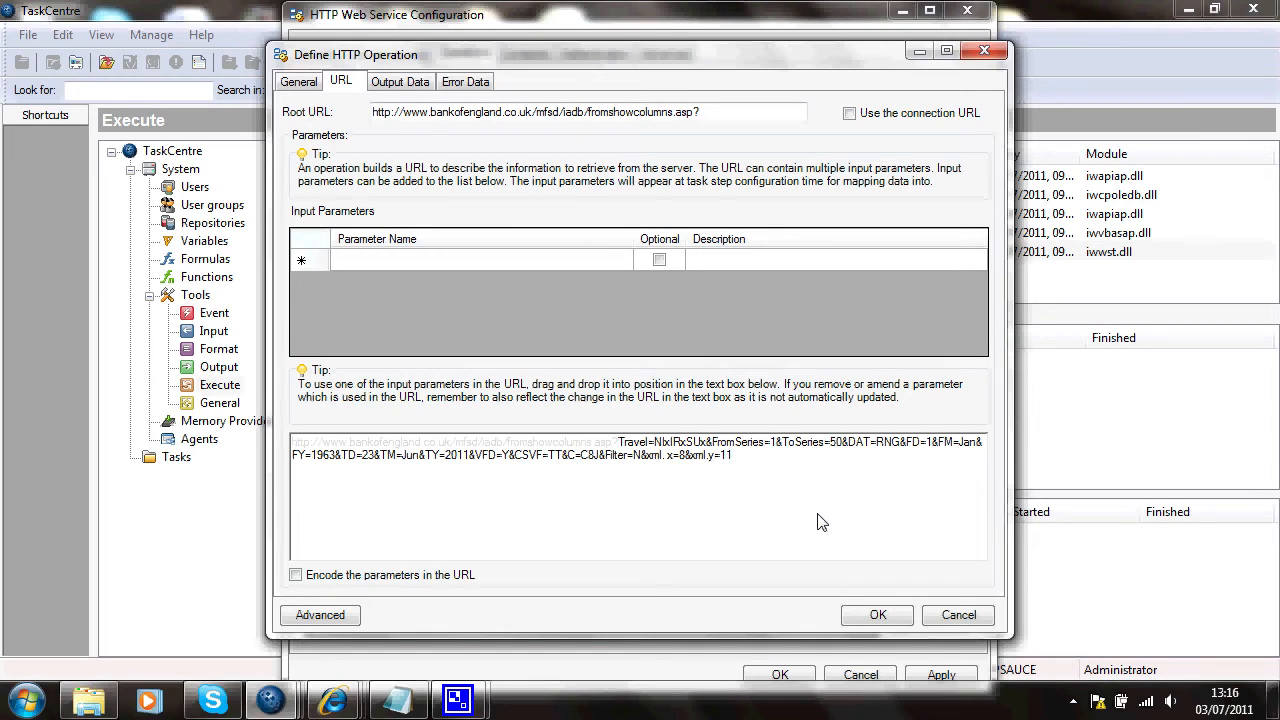
mouse_move(896, 492)
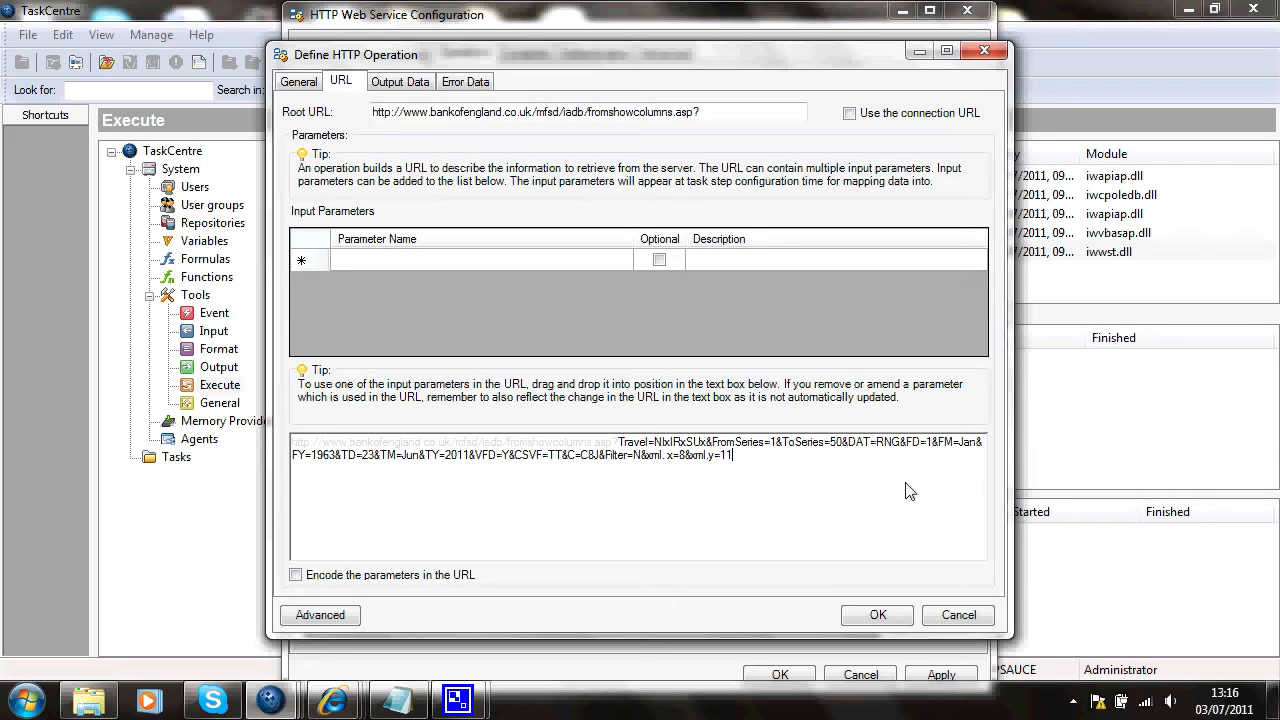
Enter the FromDay, FromMonth and FromYear input parameters.
click(480, 260)
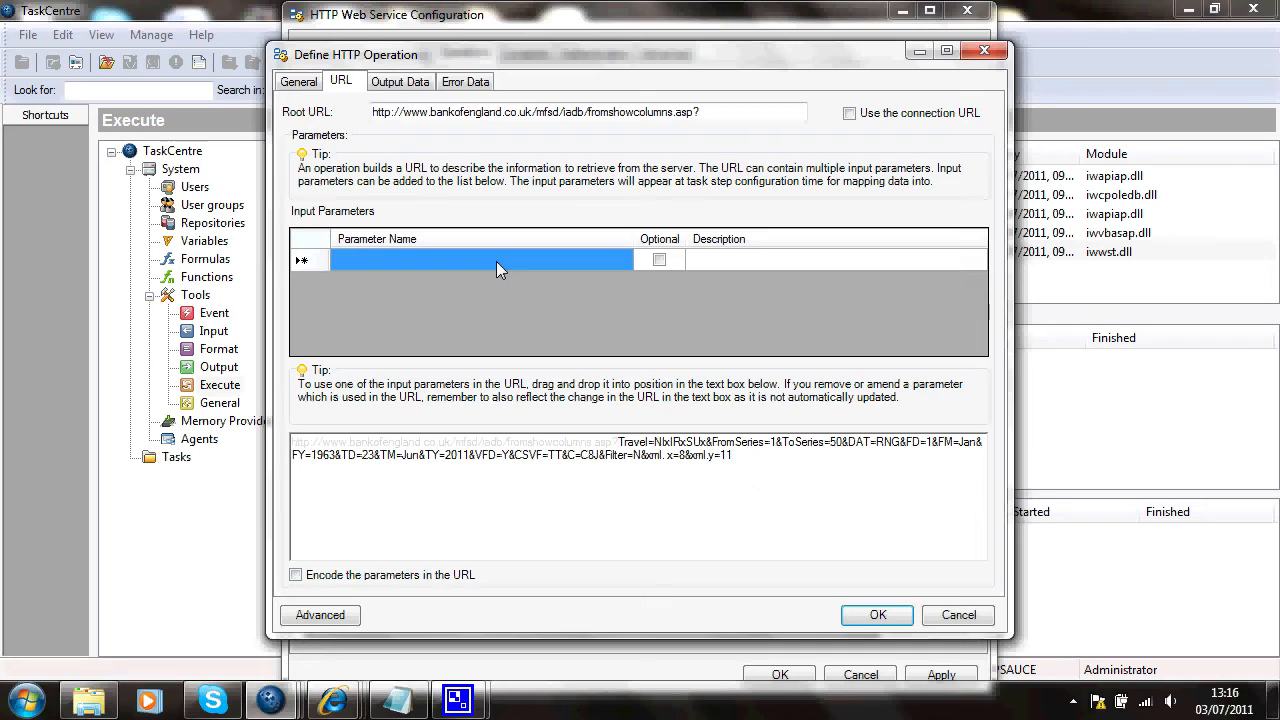
text(Fro)
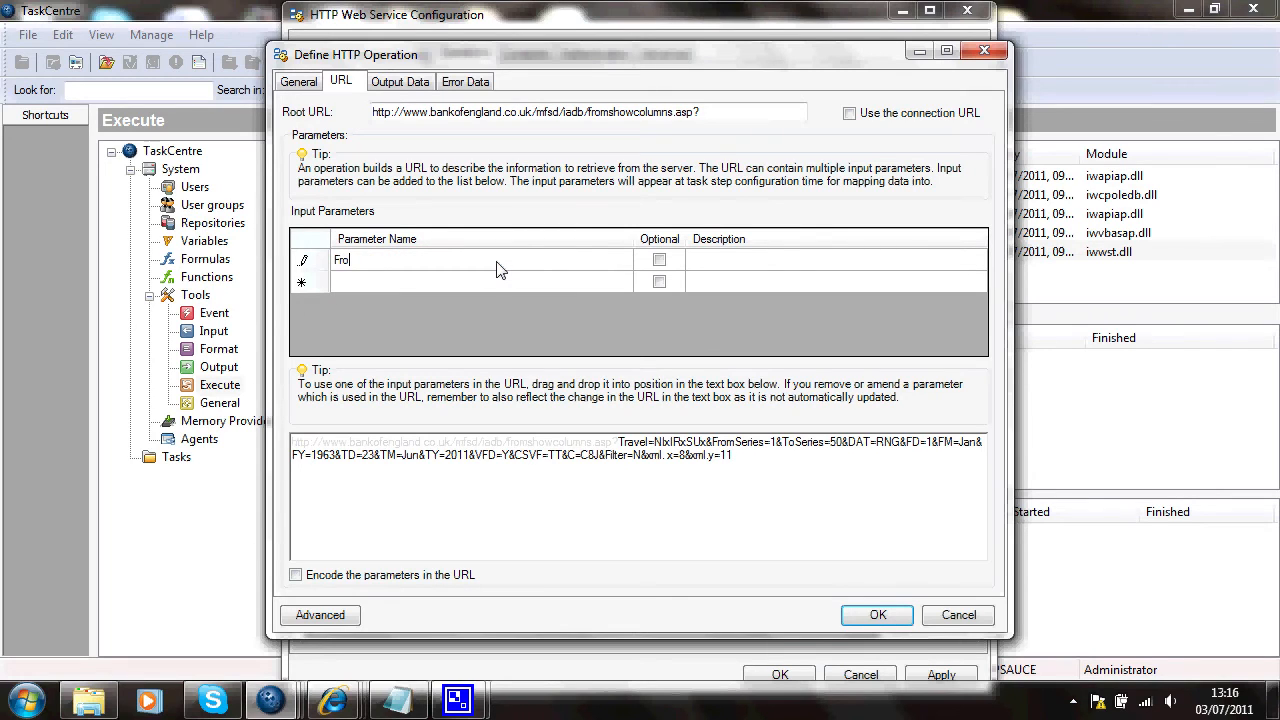
text(mDay)
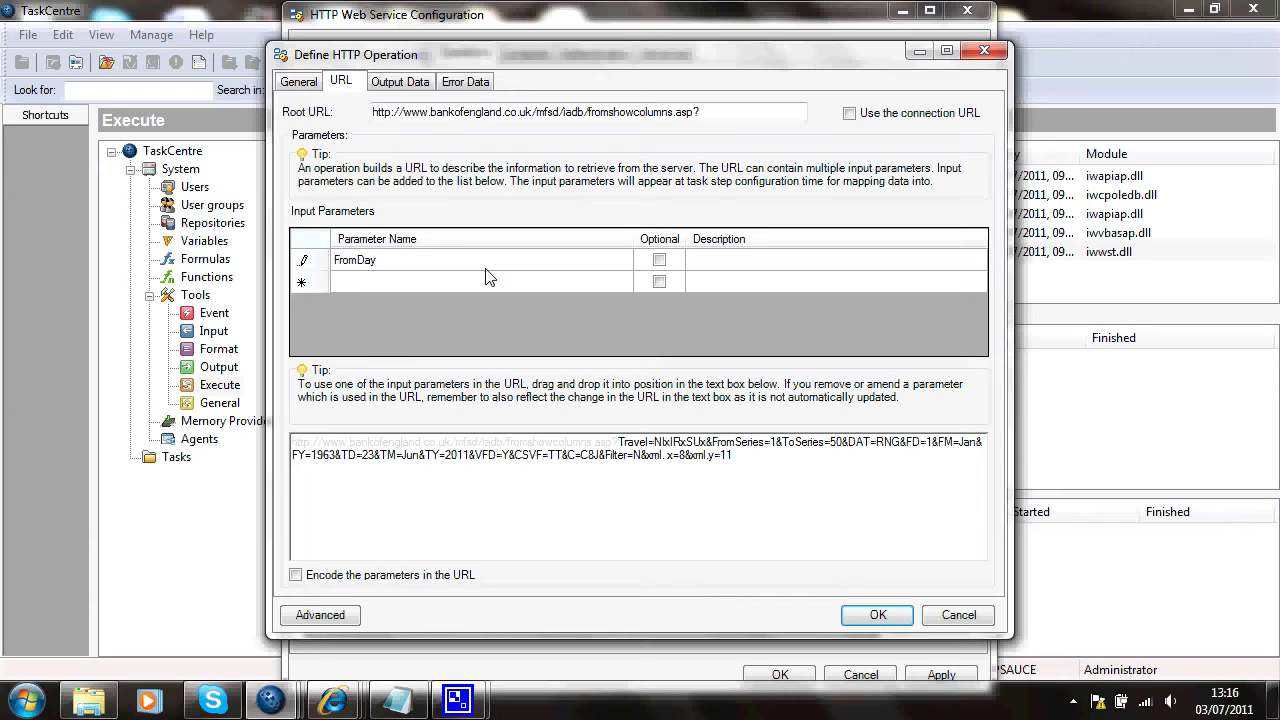
click(480, 281)
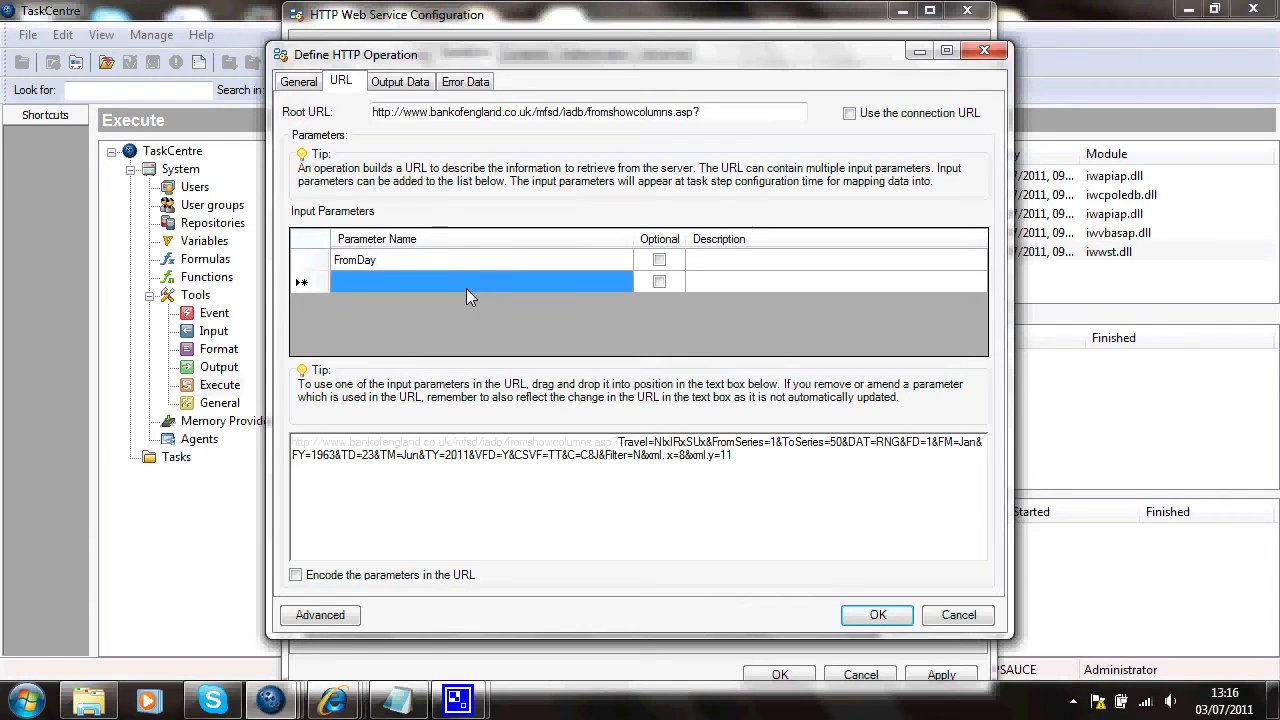
text(FromMonth)
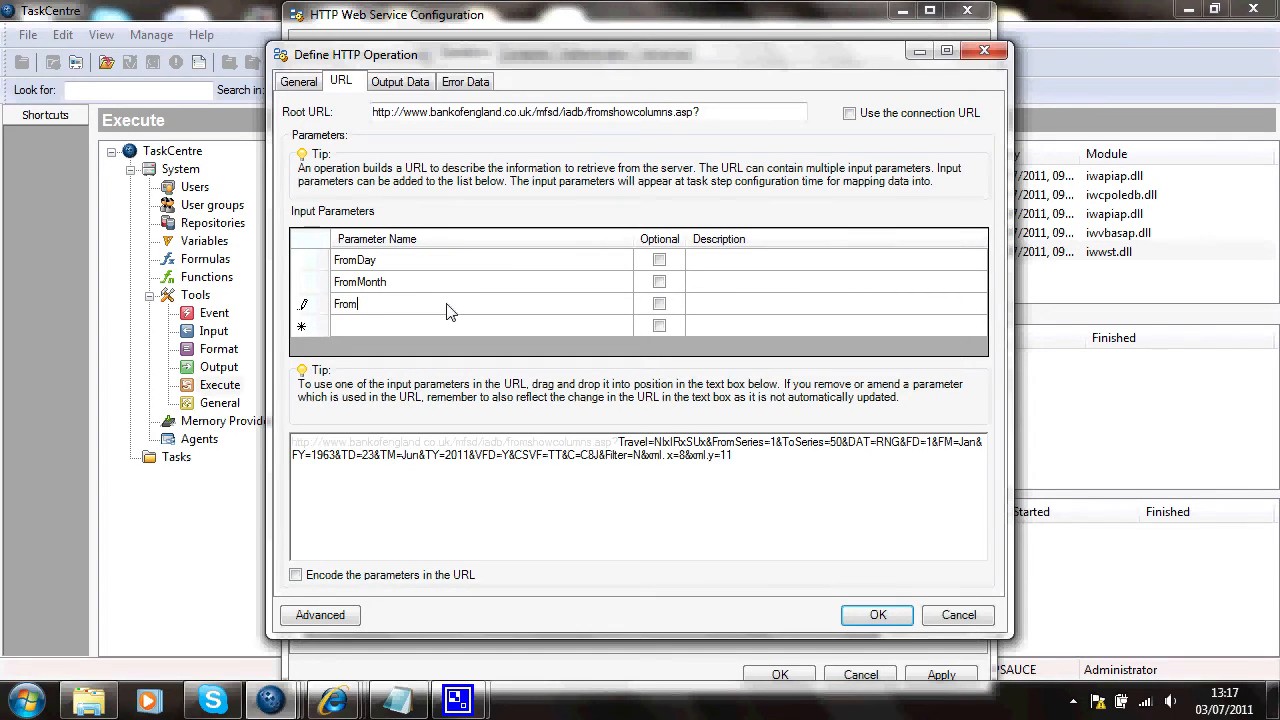
text(Year)
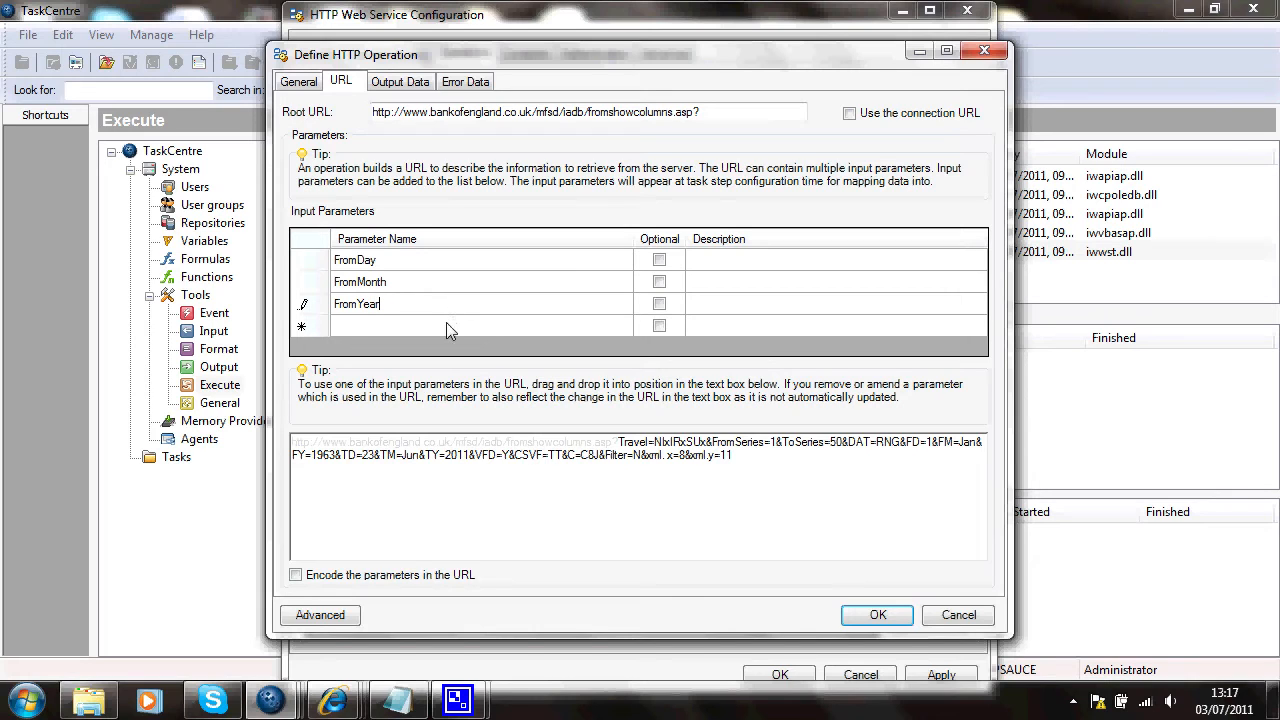
Add the ToDay, ToMonth and ToYear input parameters.
click(450, 325)
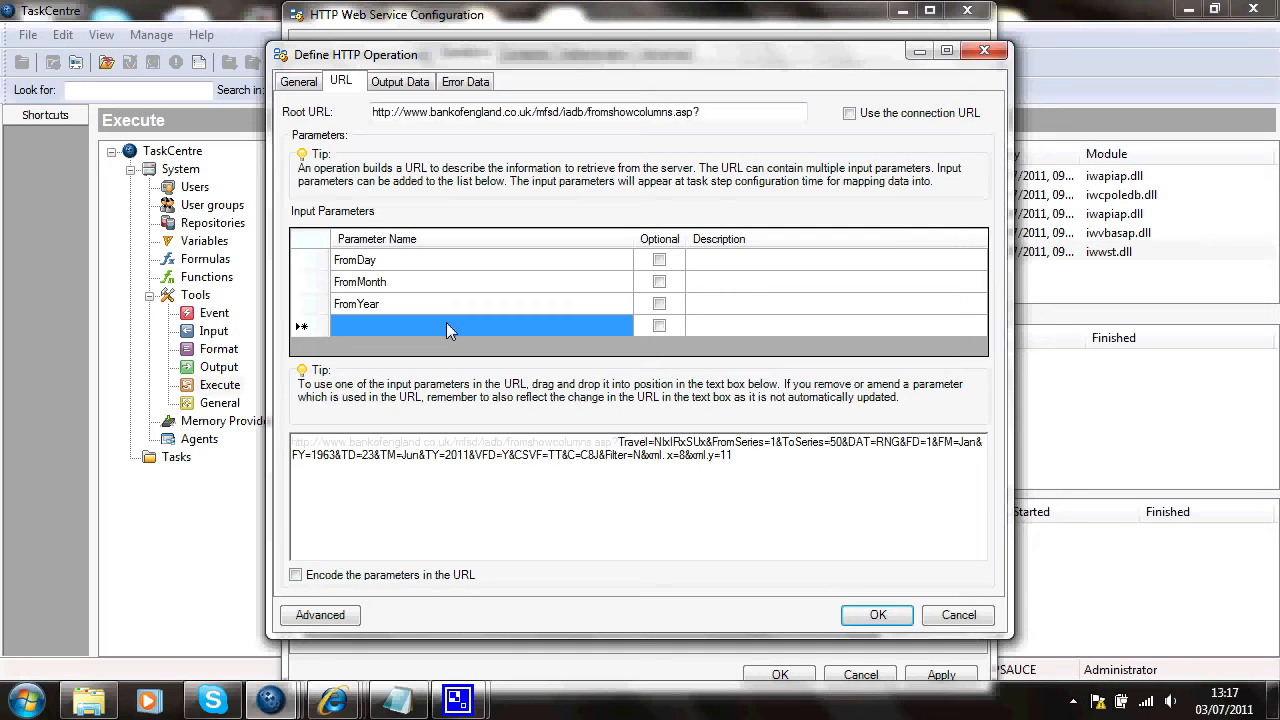
text(To)
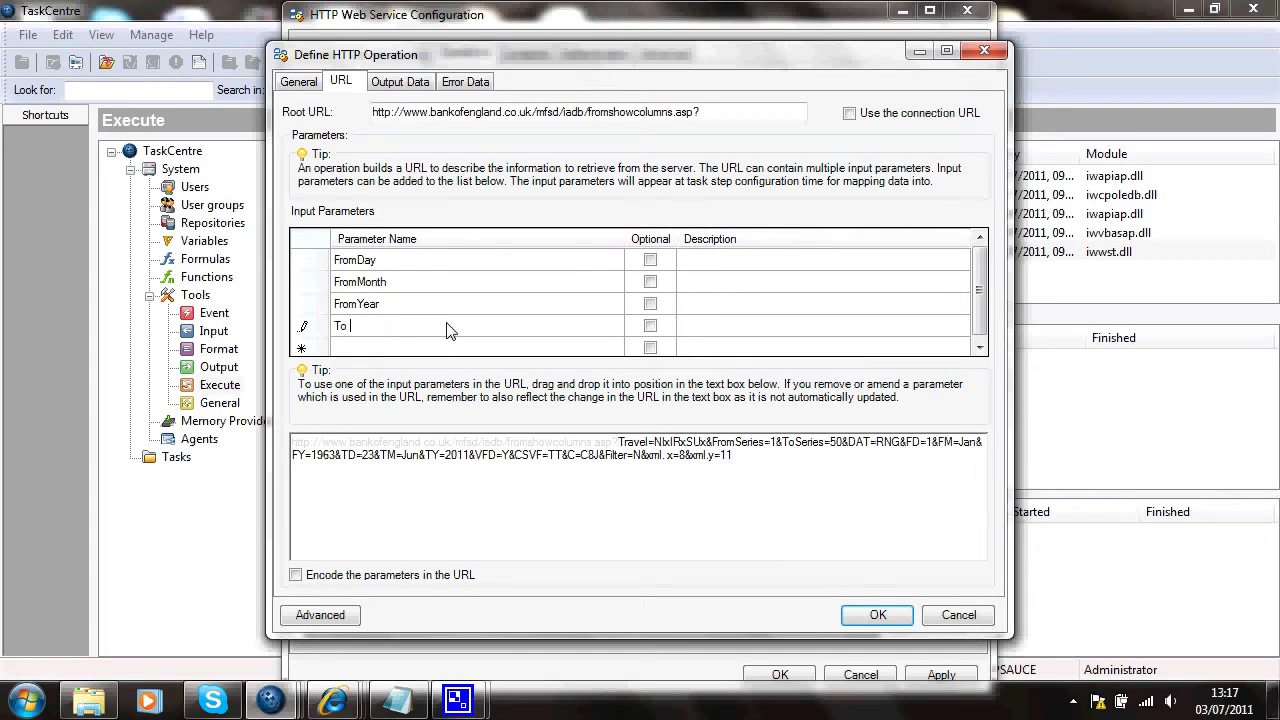
text(Day)
click(478, 347)
text(T)
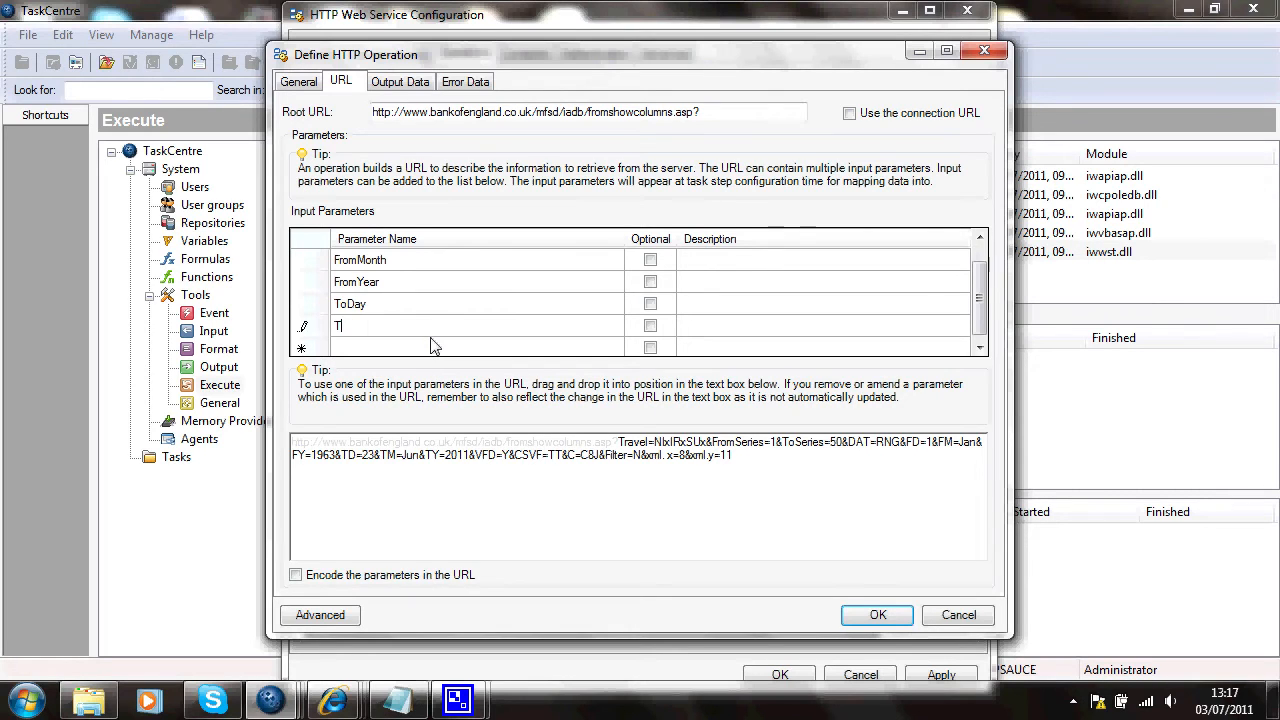
text(oMonth)
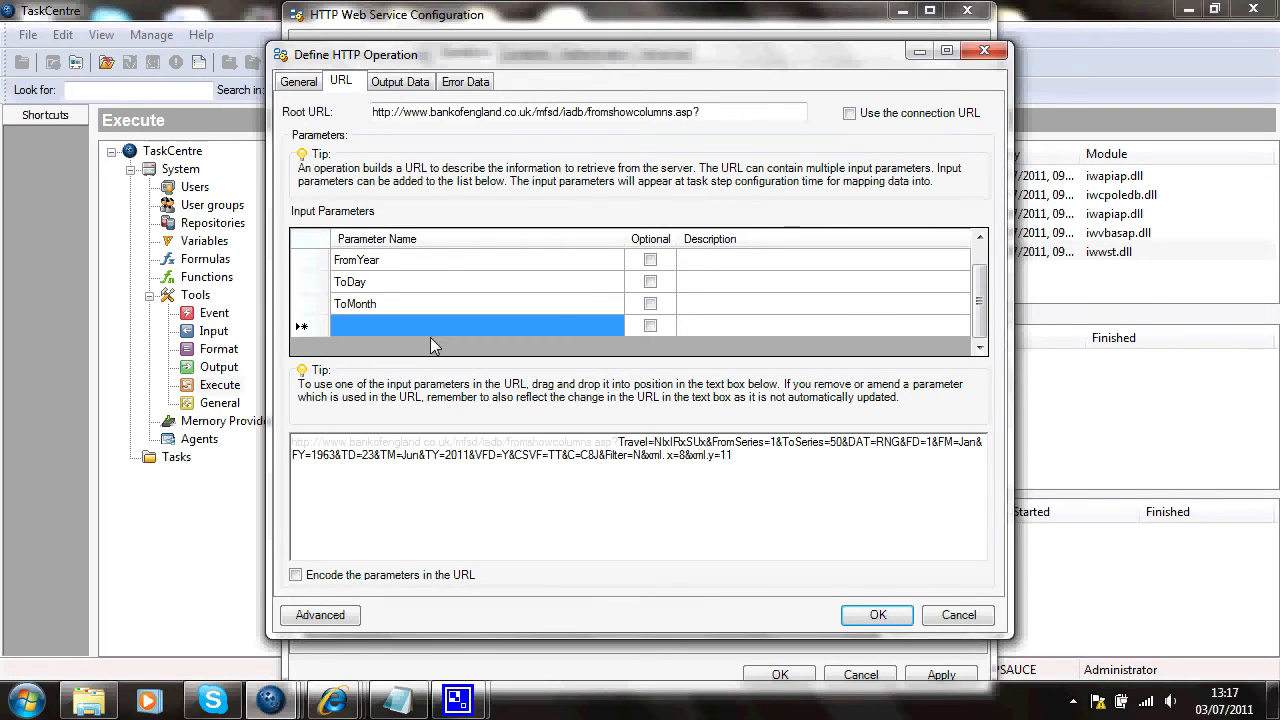
text(ToYear)
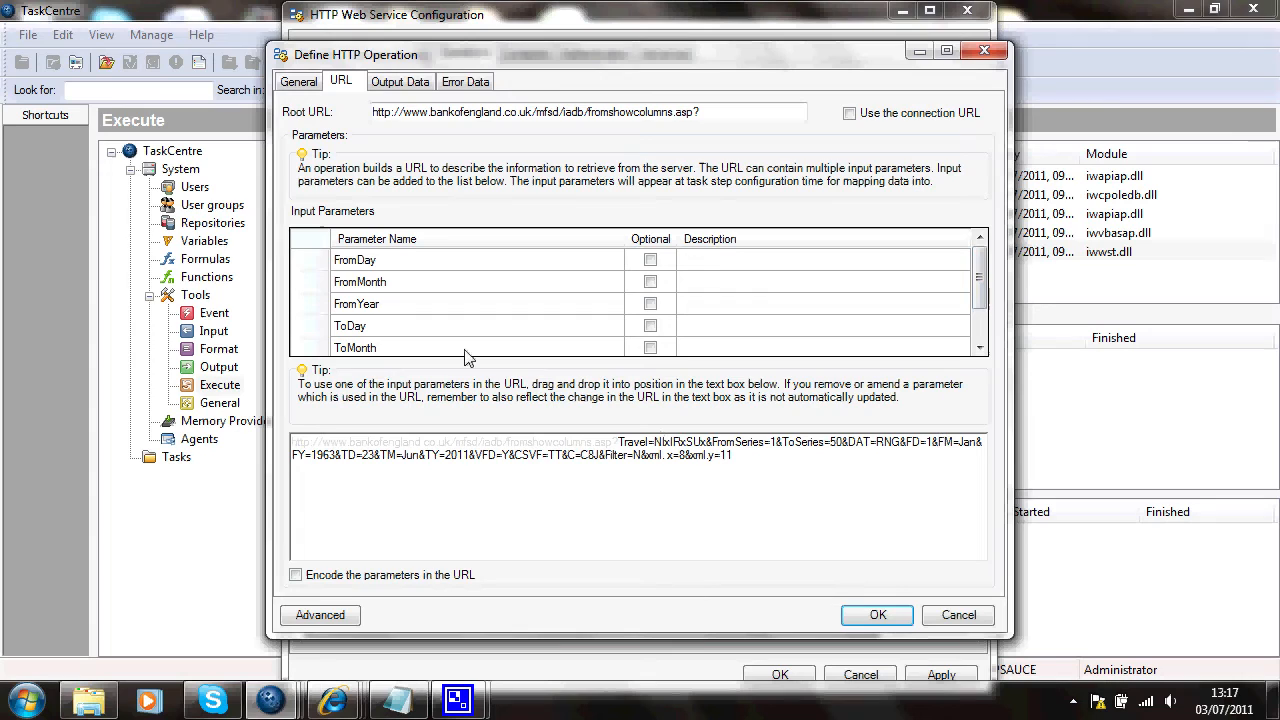
Place the six date parameters into the URL in place of FD–TY and confirm.
click(355, 259)
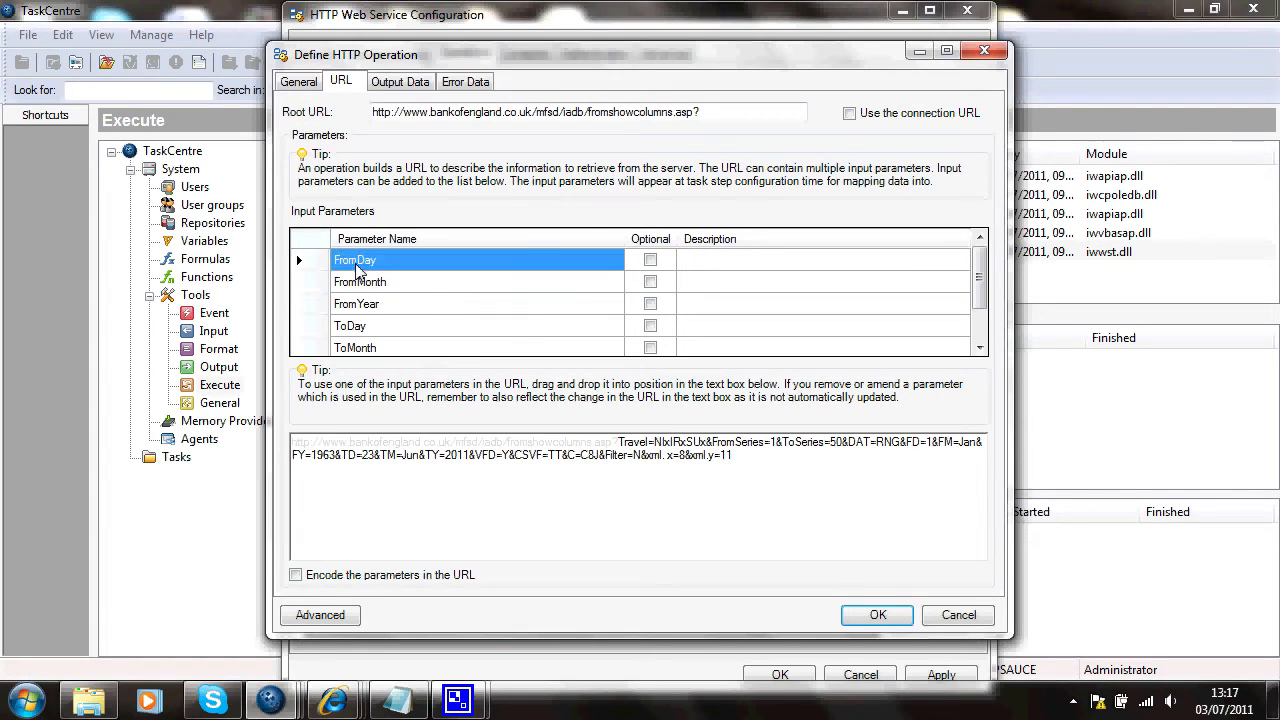
mouse_move(758, 404)
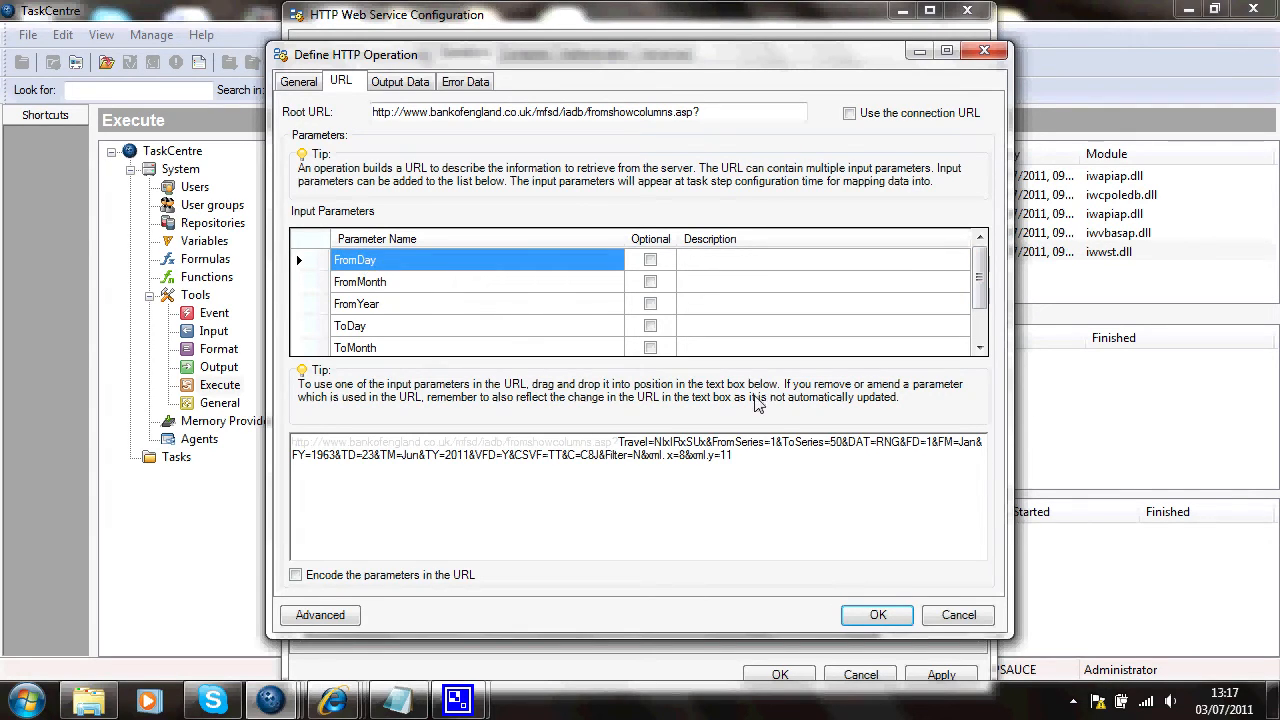
mouse_move(919, 456)
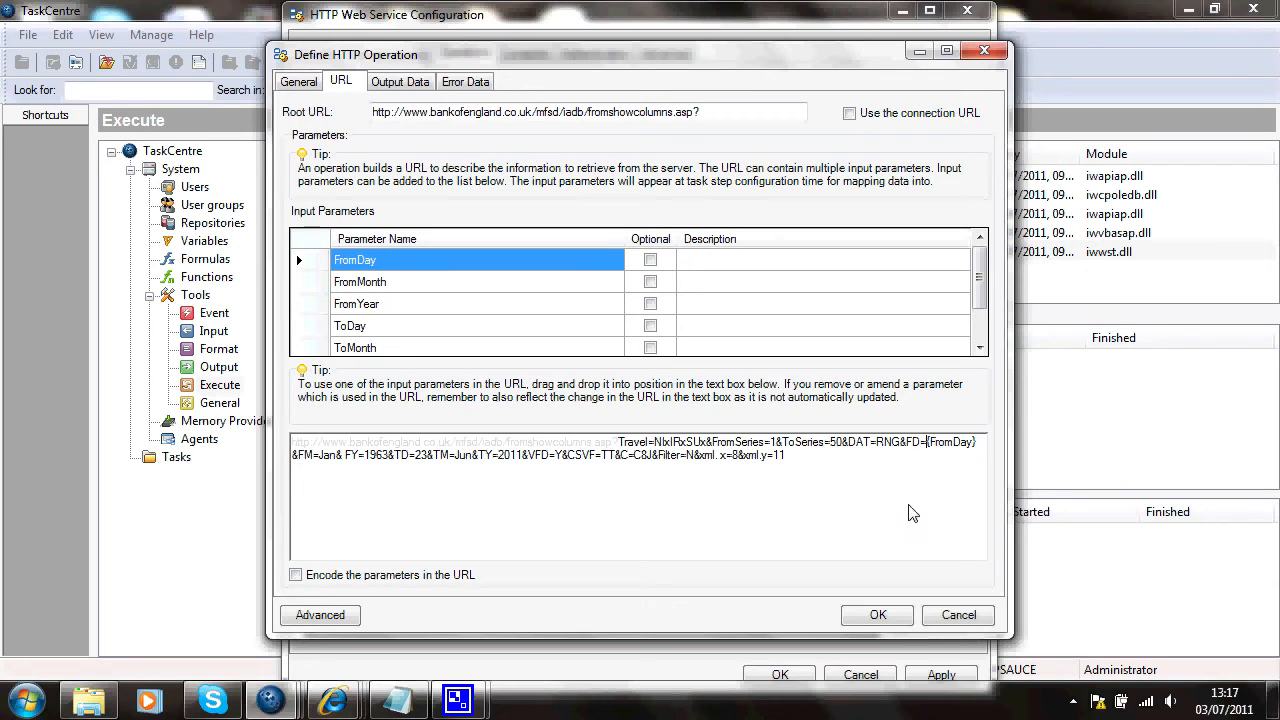
mouse_move(430, 388)
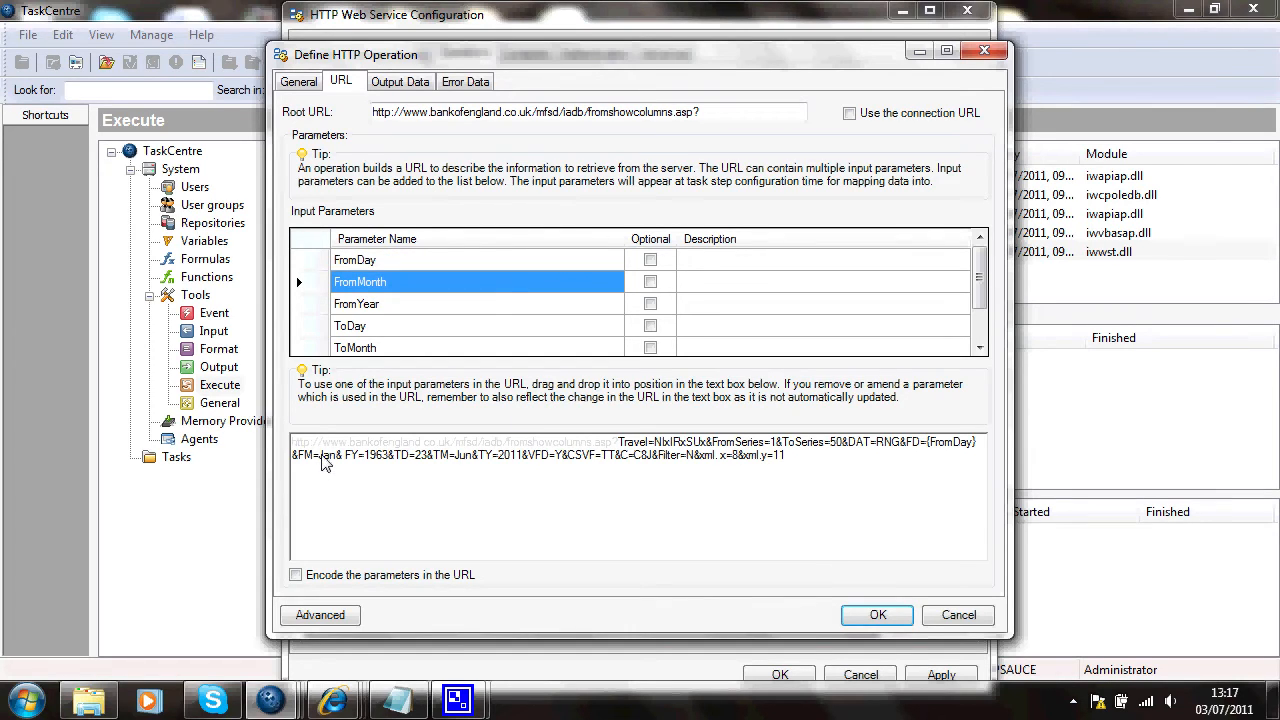
mouse_move(338, 466)
text({FromMonth})
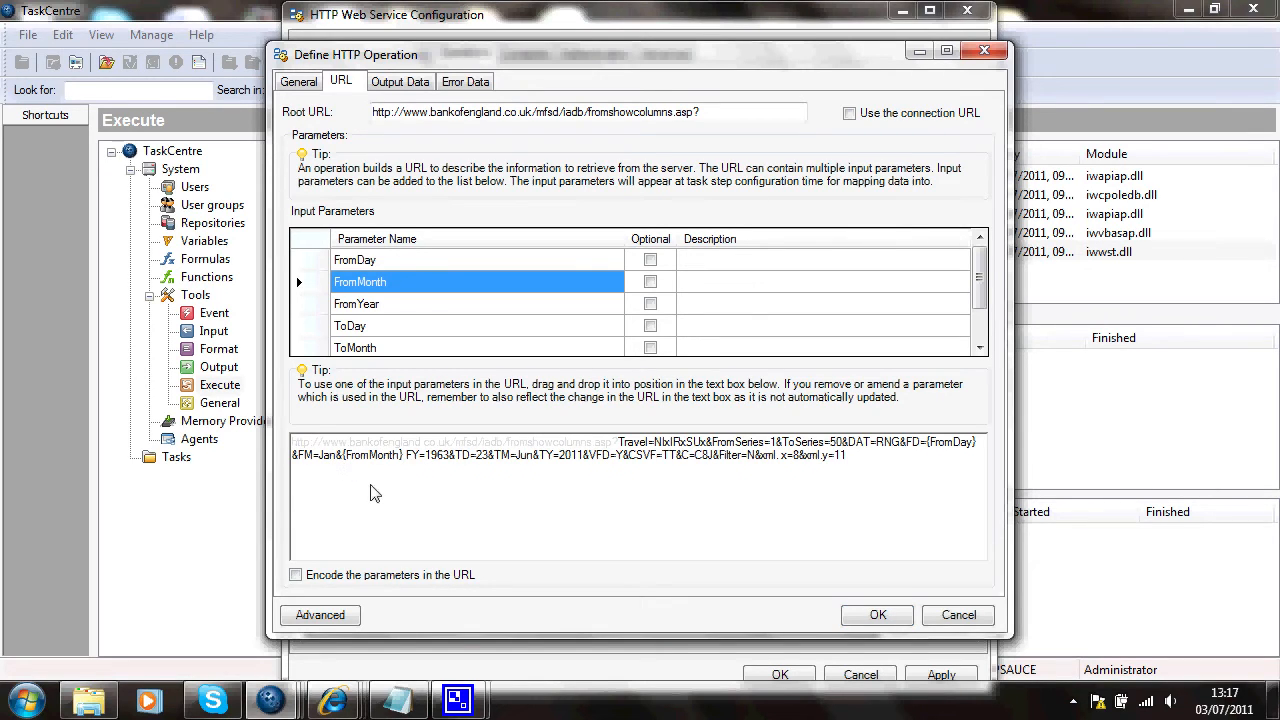
mouse_move(397, 530)
text(&)
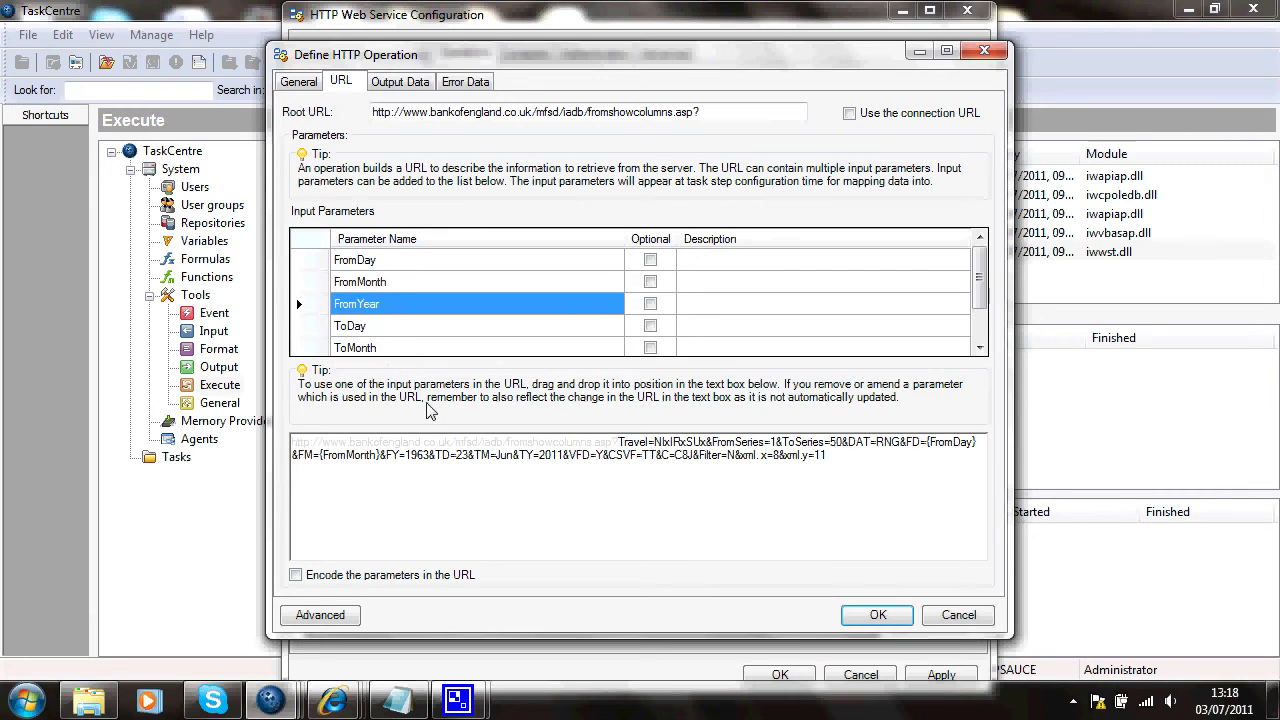
mouse_move(412, 465)
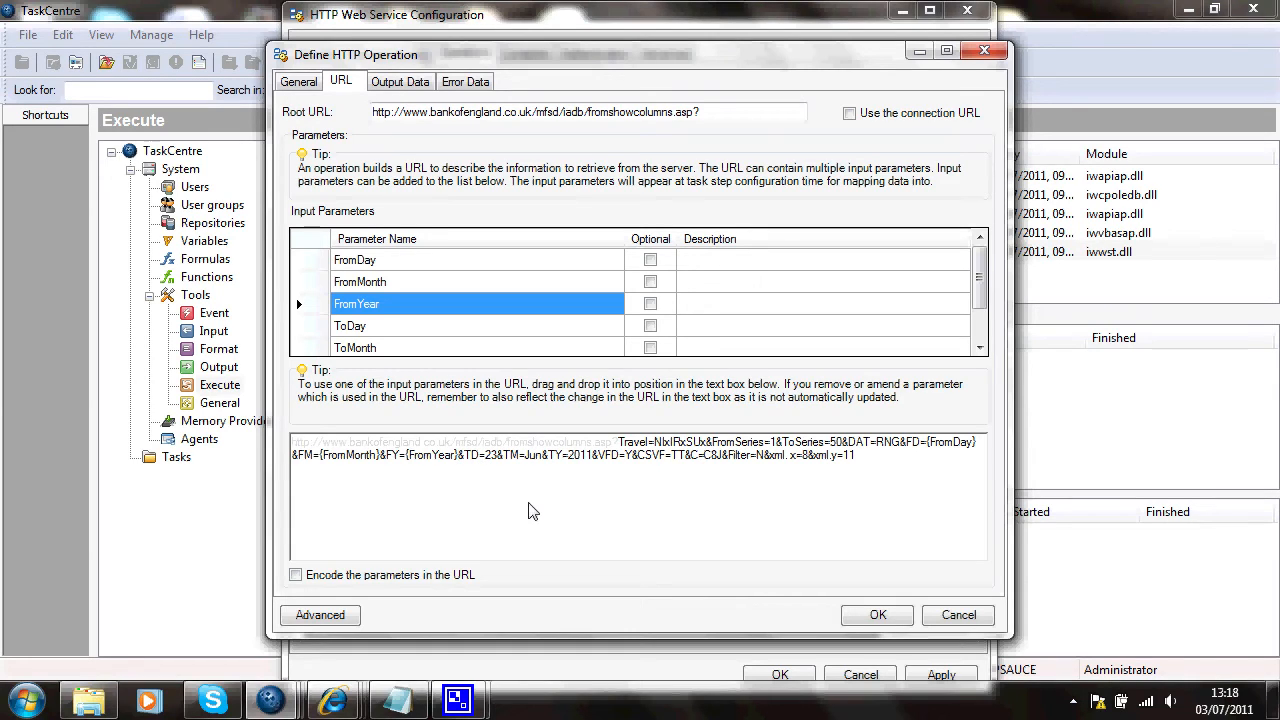
mouse_move(525, 510)
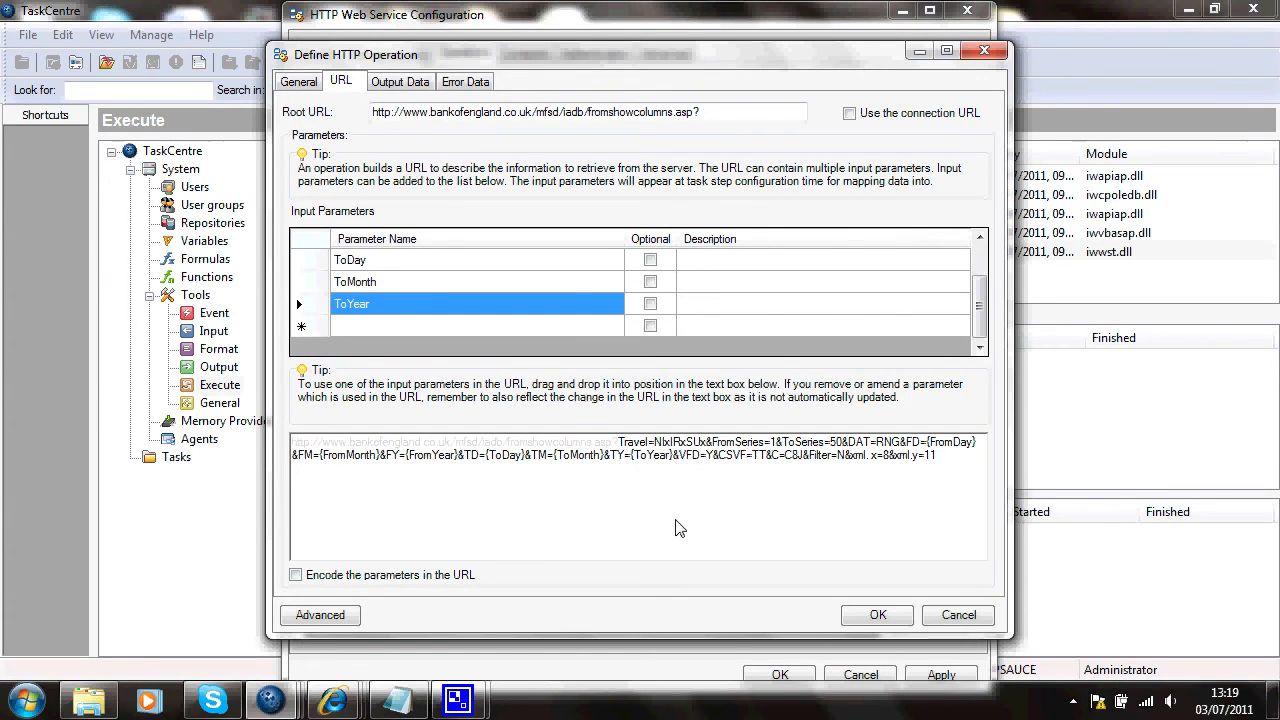
mouse_move(617, 493)
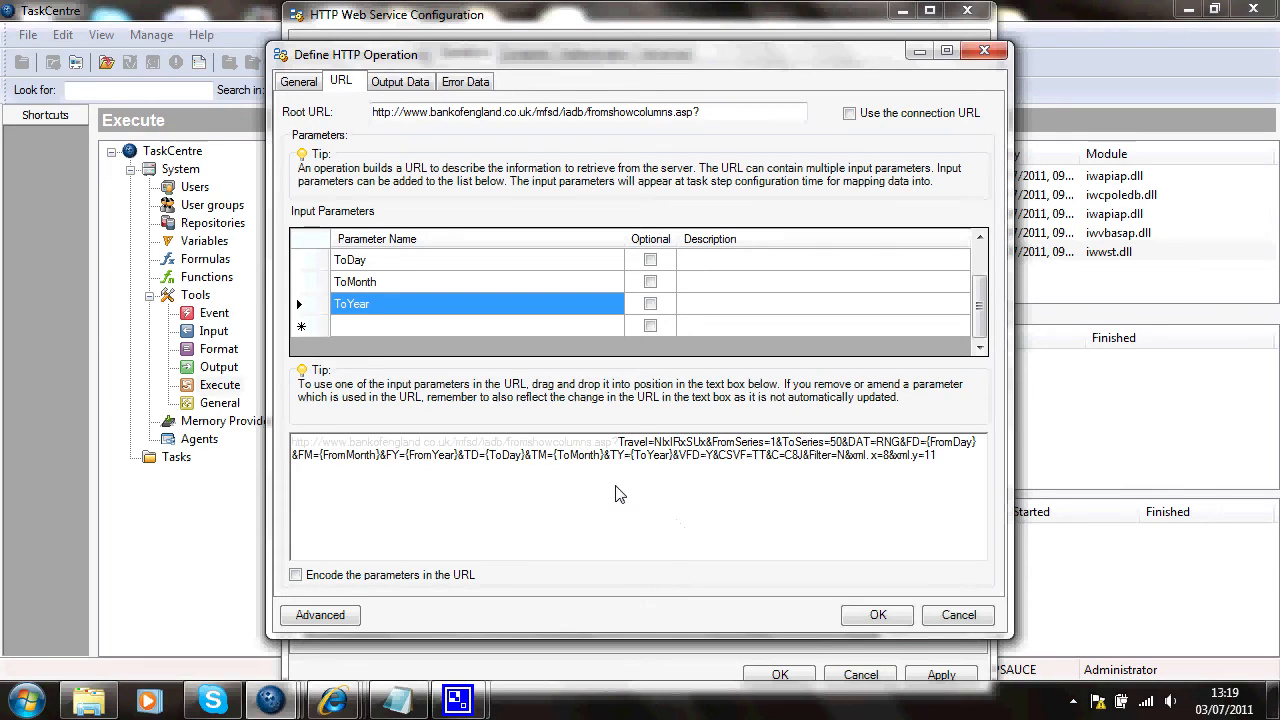
mouse_move(681, 480)
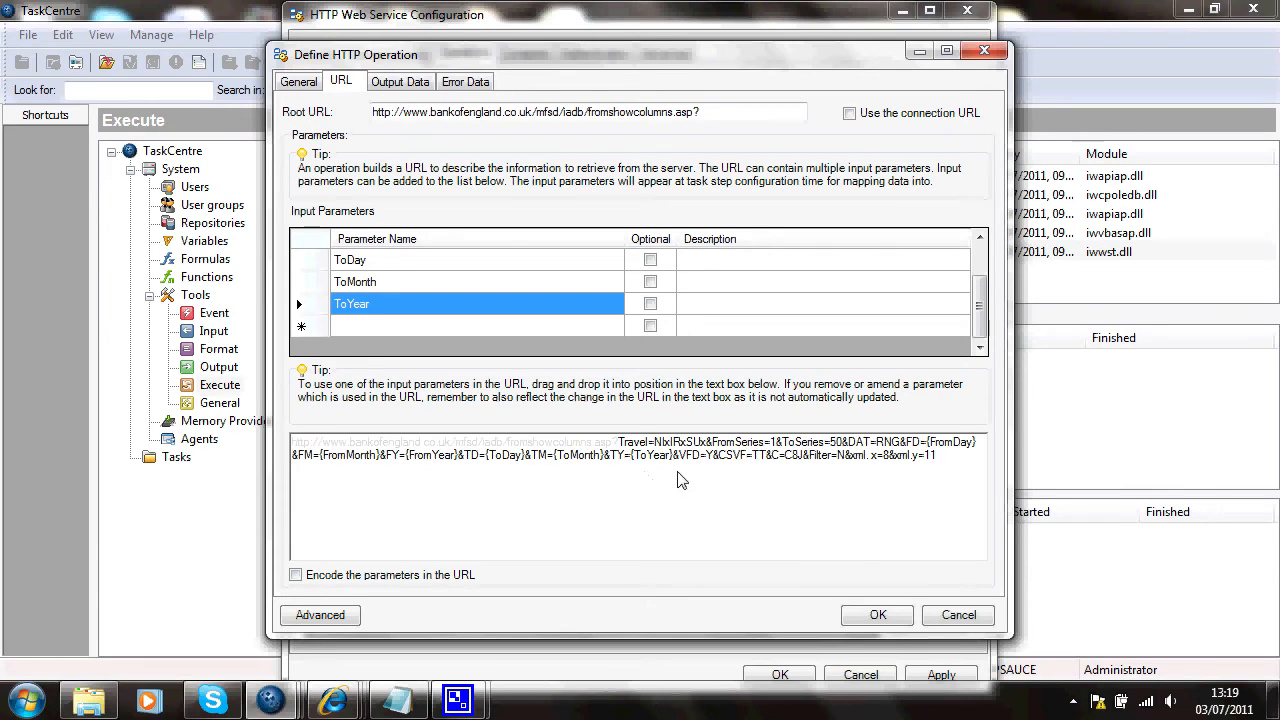
mouse_move(746, 502)
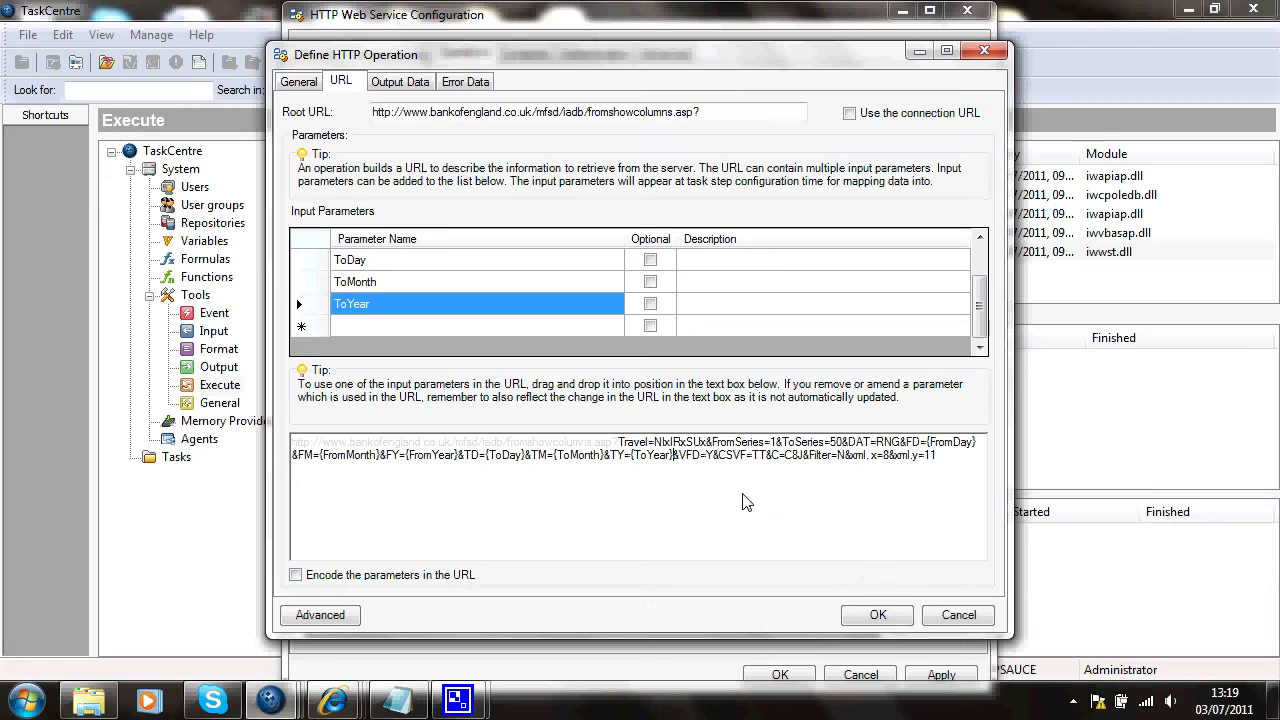
mouse_move(866, 542)
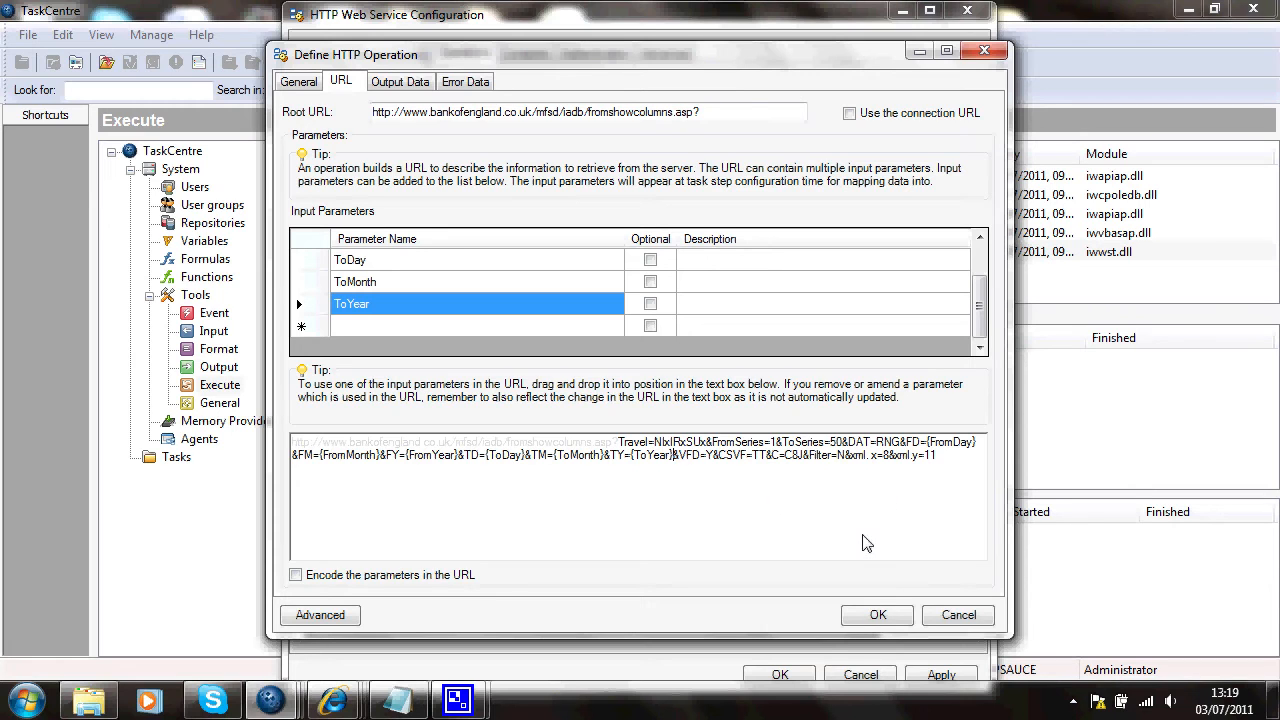
click(876, 615)
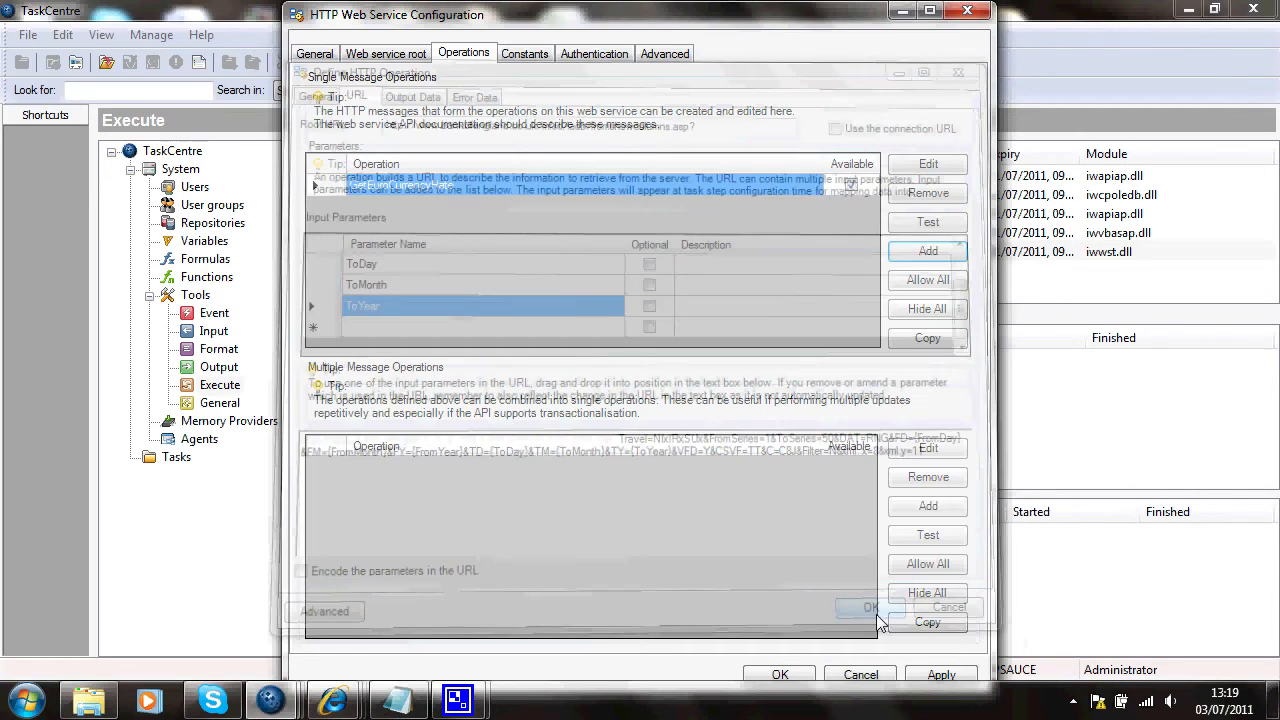
Test GetEuroCurrencyRate with dates 1 Jan 2011 to 7 Jan 2011.
click(869, 607)
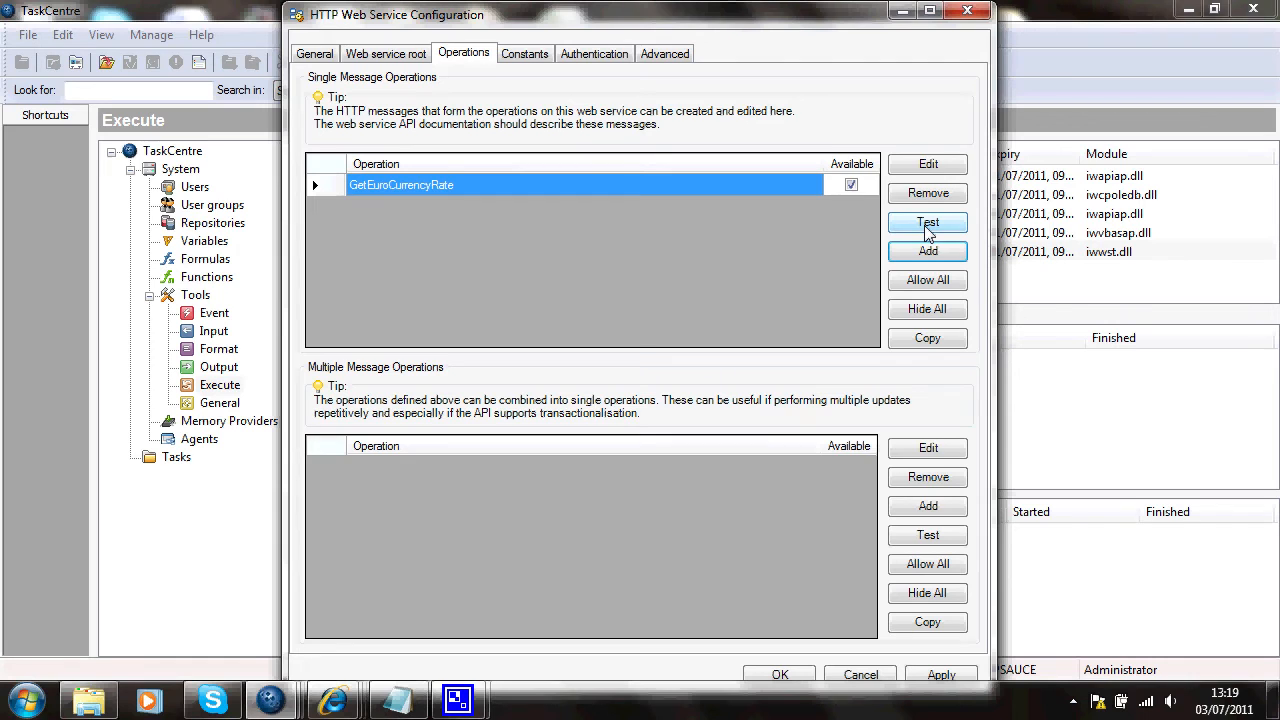
click(927, 222)
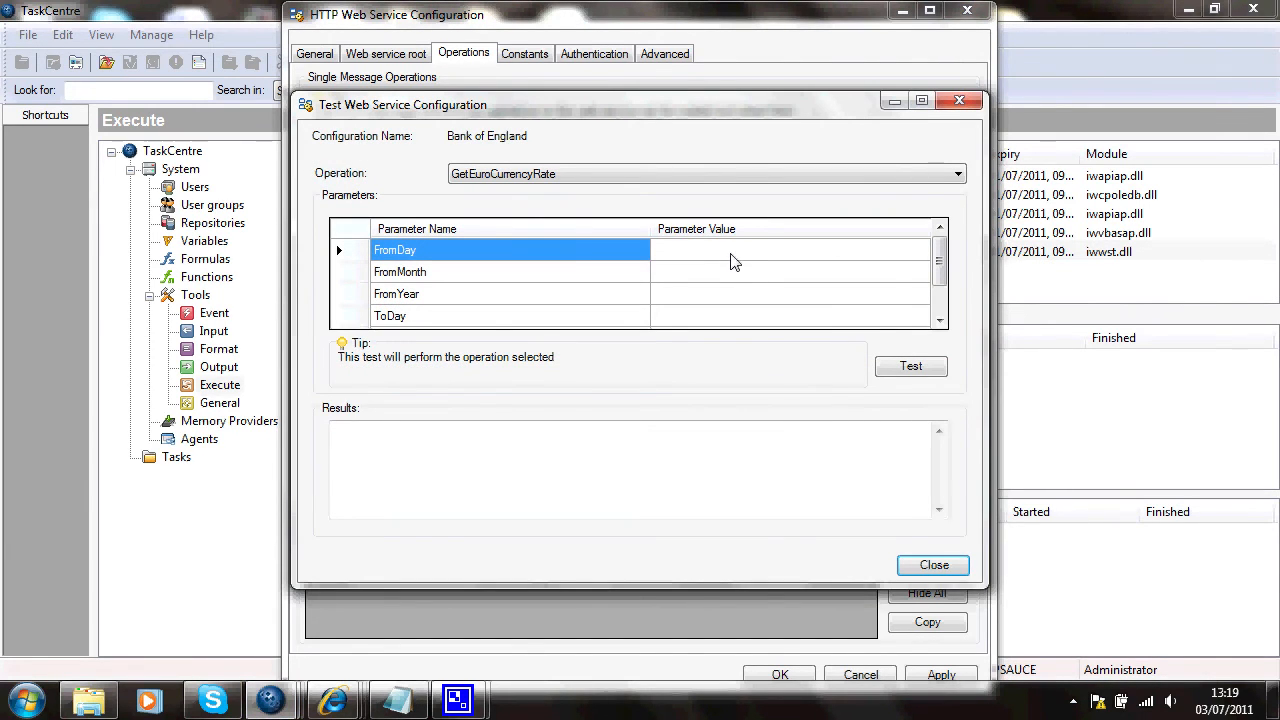
text(1)
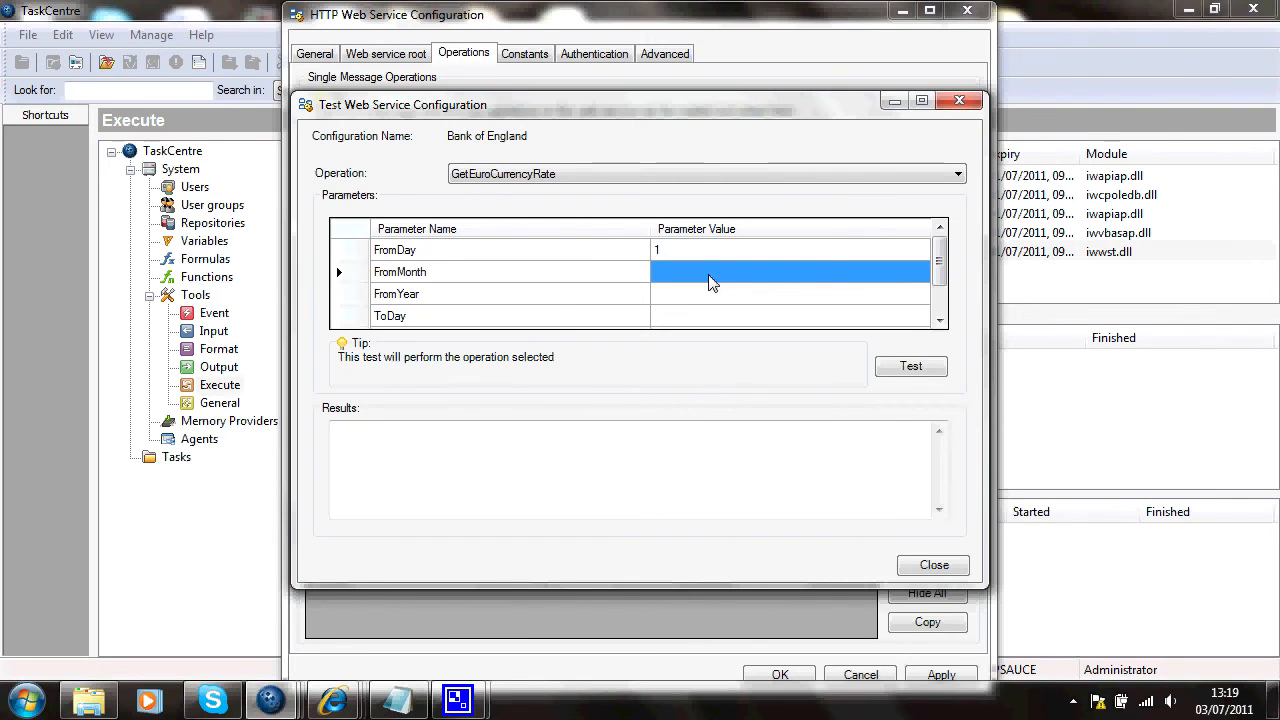
text(Jan)
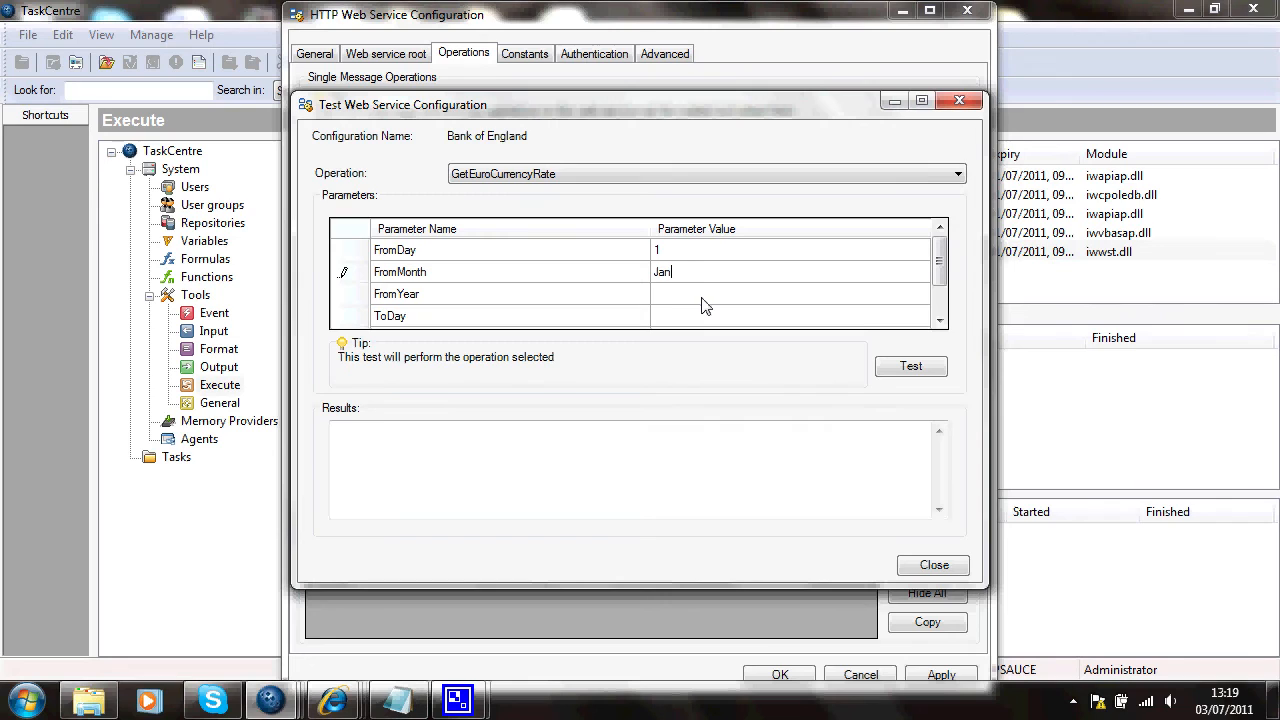
text(20)
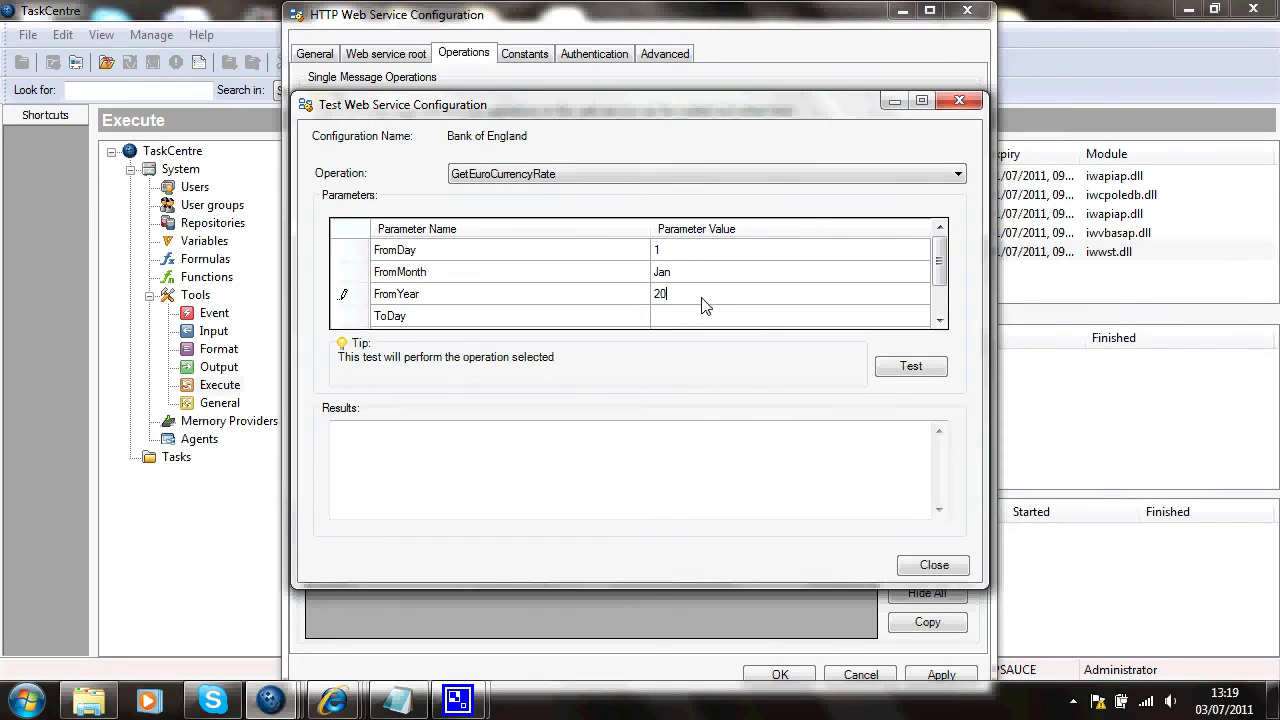
click(790, 315)
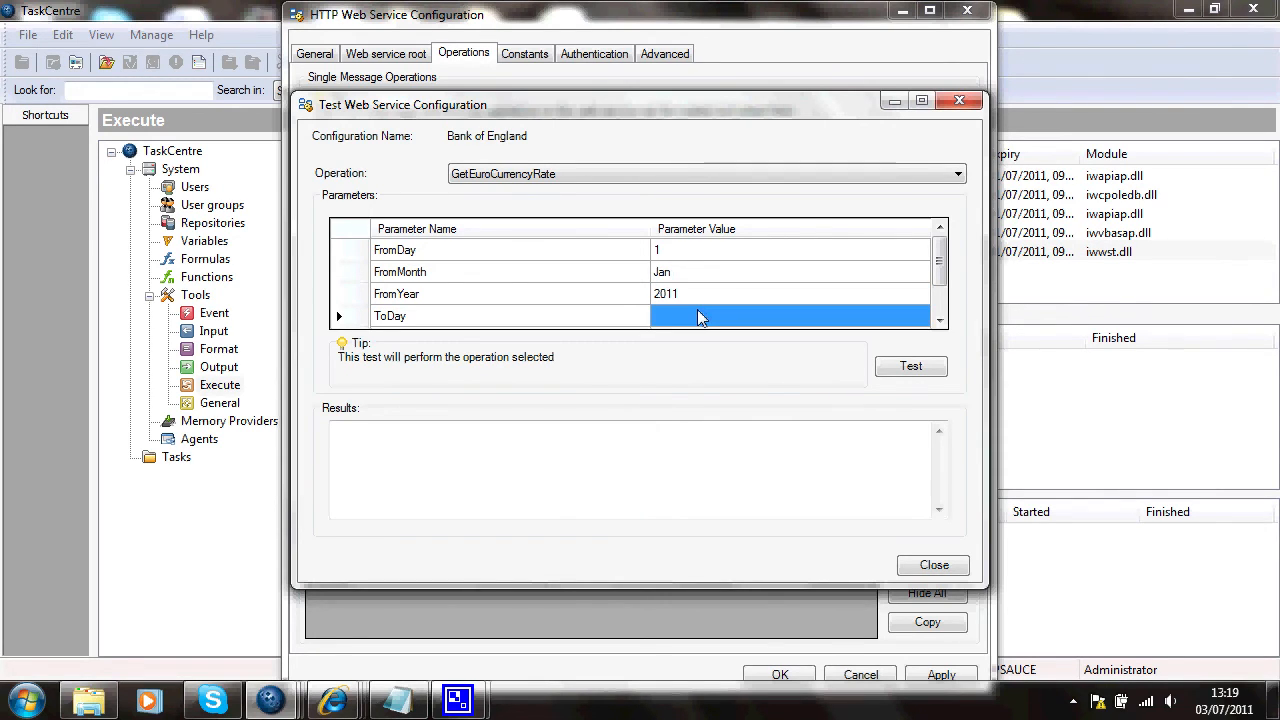
scroll(down, 3)
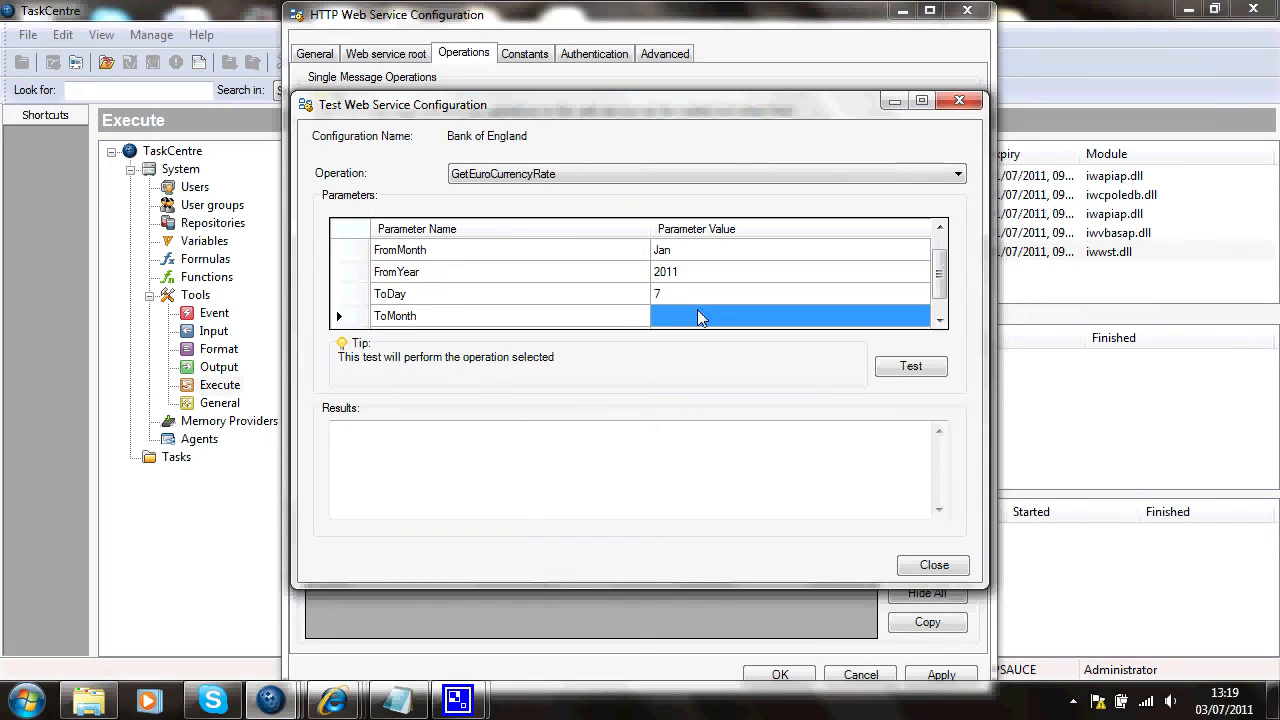
text(Jan)
text(2)
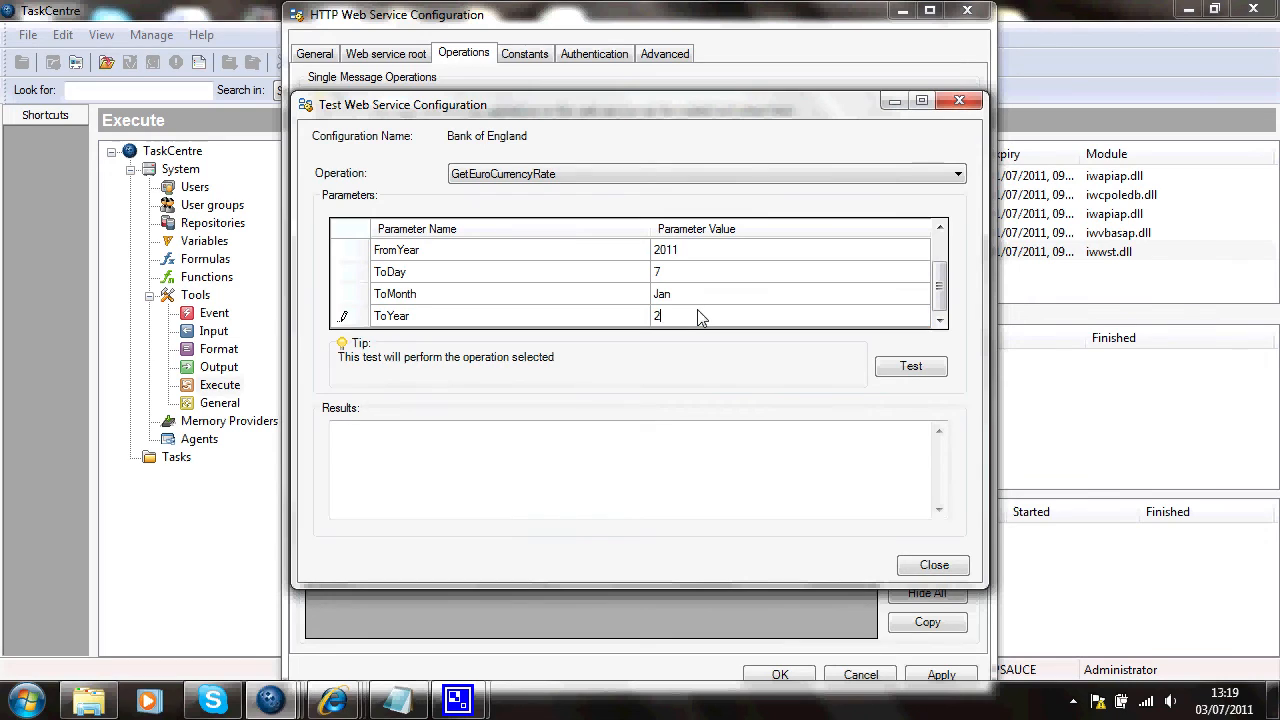
text(011)
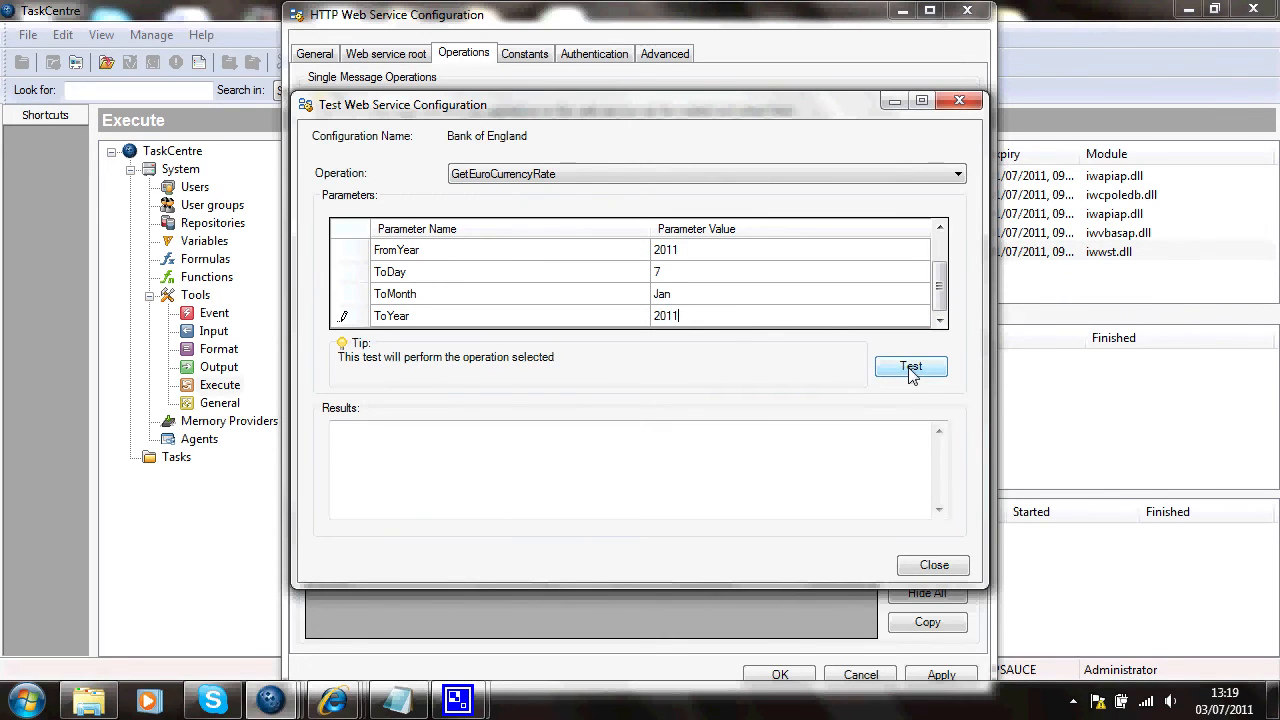
click(910, 366)
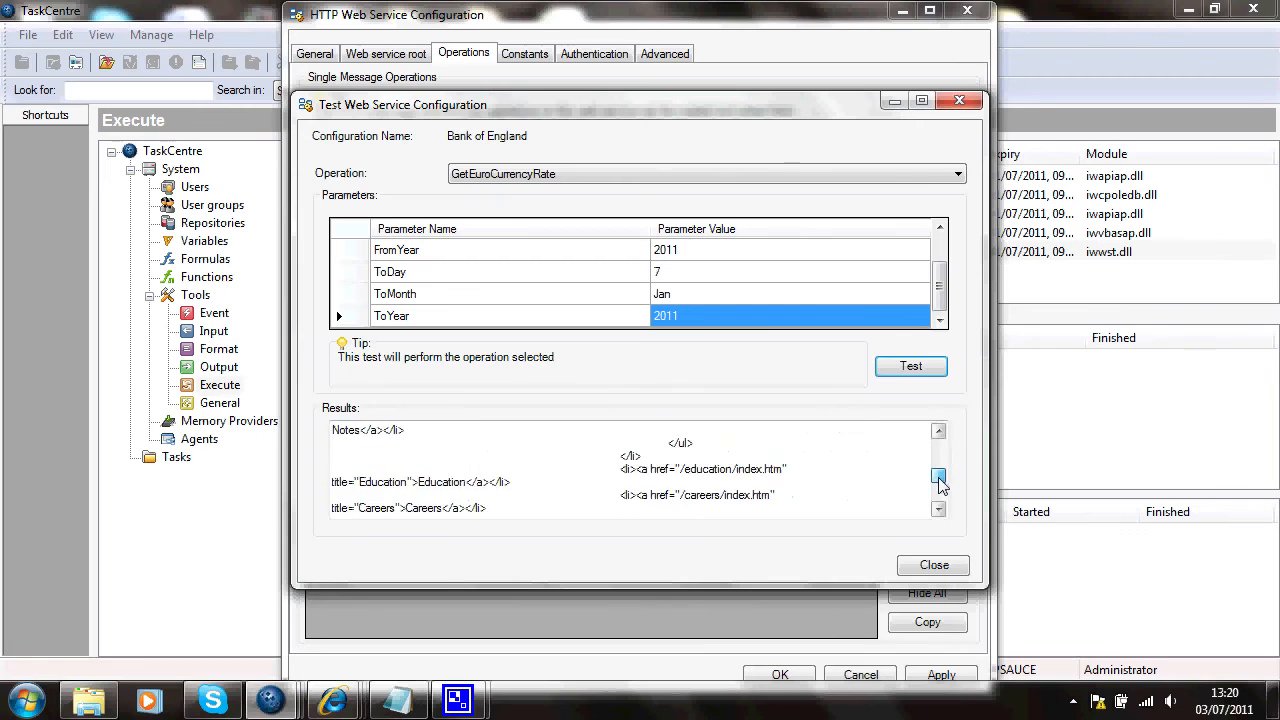
click(938, 478)
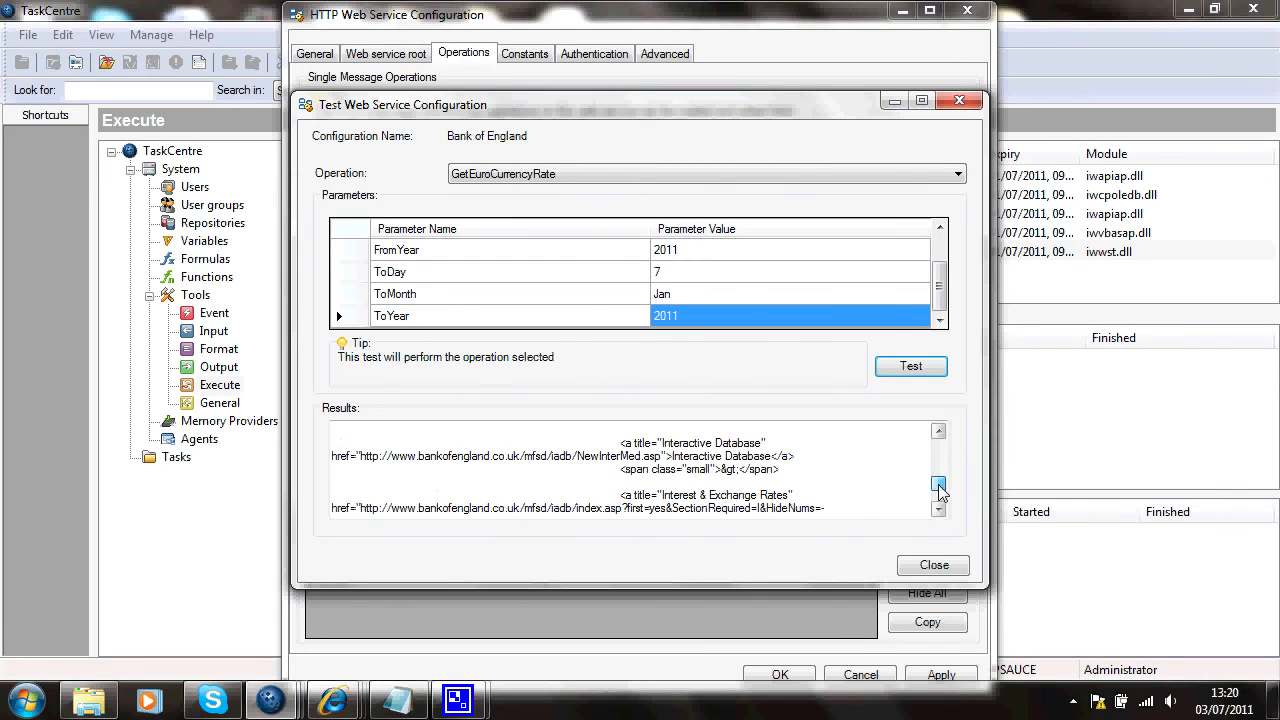
click(938, 508)
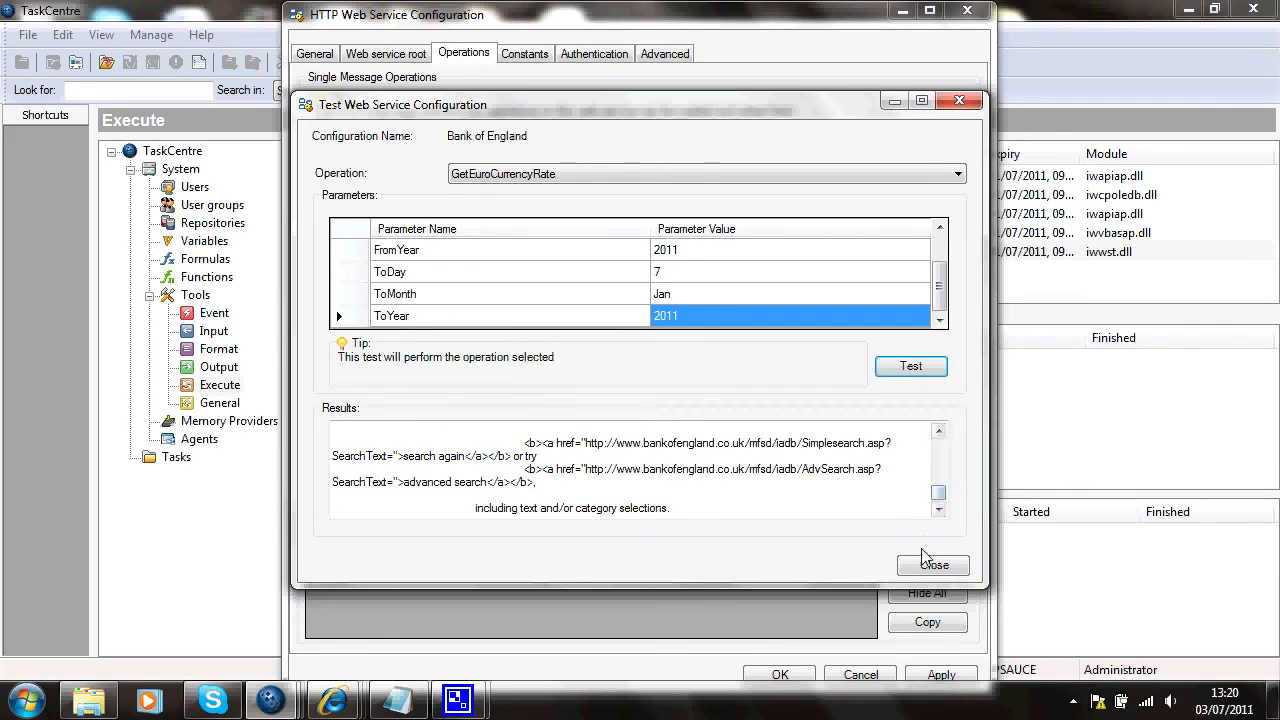
Close the test, save the Bank of England configuration, and skip interrogation.
click(933, 565)
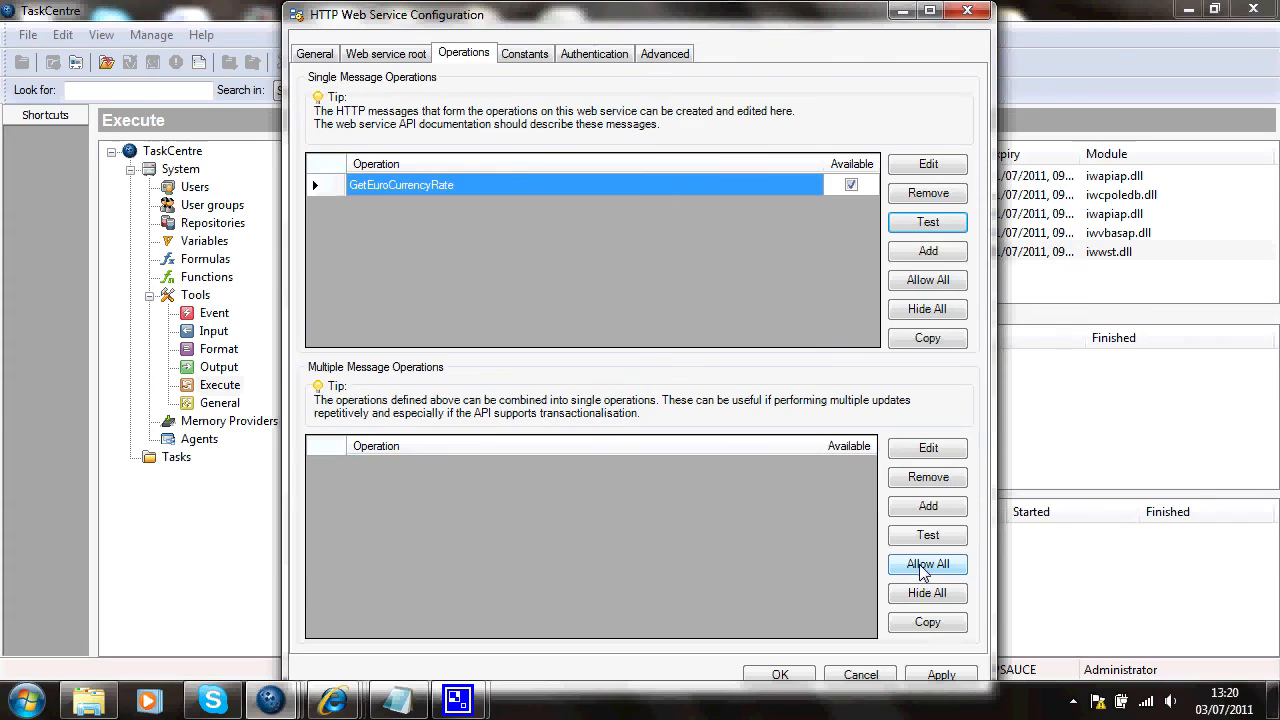
mouse_move(808, 655)
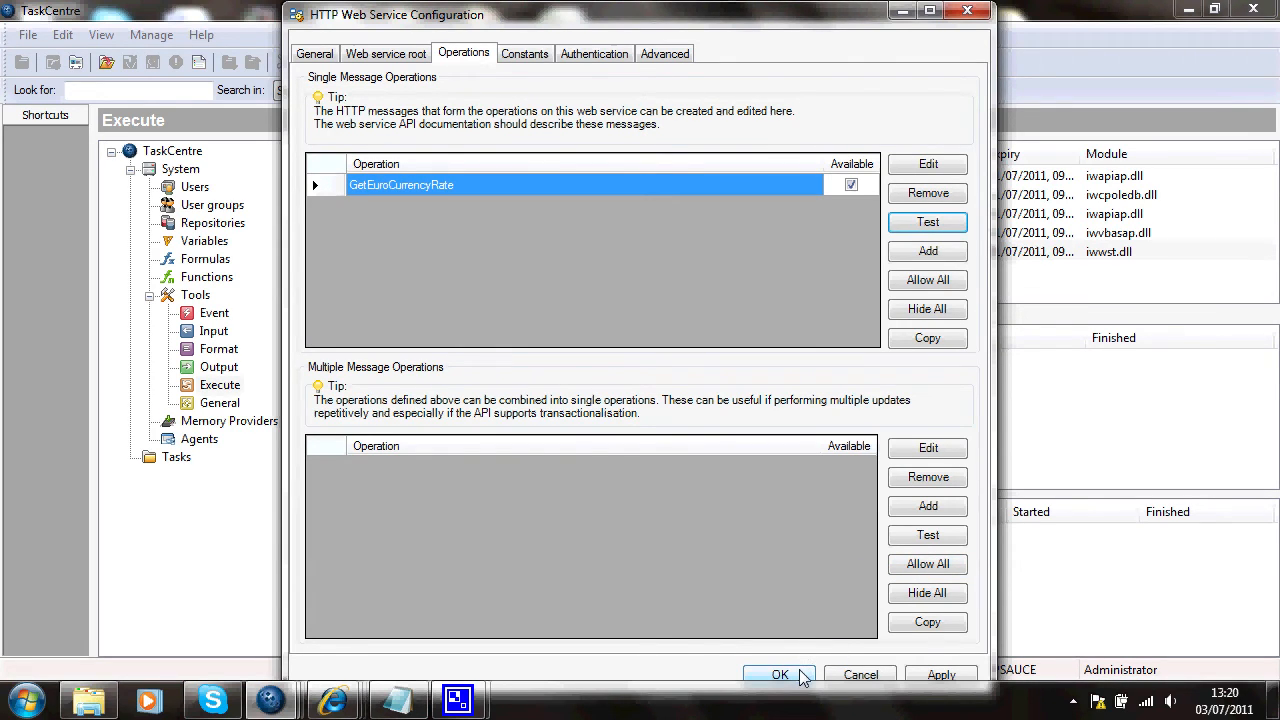
click(780, 674)
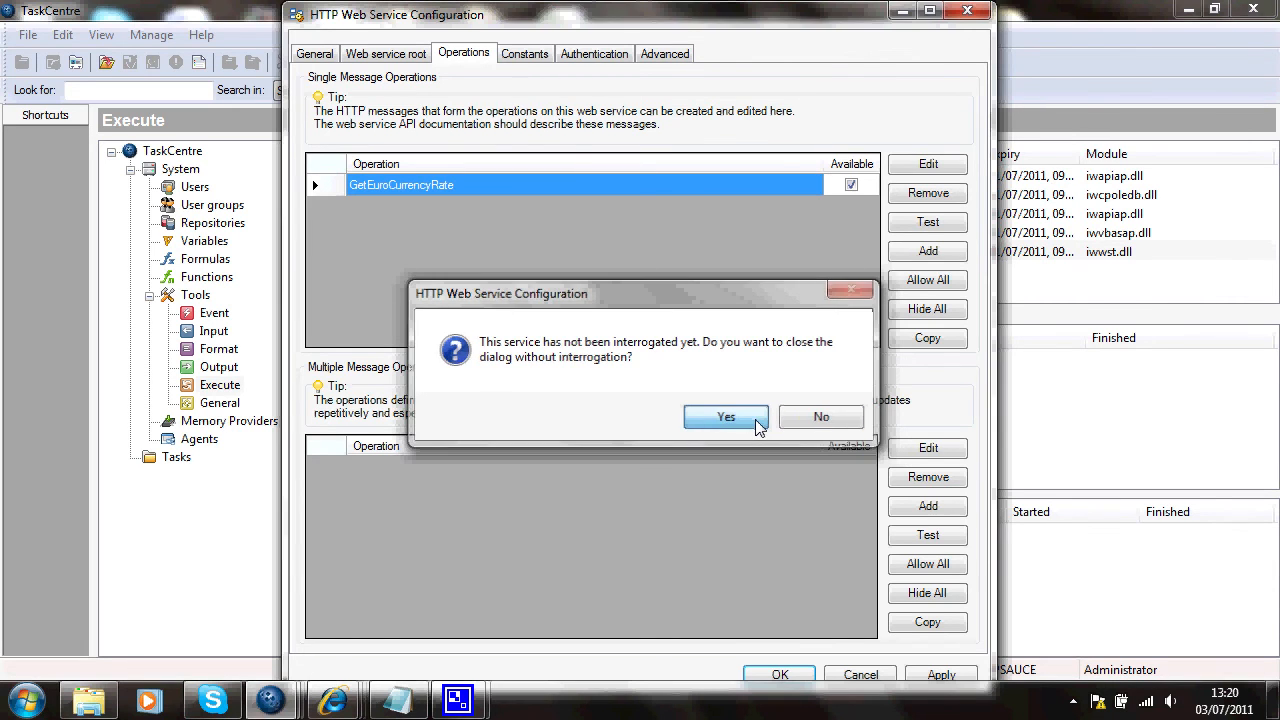
click(725, 417)
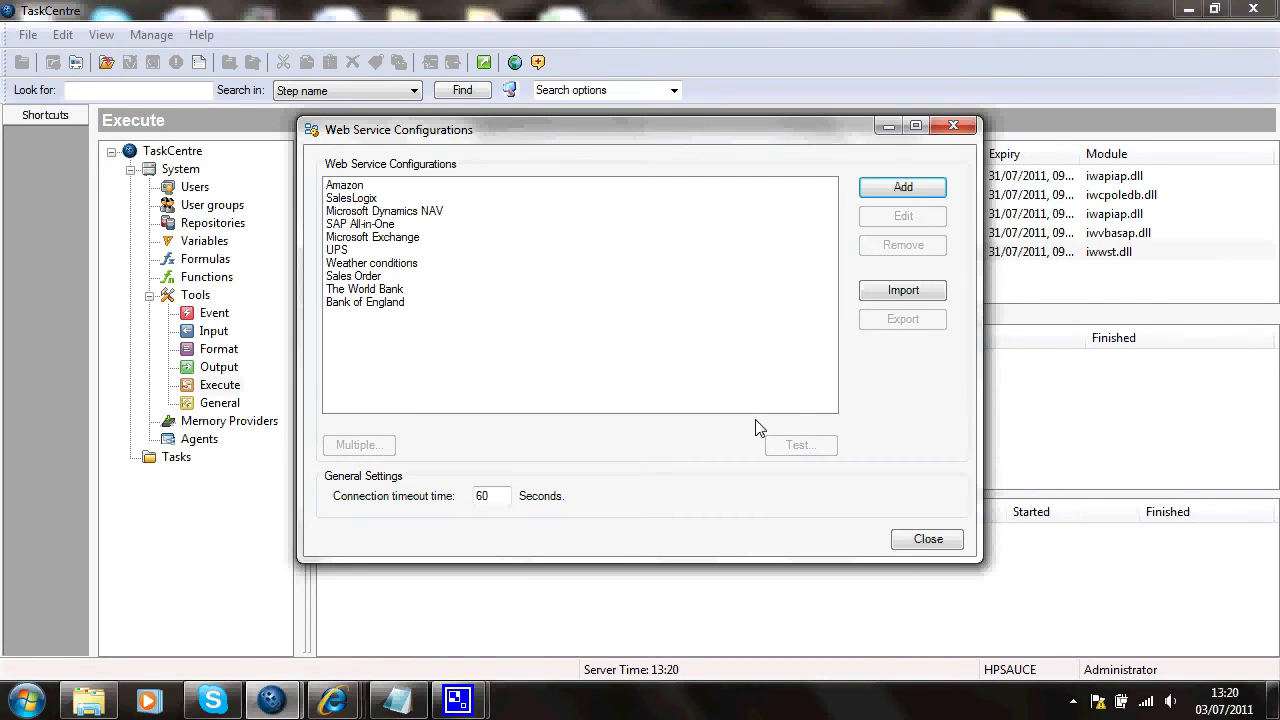
mouse_move(502, 472)
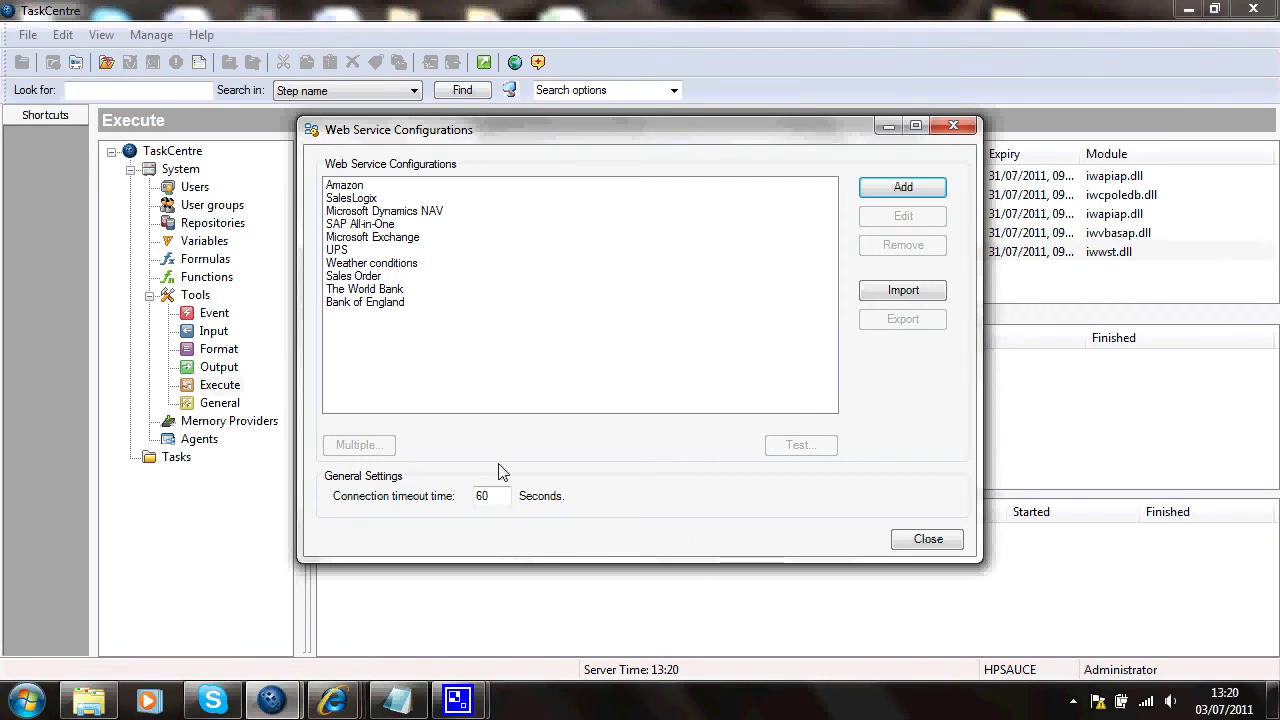
mouse_move(891, 555)
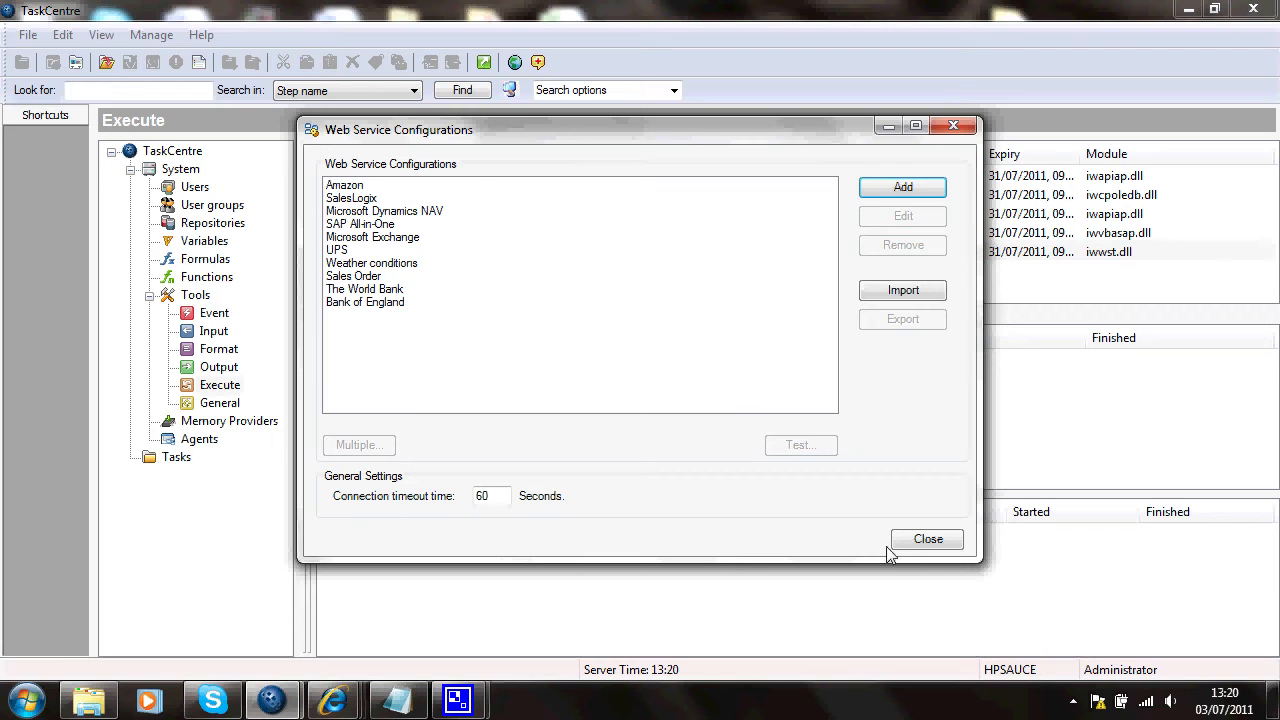
Close Web Service Configurations and show the three existing tasks in the Tasks folder.
click(927, 539)
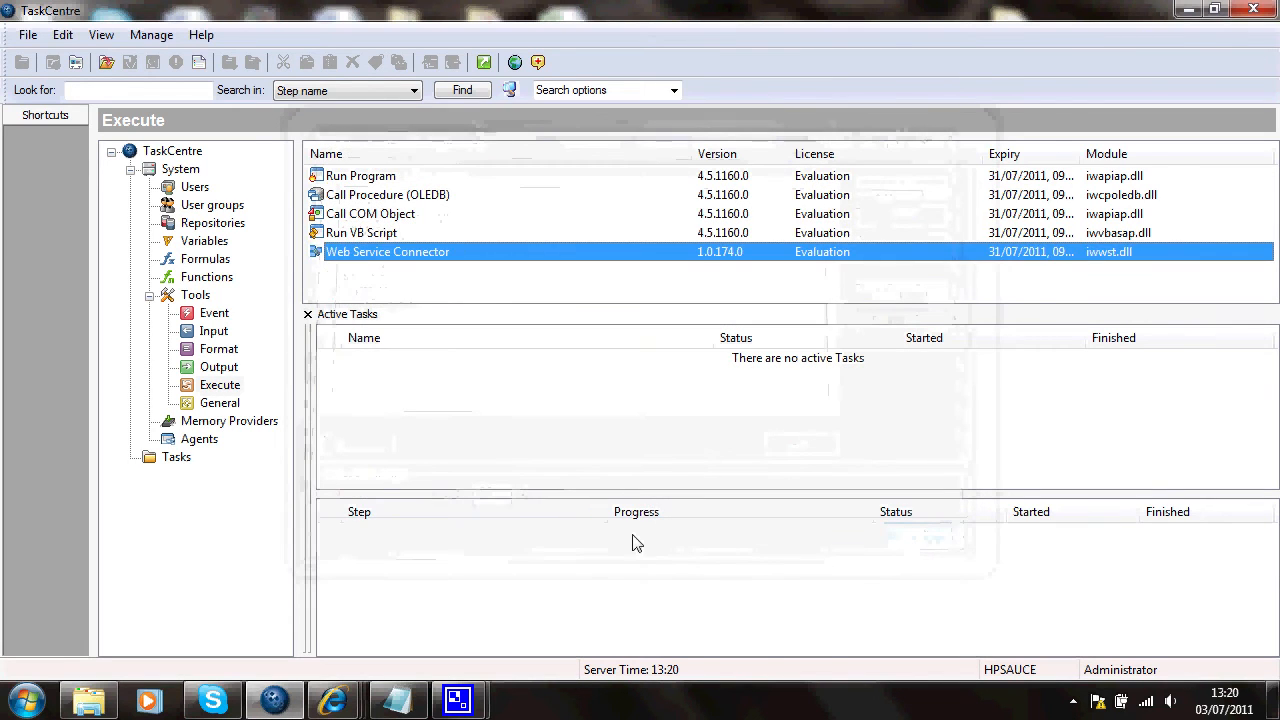
click(176, 457)
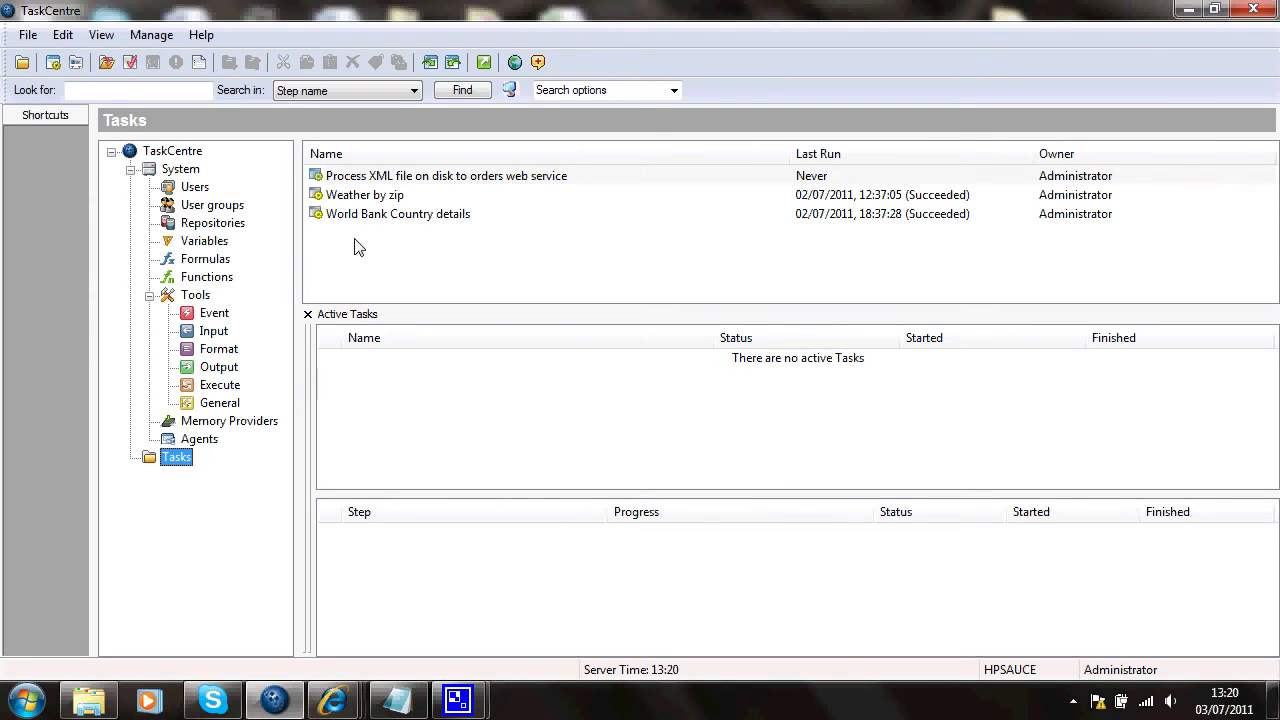
Create a new task named 'BofE Currency Rates' and switch to its Design view.
right_click(358, 247)
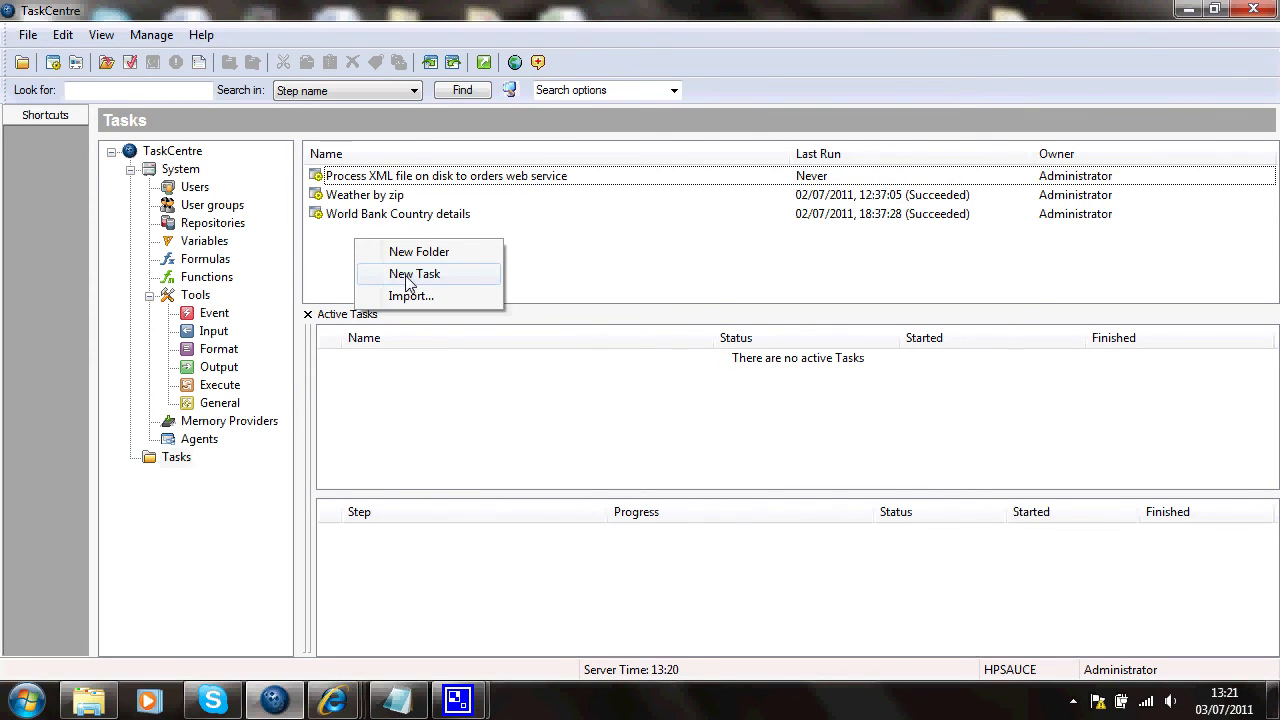
click(414, 273)
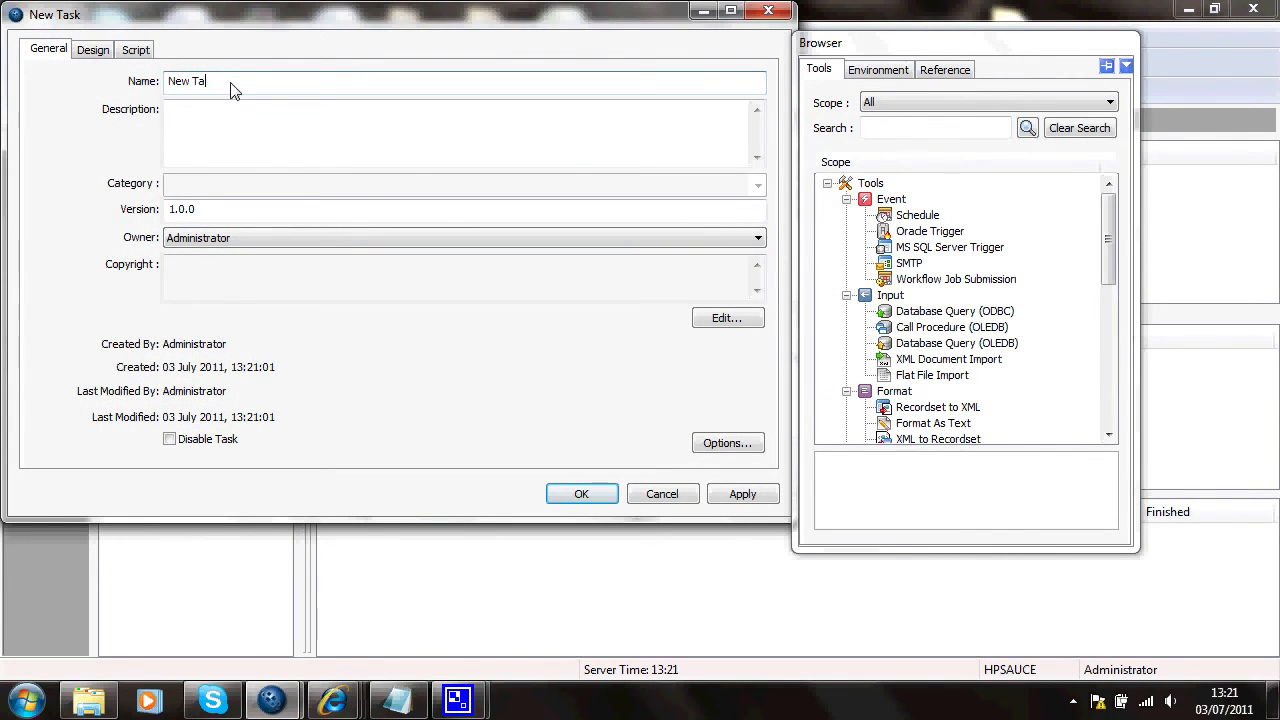
text(B0fE)
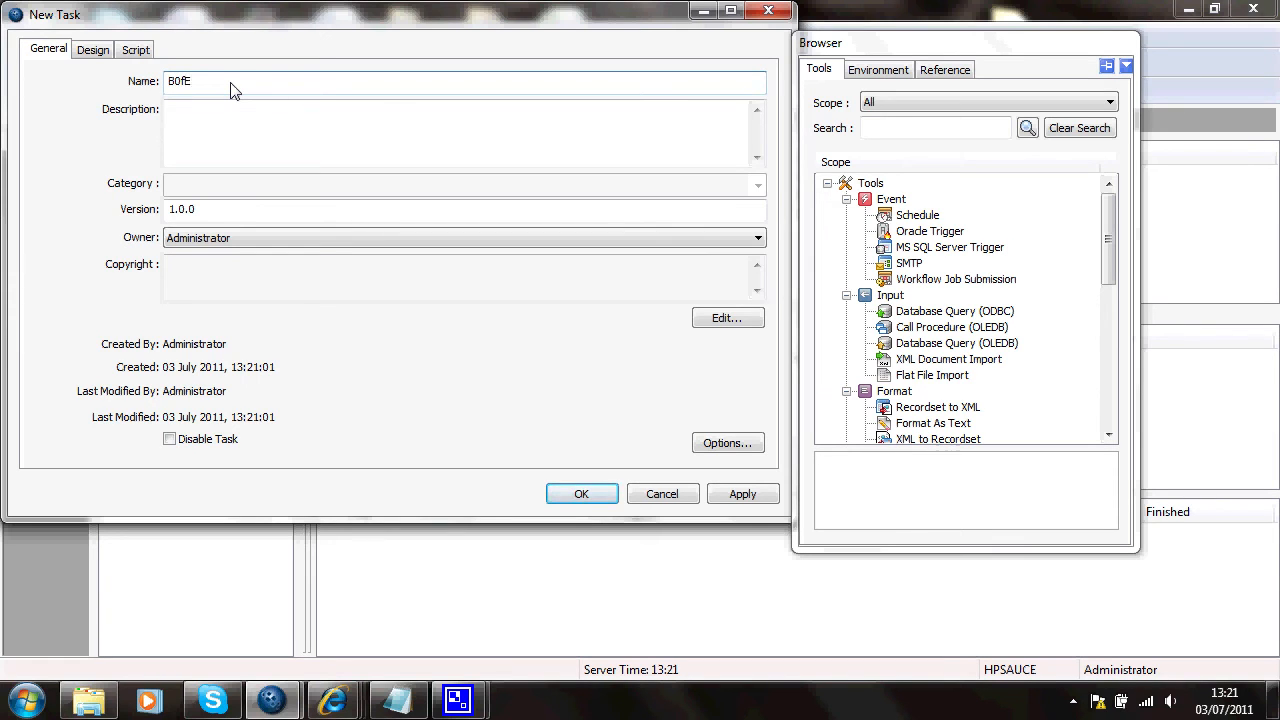
text(C)
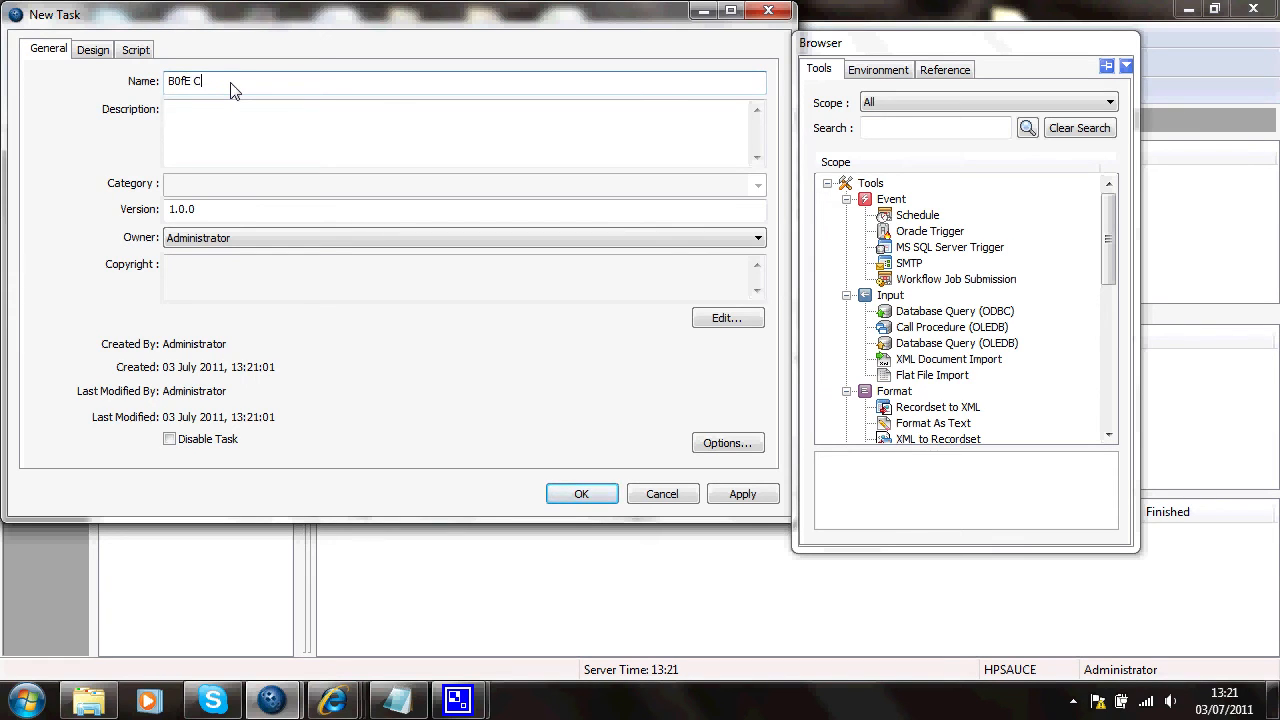
text(urrency)
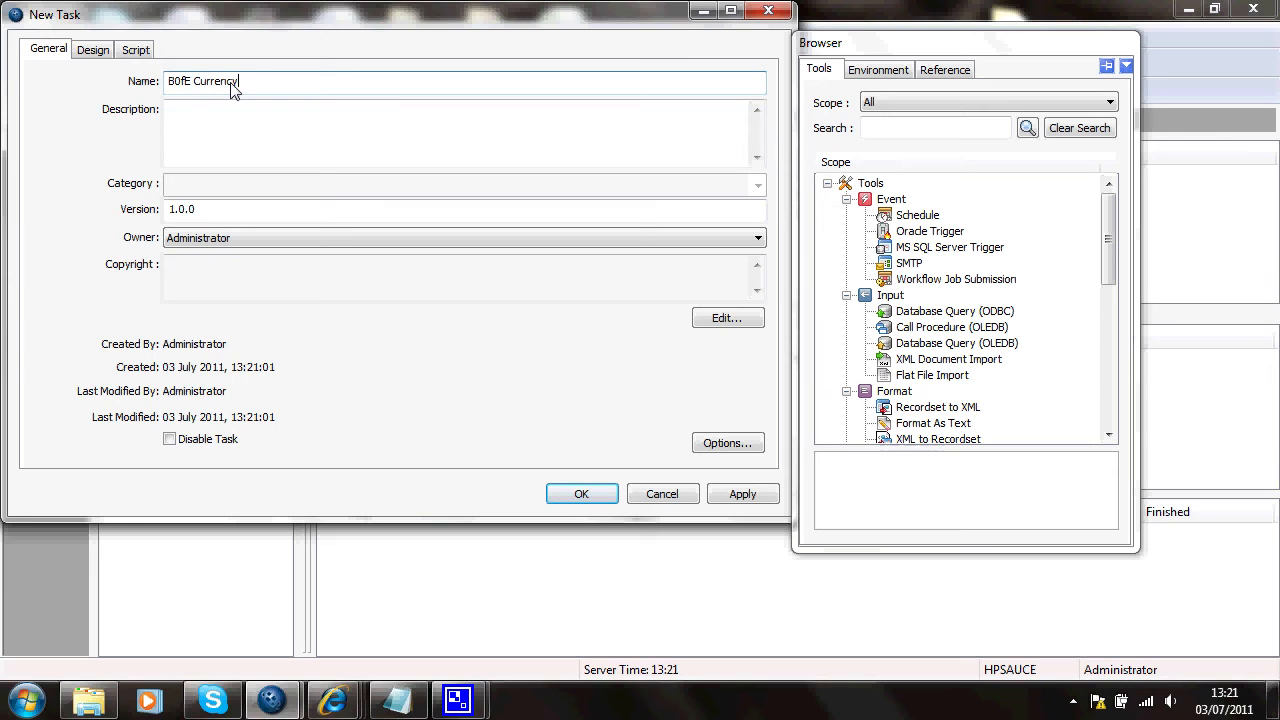
text(Rates)
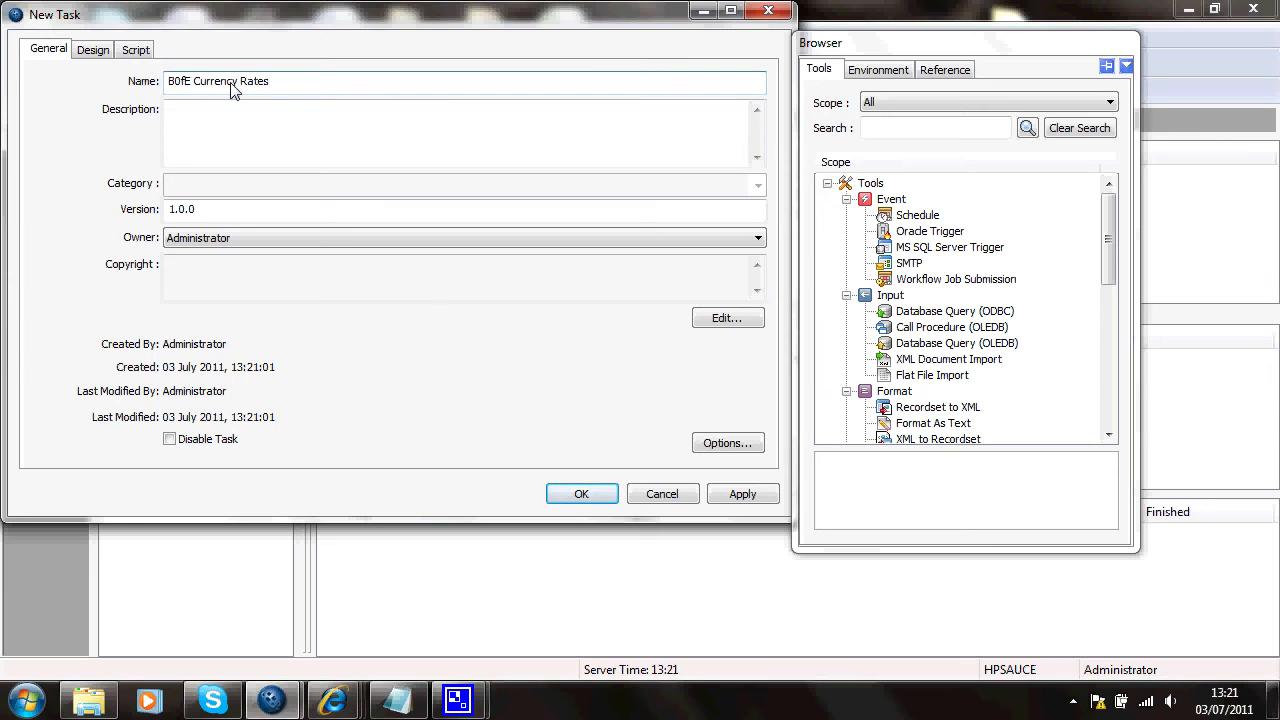
click(93, 49)
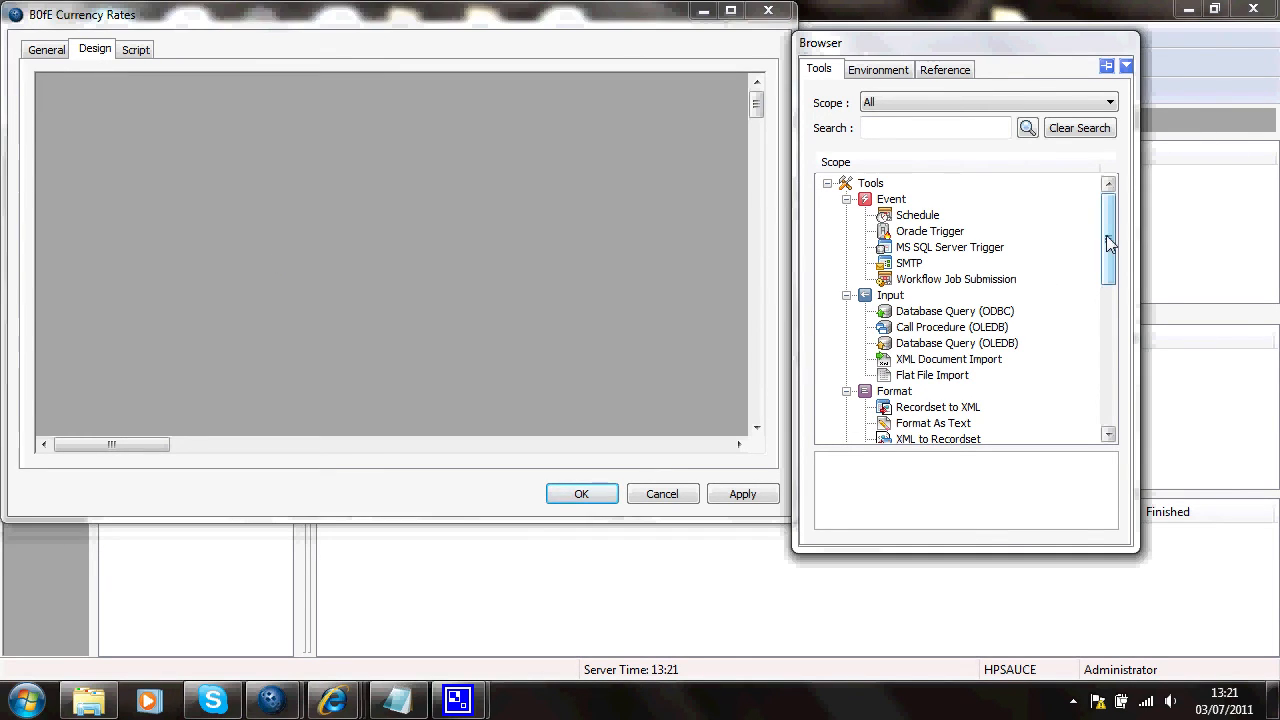
Place a Web Service Connector from the Execute tools onto the canvas and open its properties.
scroll(down, 3)
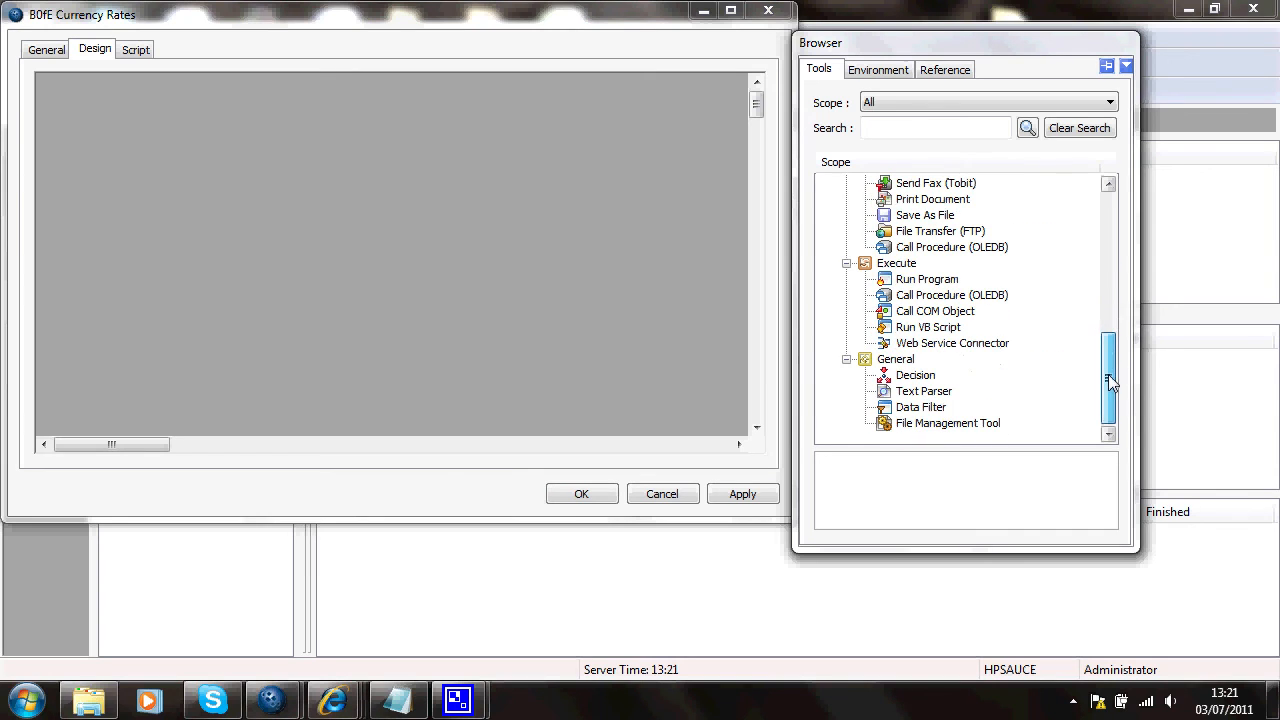
click(951, 343)
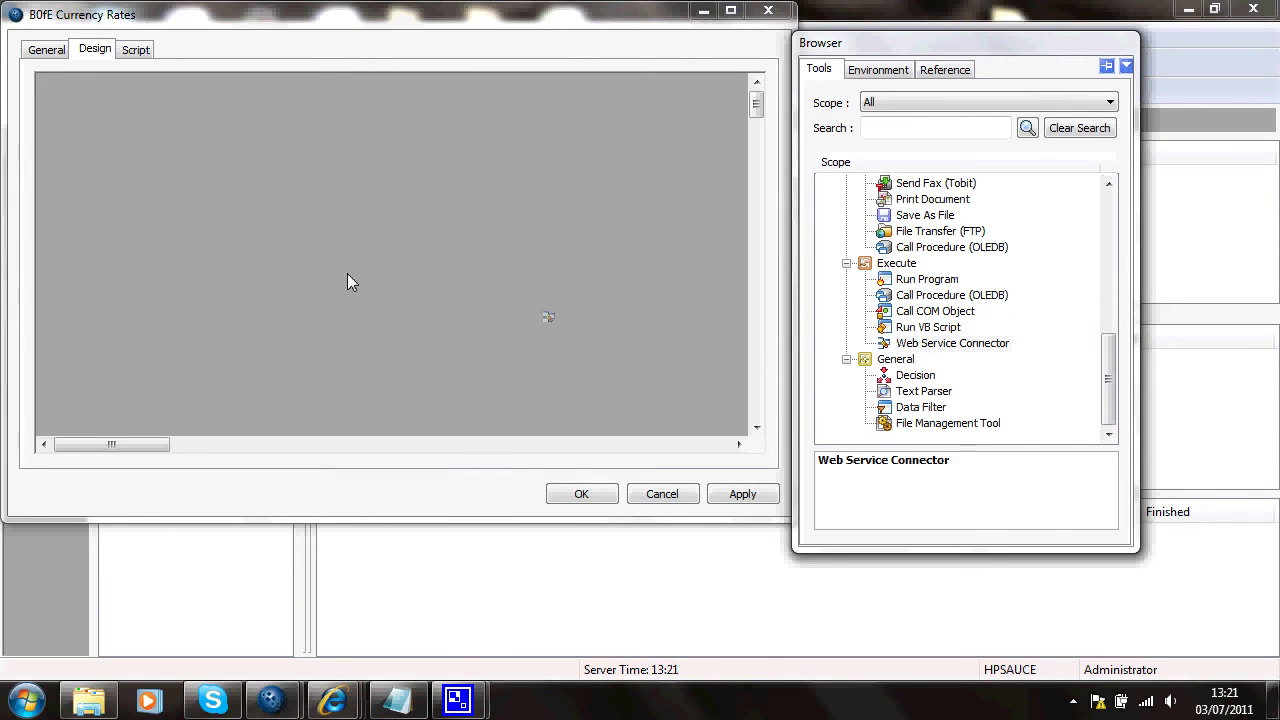
double_click(951, 342)
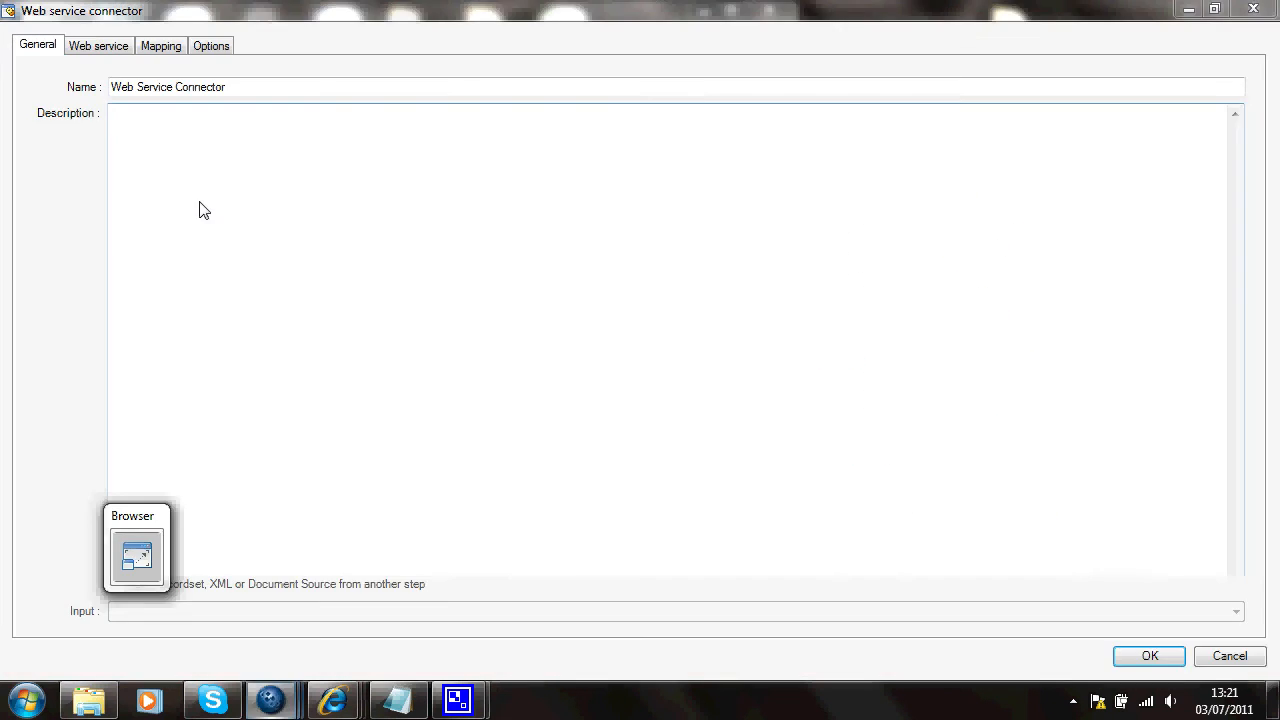
mouse_move(98, 45)
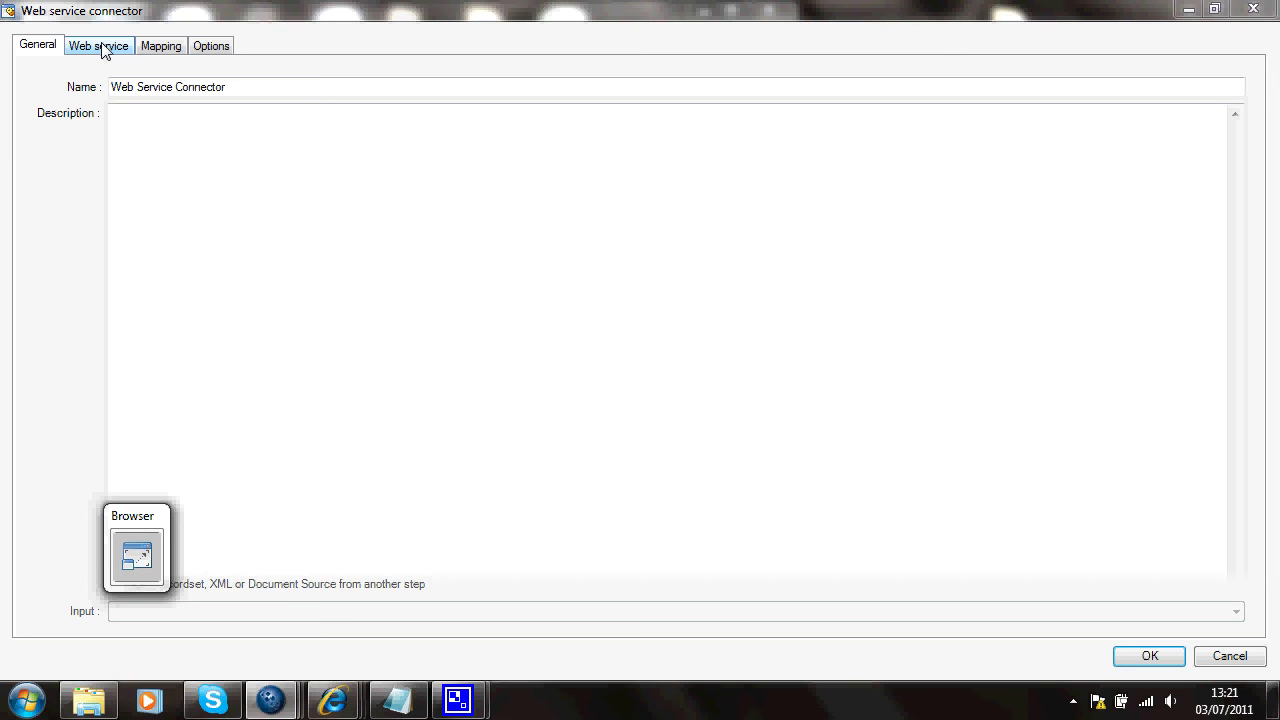
Set the connector to Bank of England's GetEuroCurrencyRate operation and view its parameter mappings.
click(98, 45)
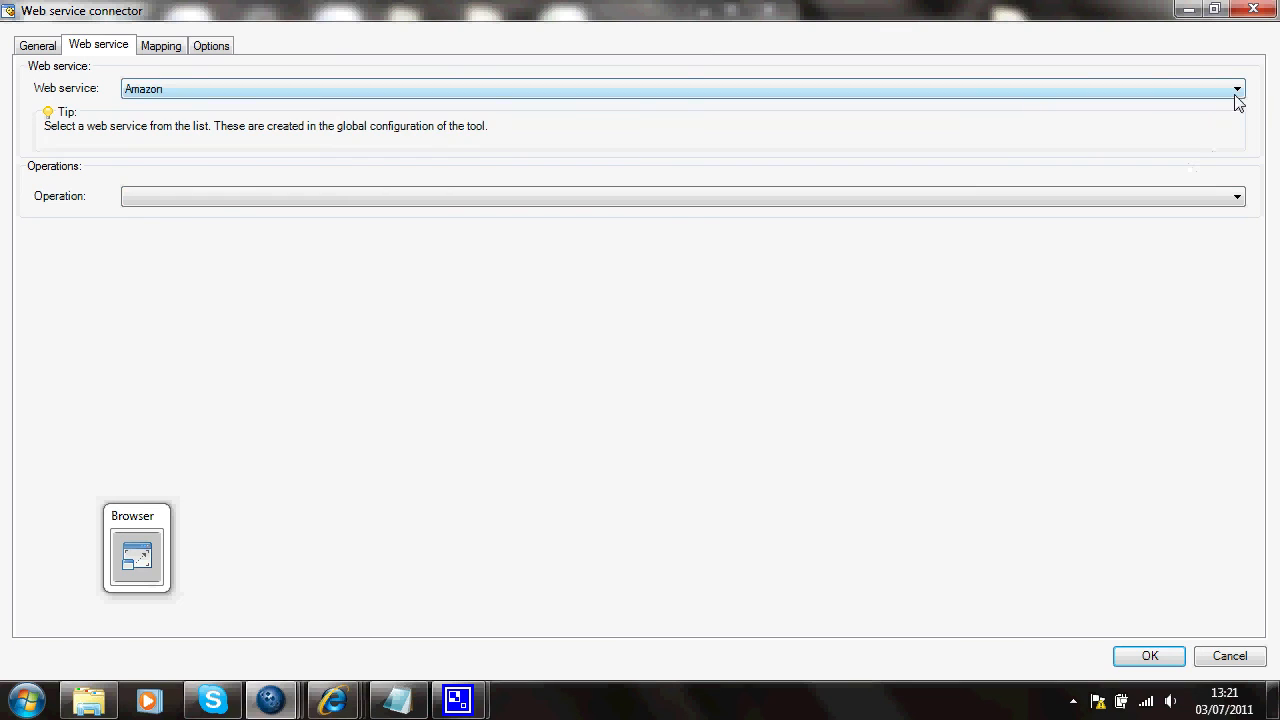
click(1237, 88)
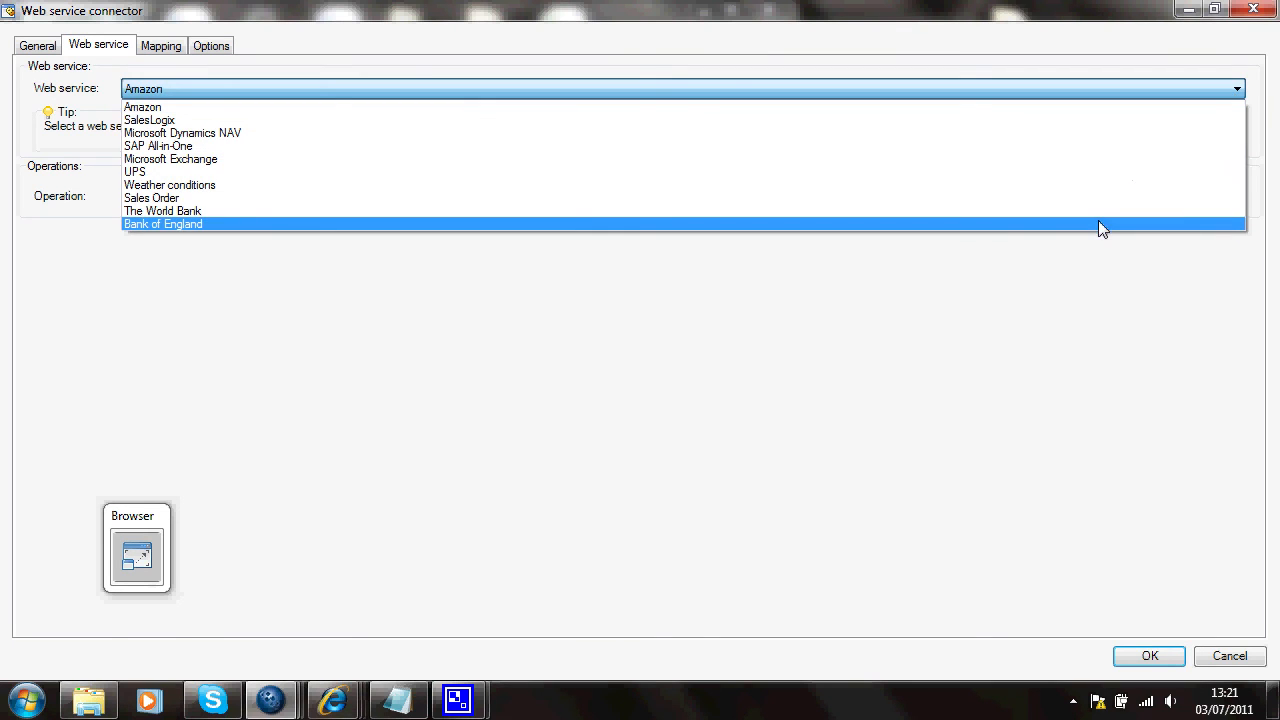
click(162, 224)
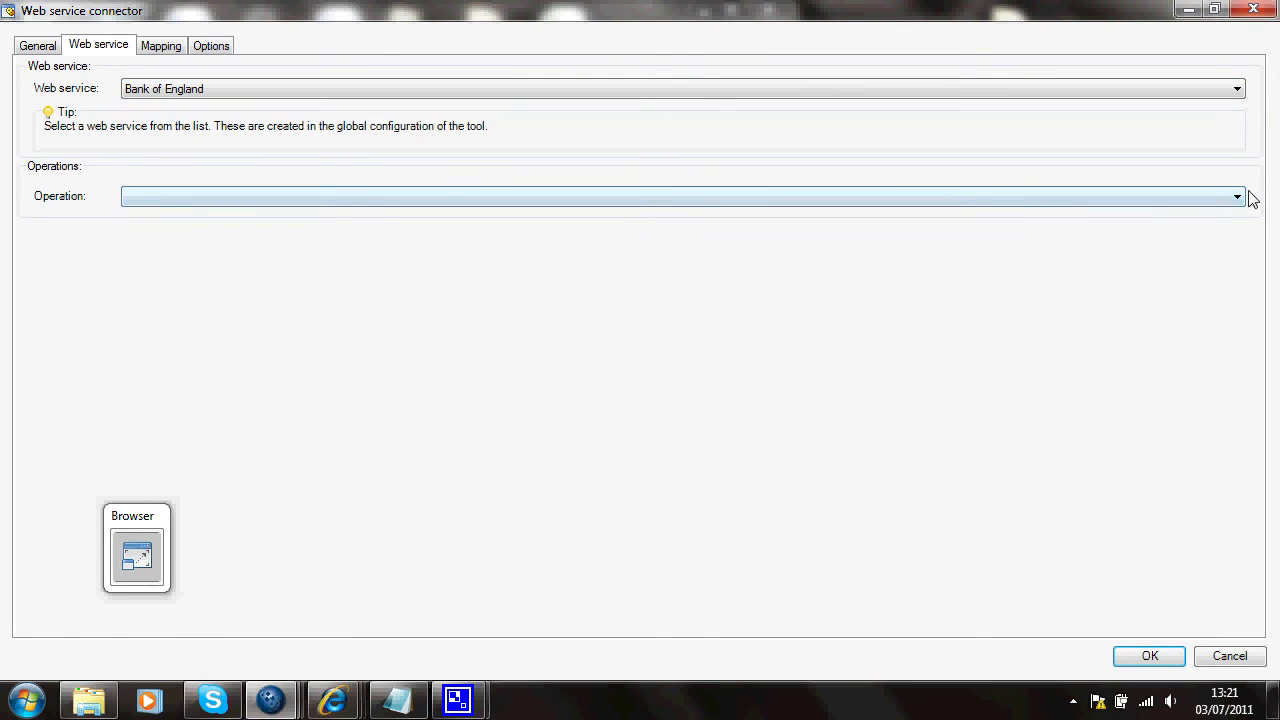
click(1237, 196)
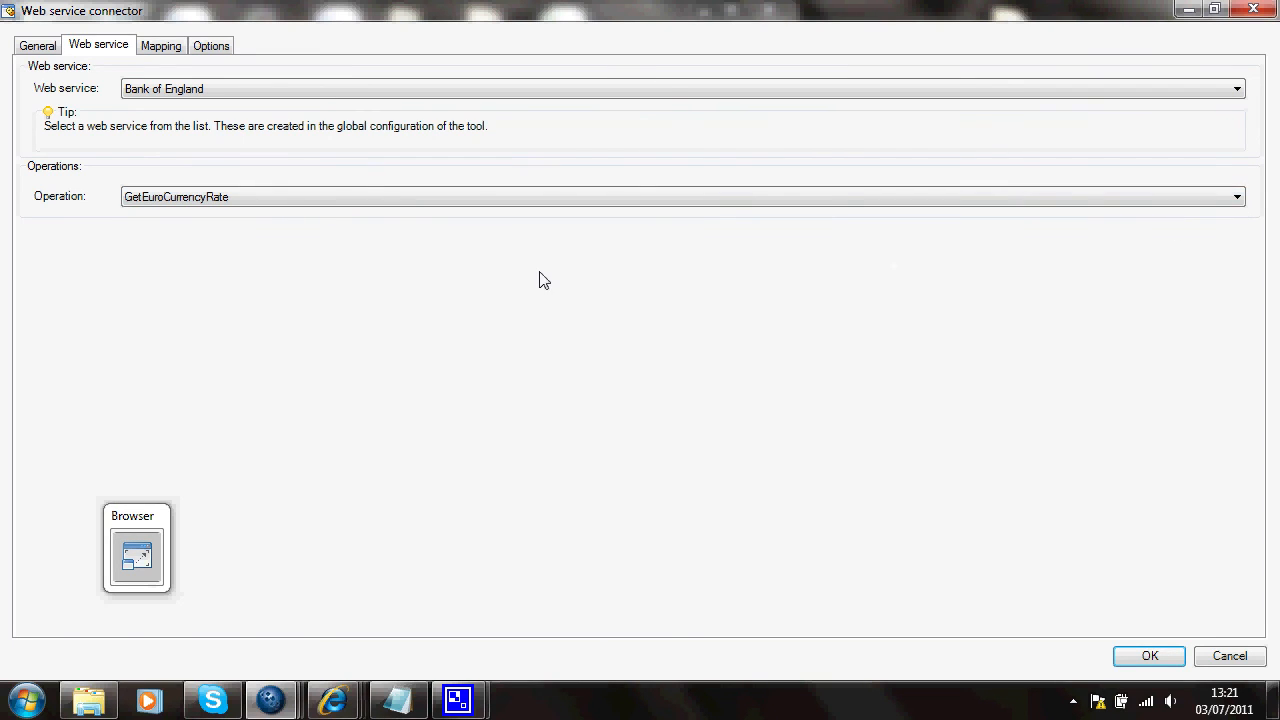
click(161, 45)
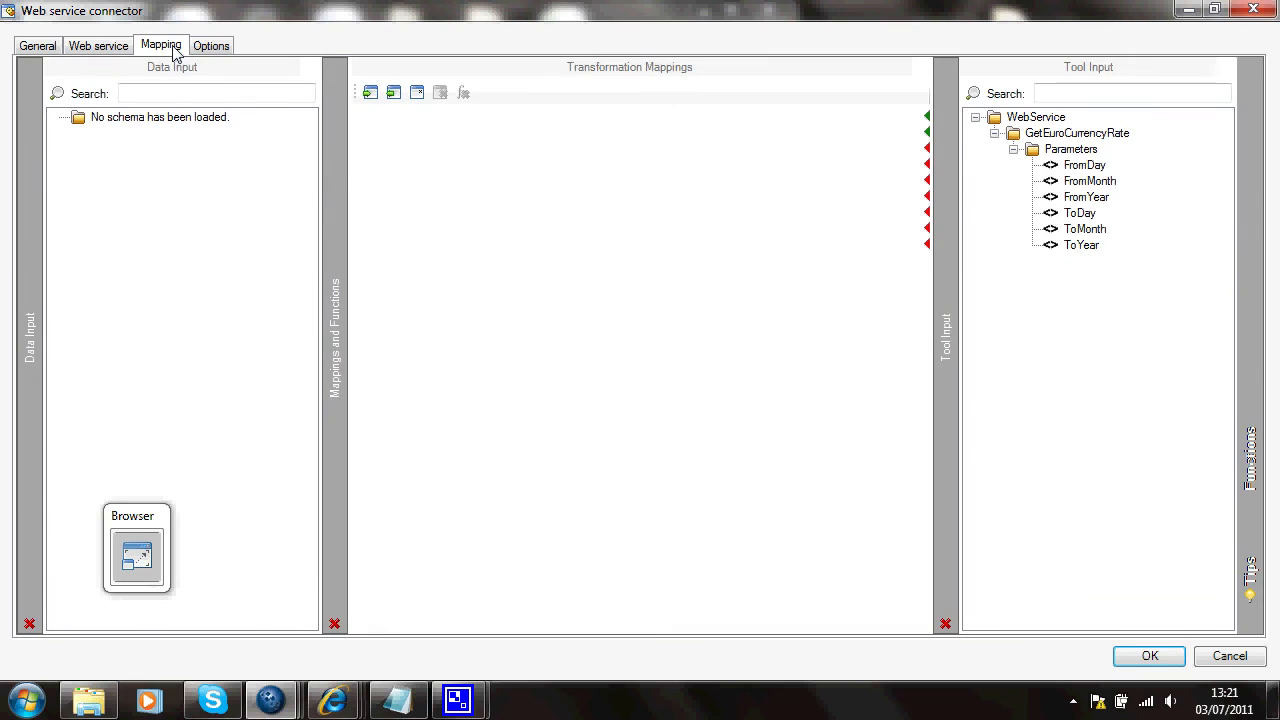
mouse_move(1102, 168)
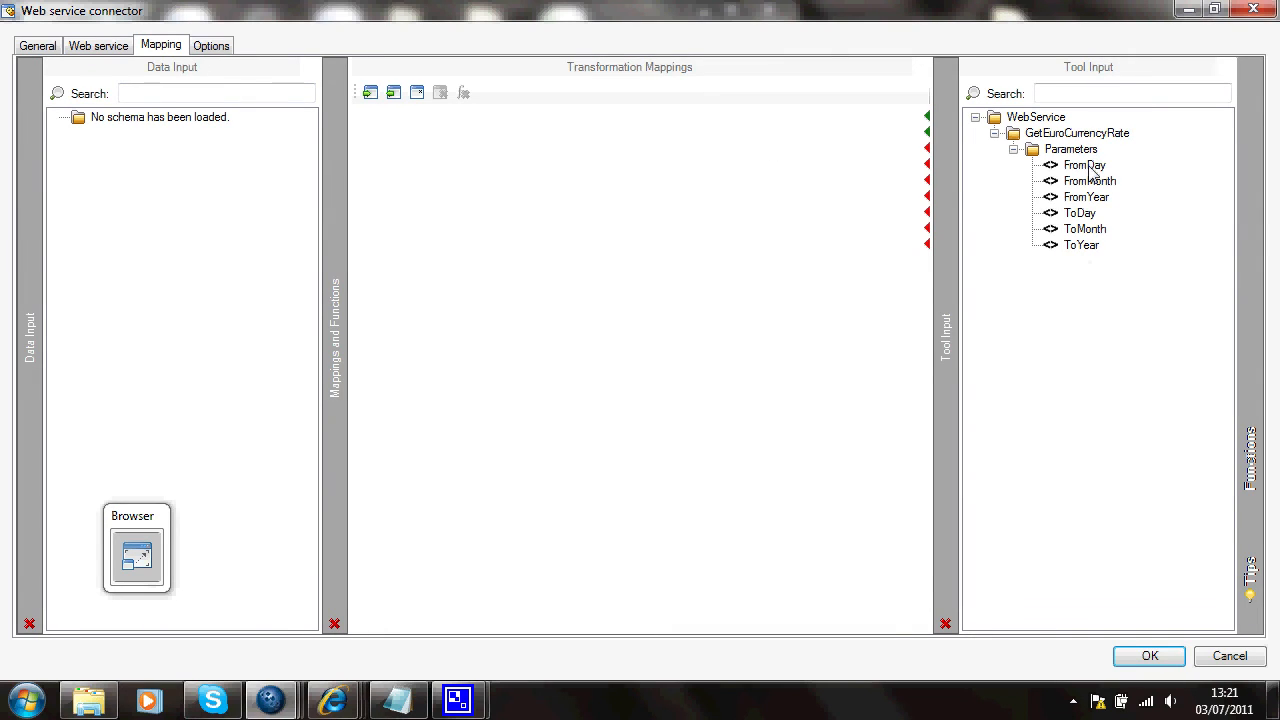
mouse_move(1175, 411)
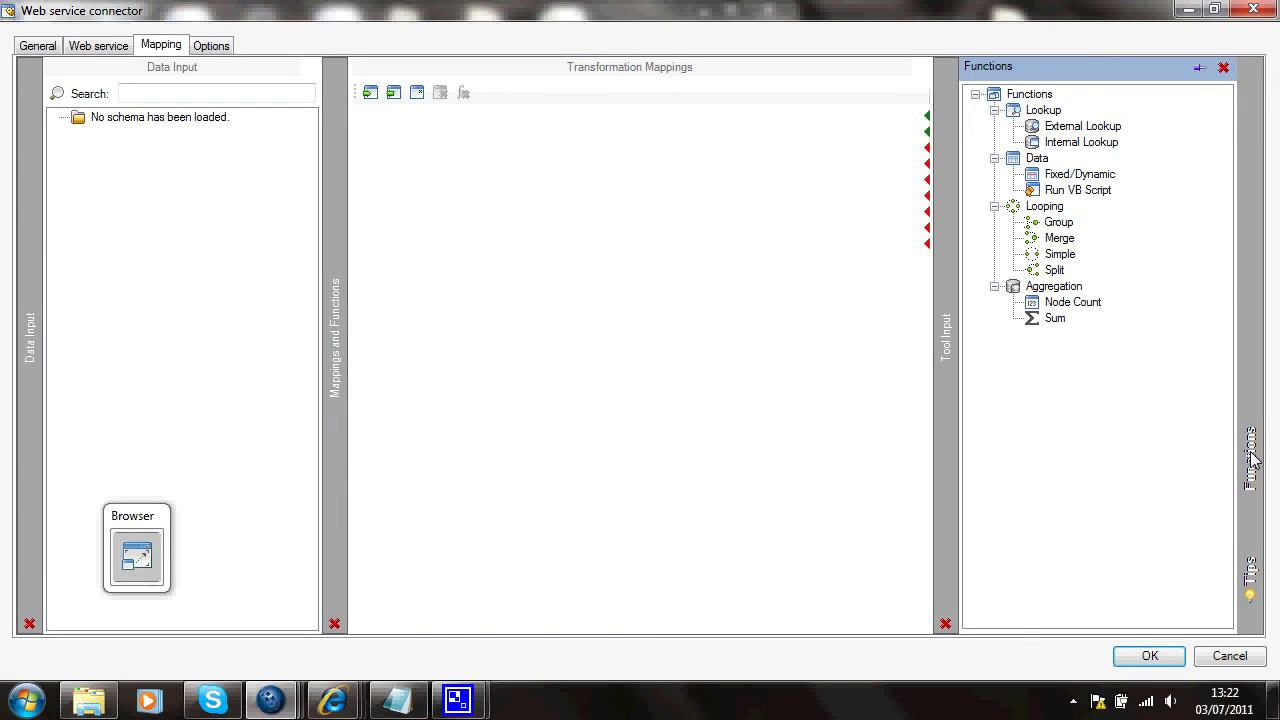
mouse_move(1199, 75)
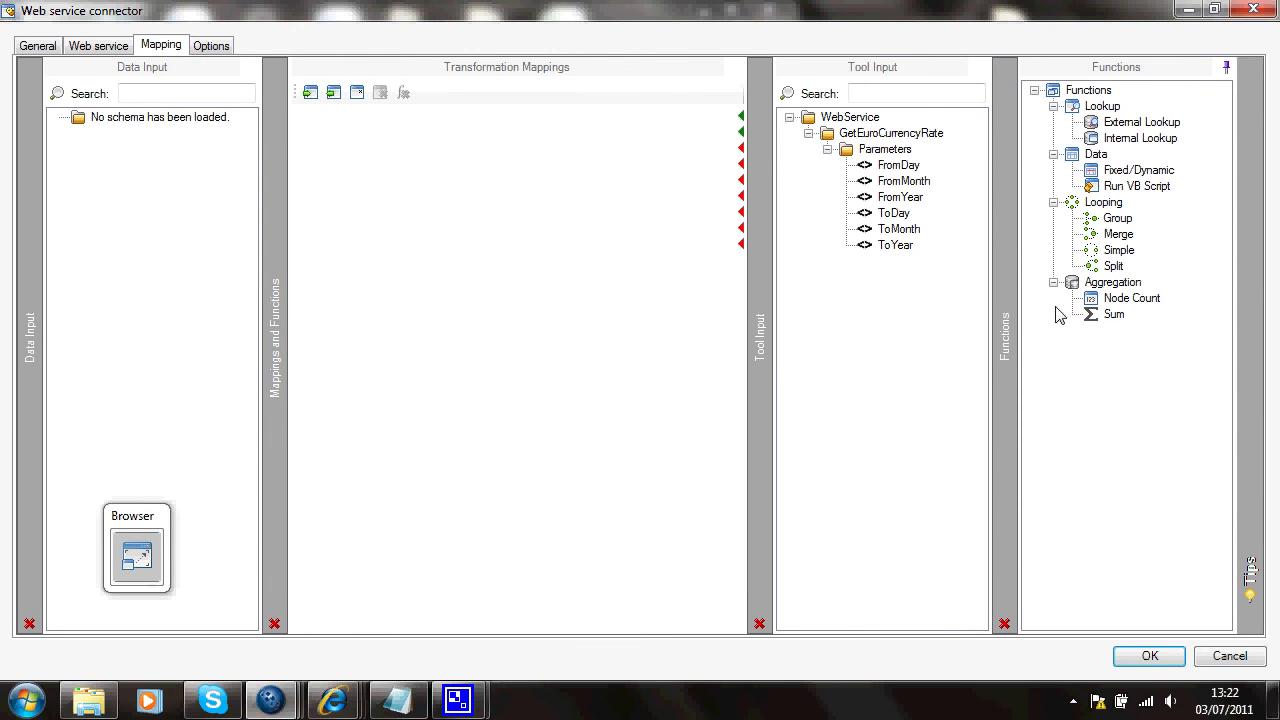
mouse_move(1124, 181)
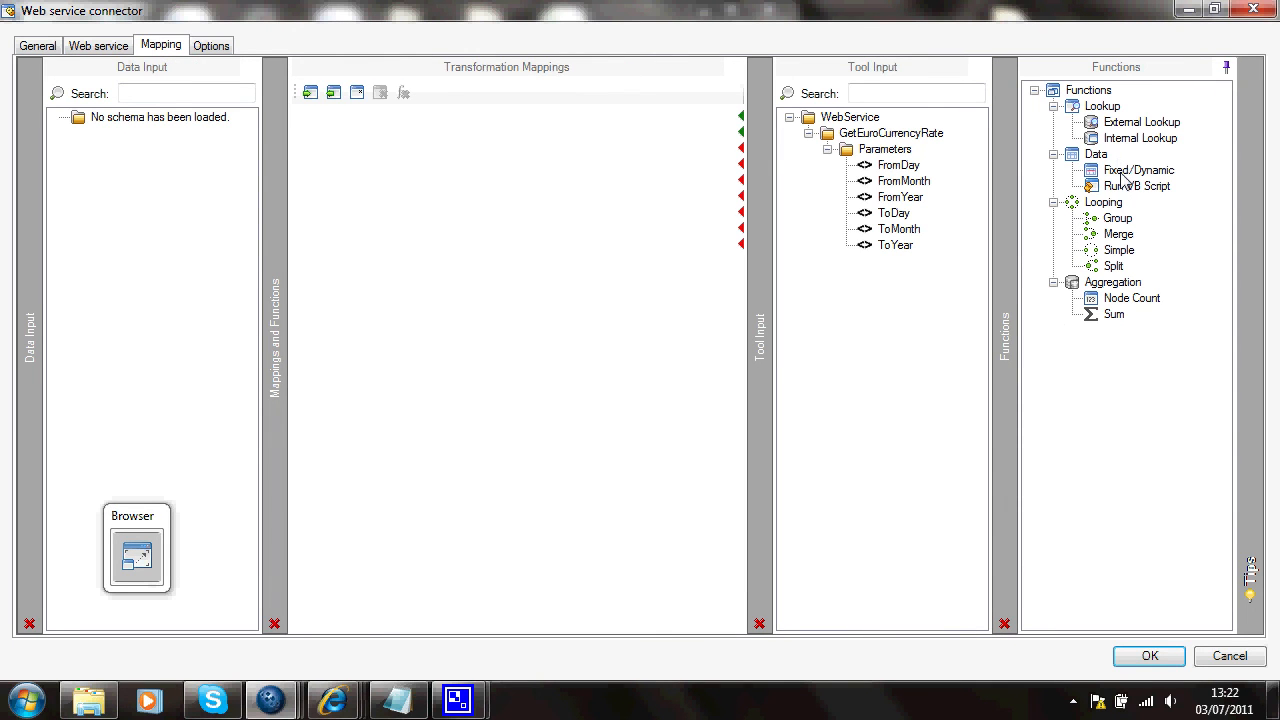
mouse_move(620, 160)
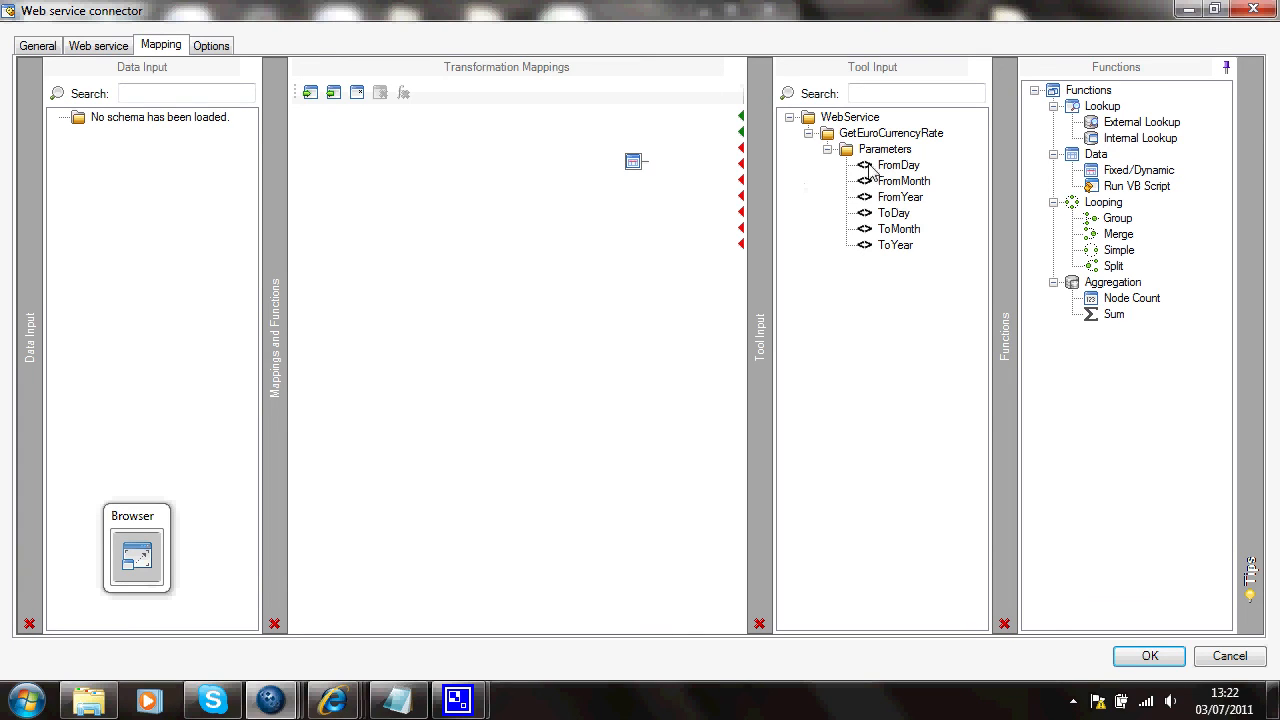
mouse_move(667, 170)
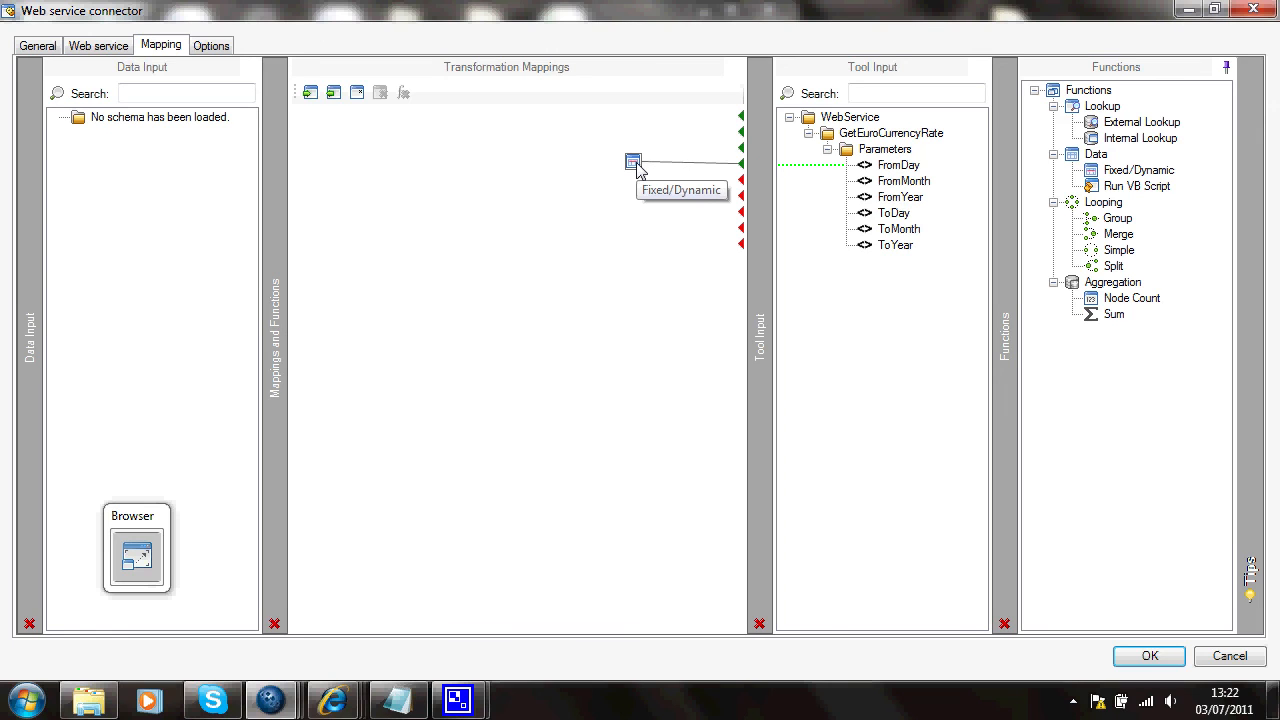
Give the FromDay Fixed/Dynamic function a fixed output value of 1.
double_click(633, 162)
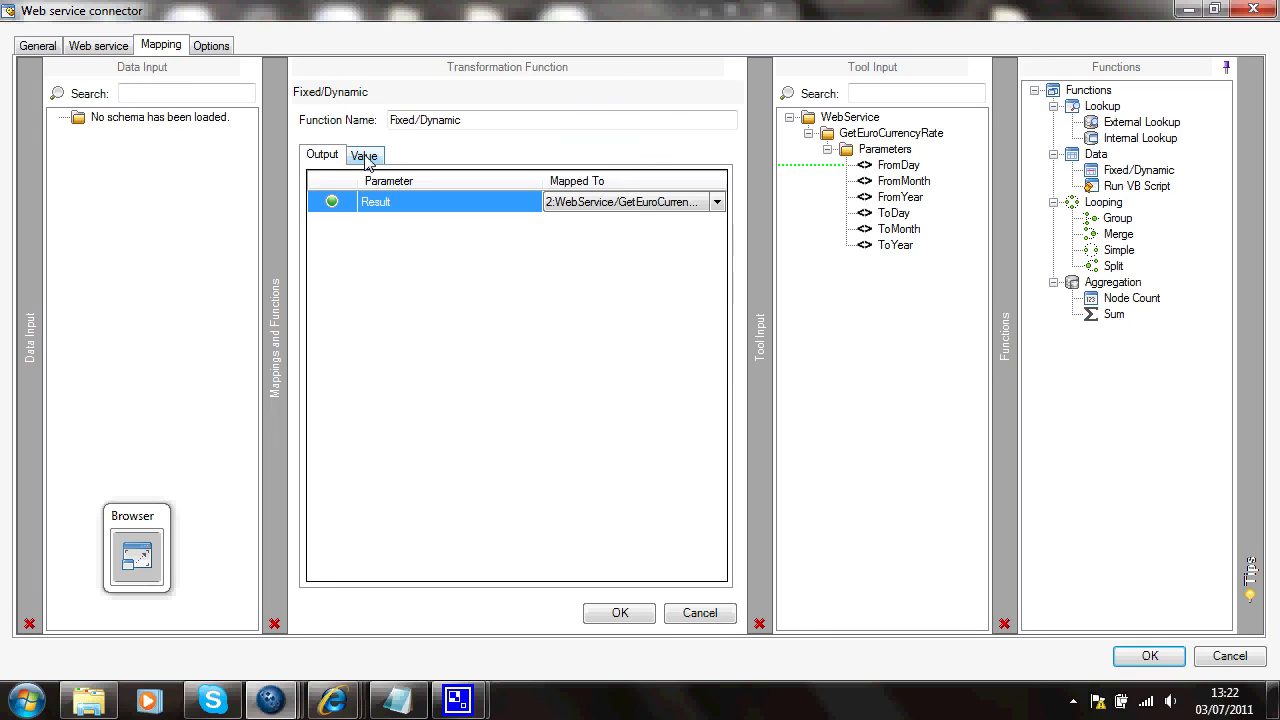
click(363, 154)
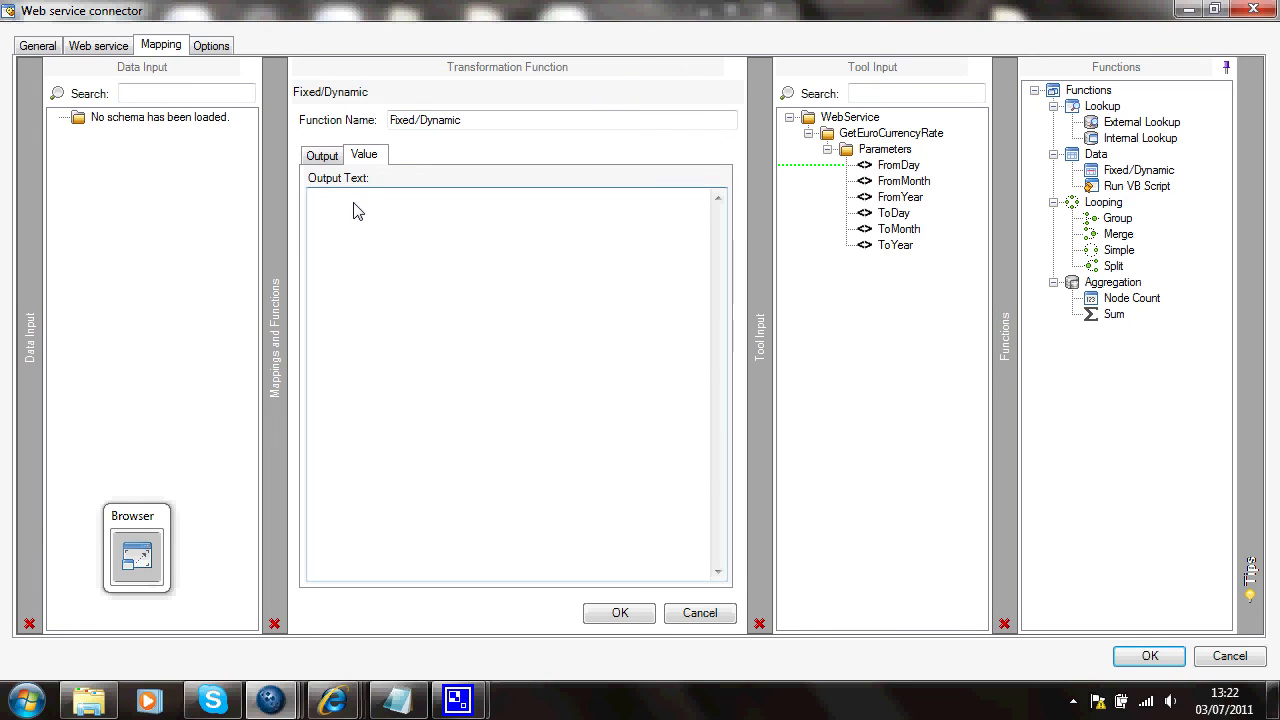
text(1)
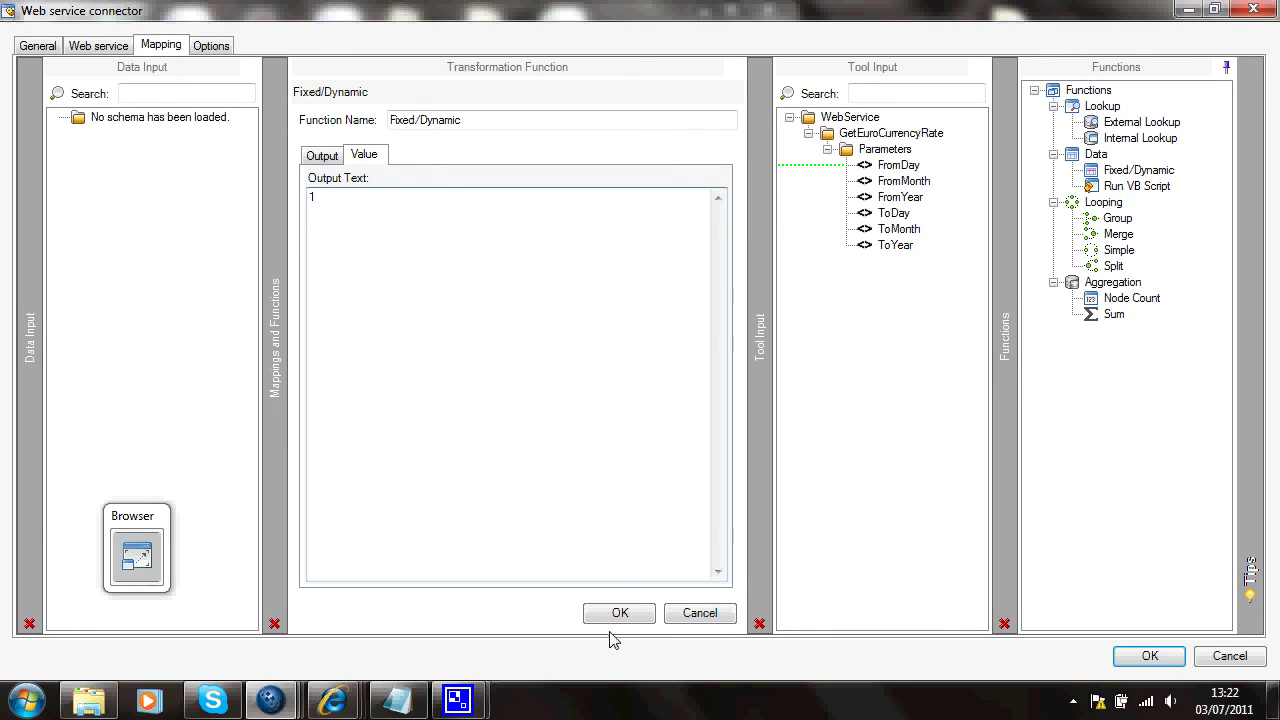
click(618, 612)
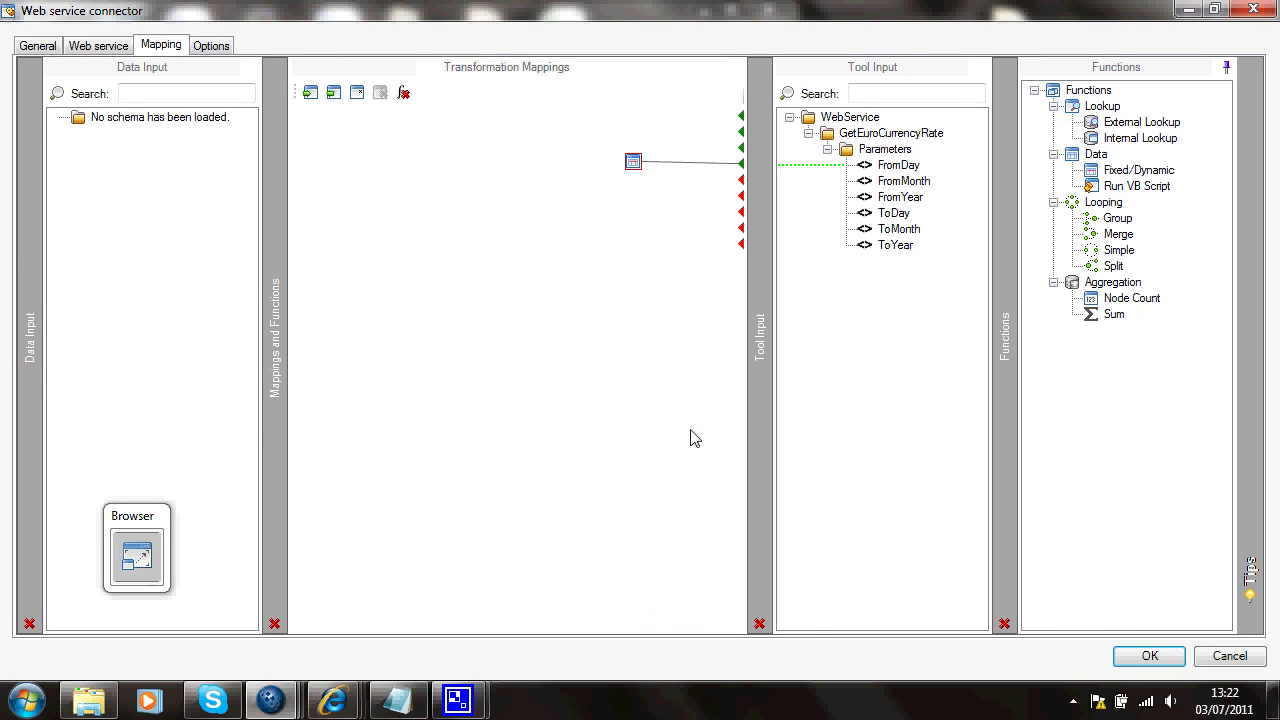
mouse_move(878, 220)
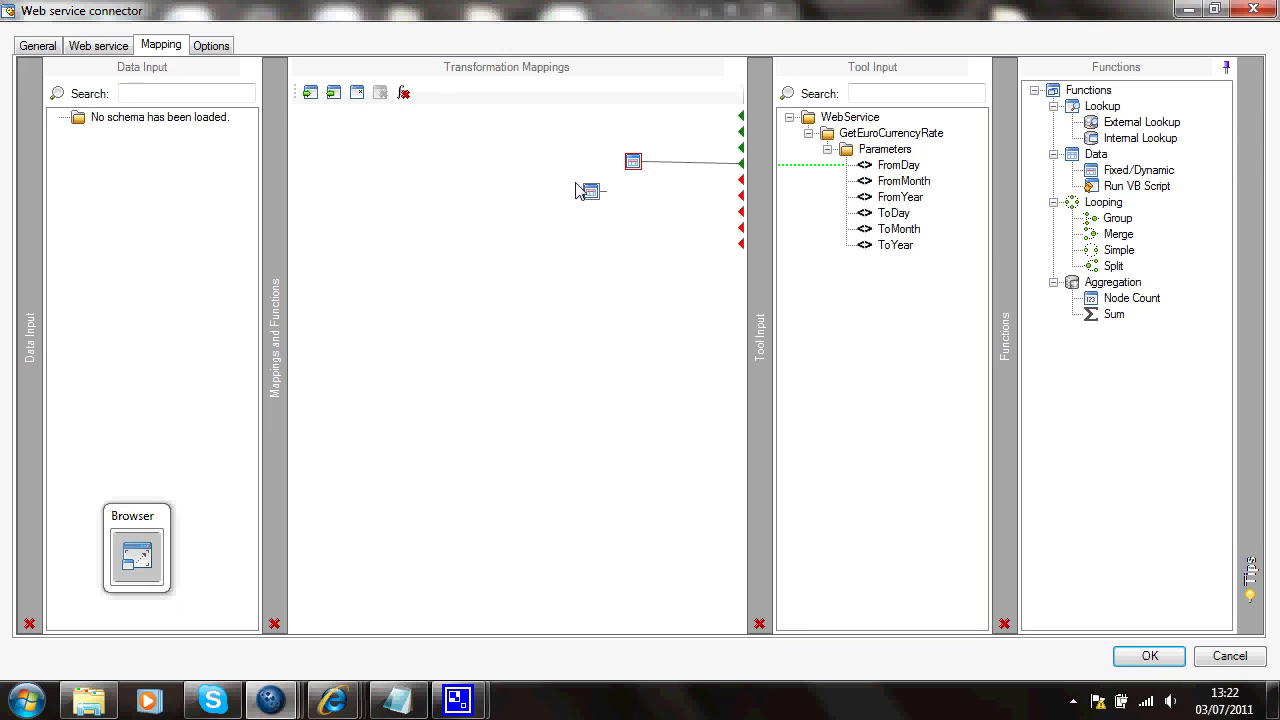
mouse_move(727, 207)
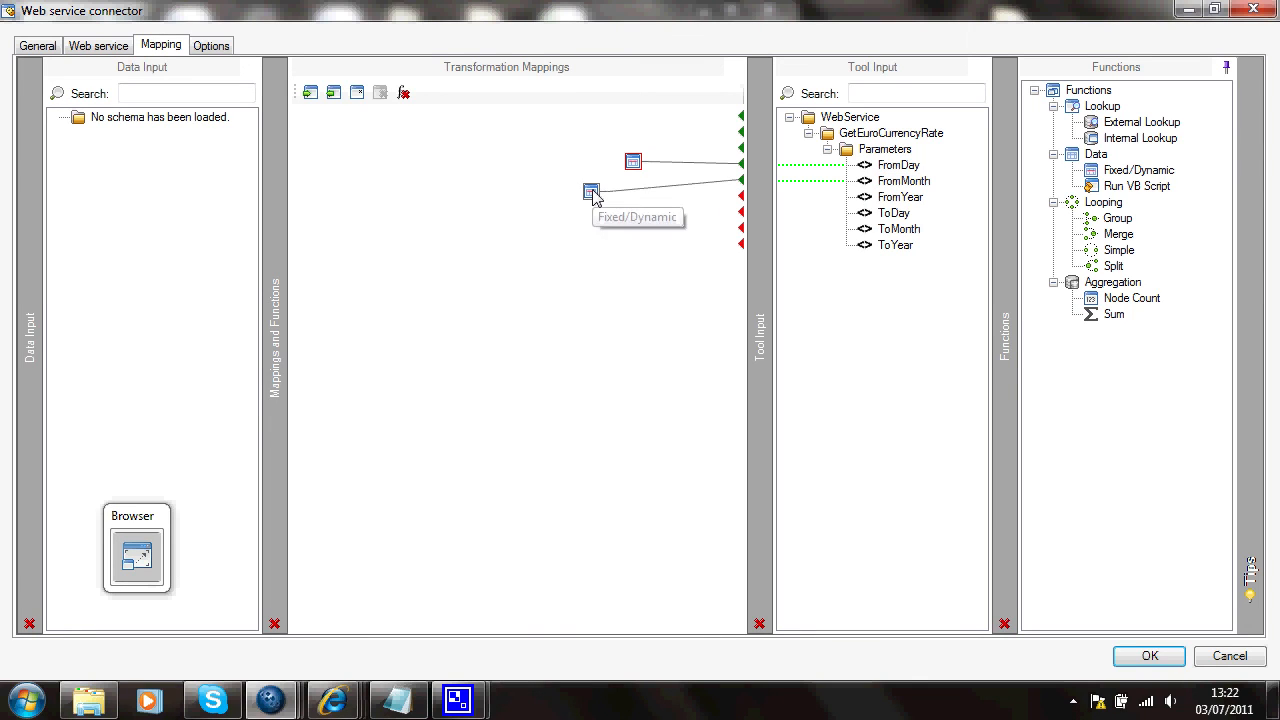
mouse_move(583, 265)
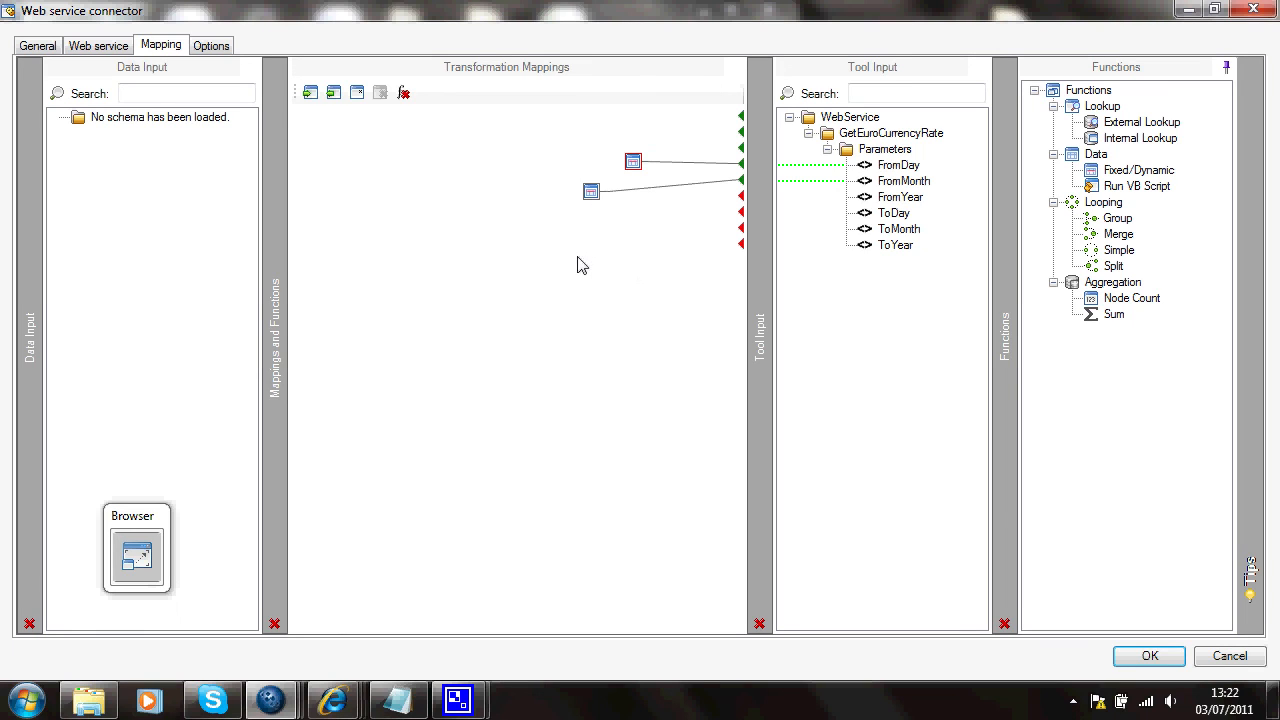
mouse_move(123, 152)
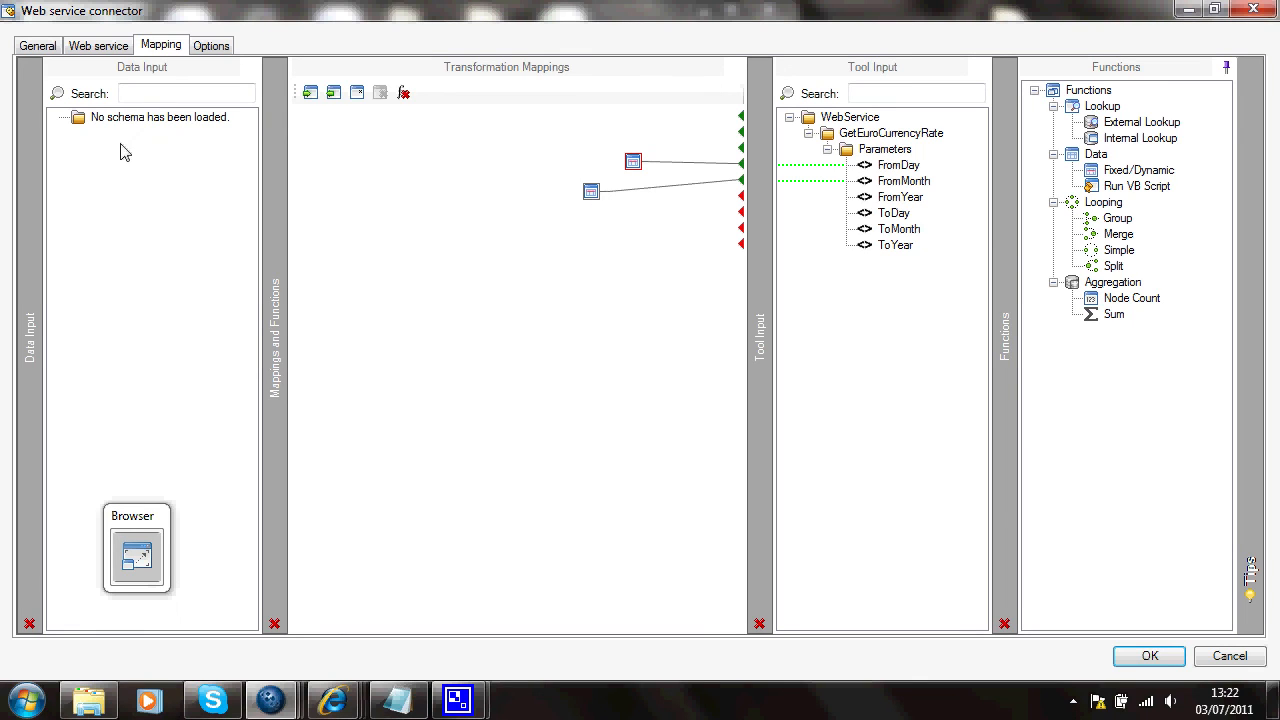
mouse_move(169, 26)
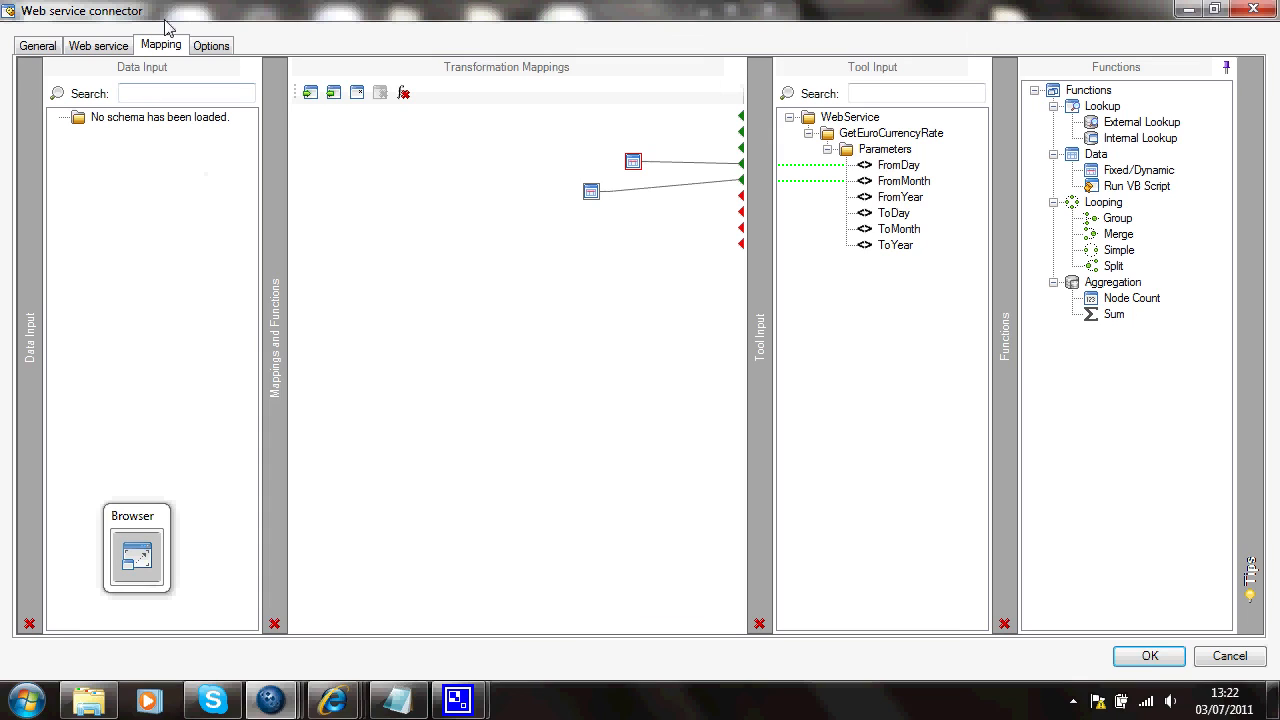
mouse_move(126, 361)
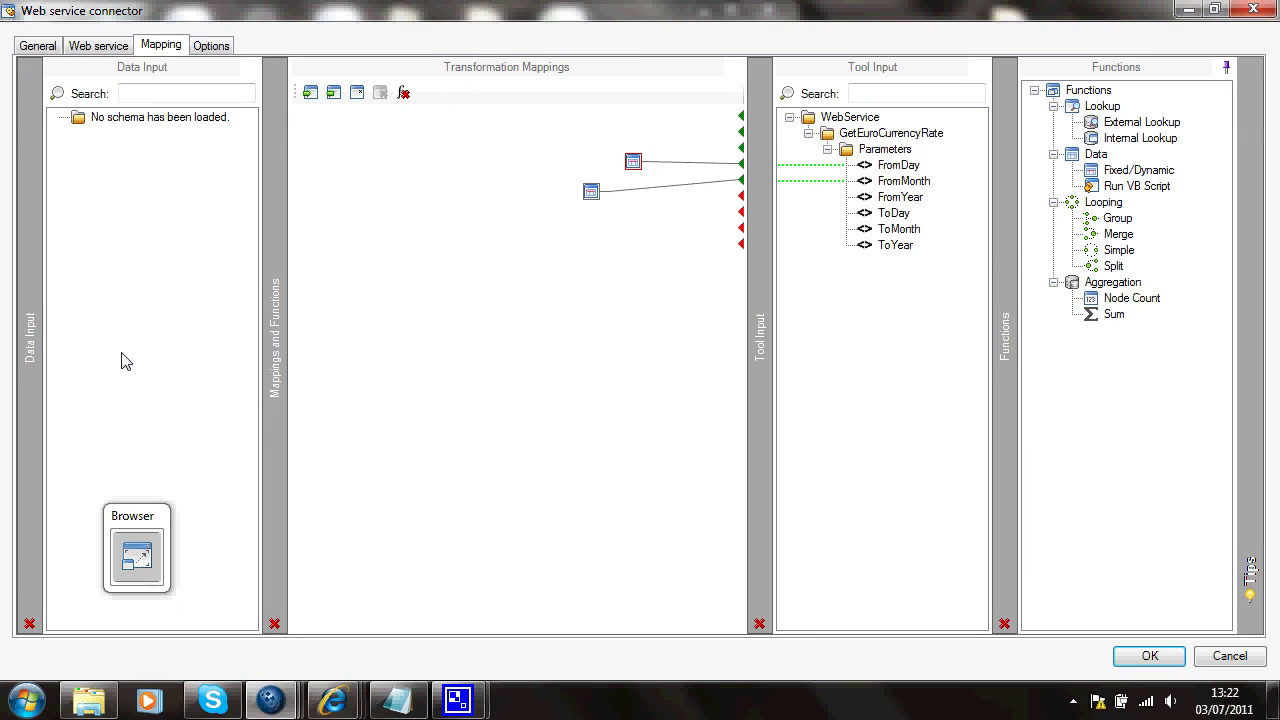
mouse_move(146, 279)
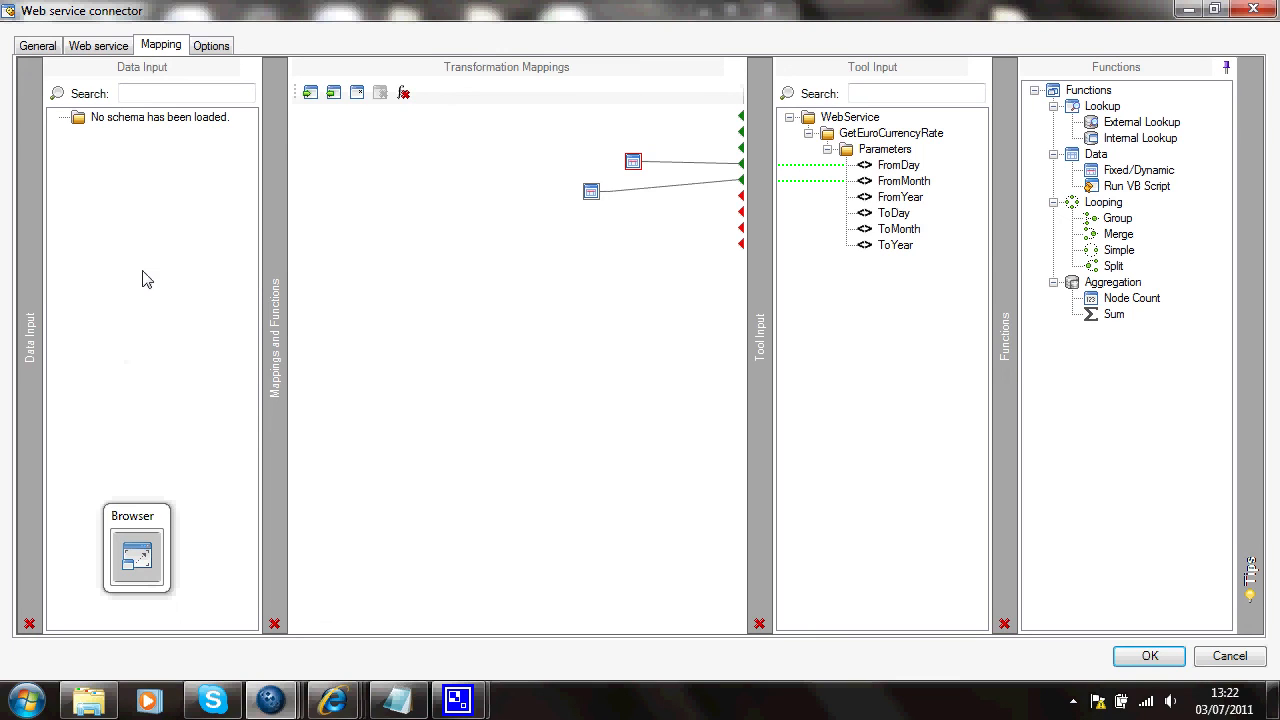
mouse_move(174, 344)
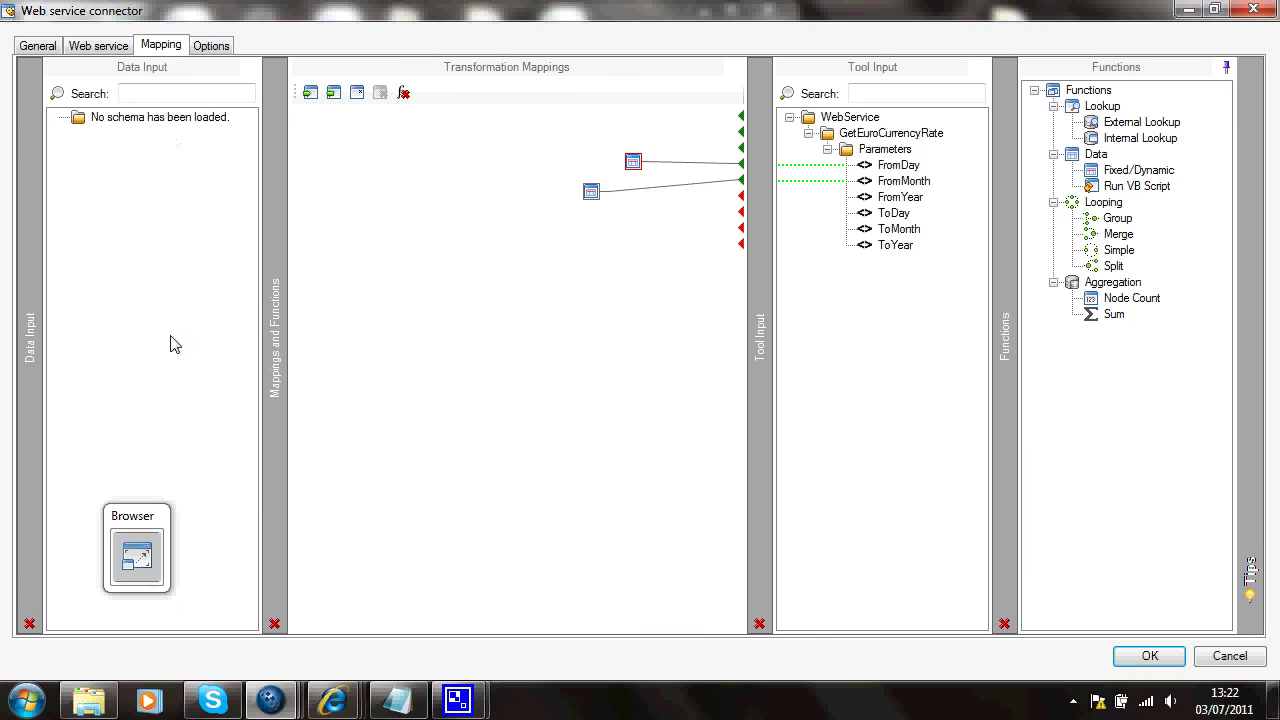
mouse_move(175, 360)
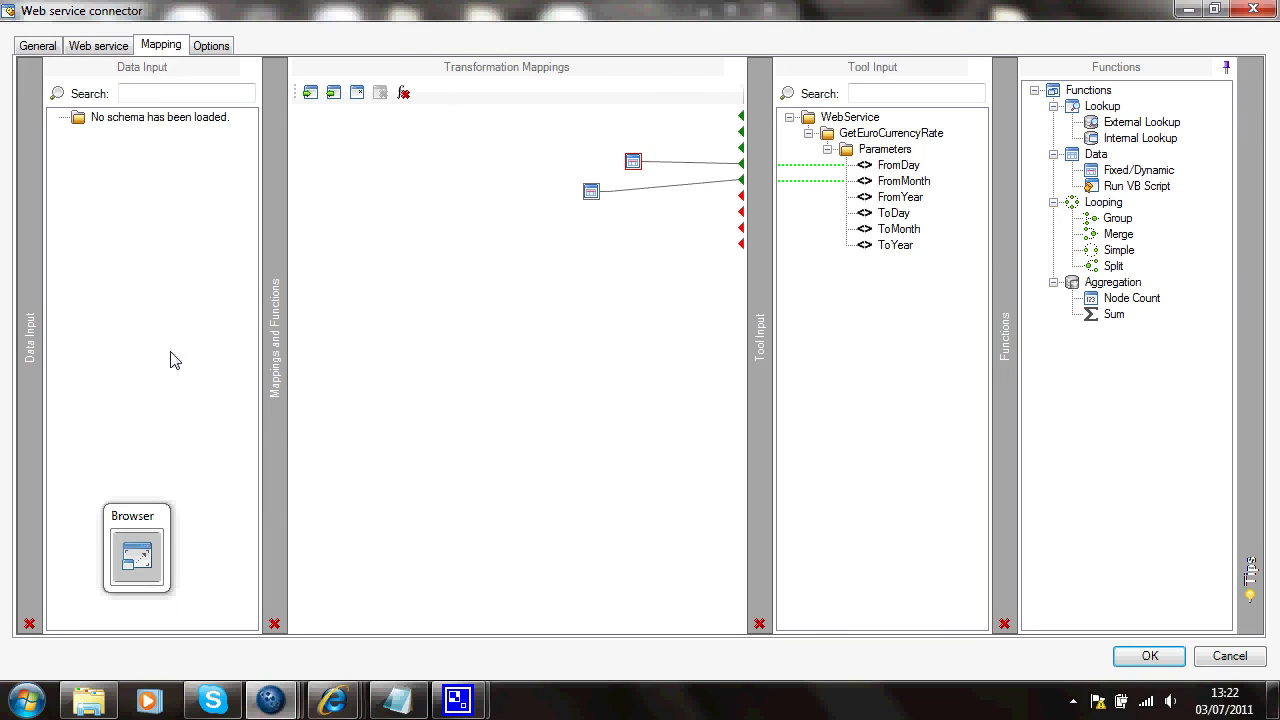
mouse_move(416, 238)
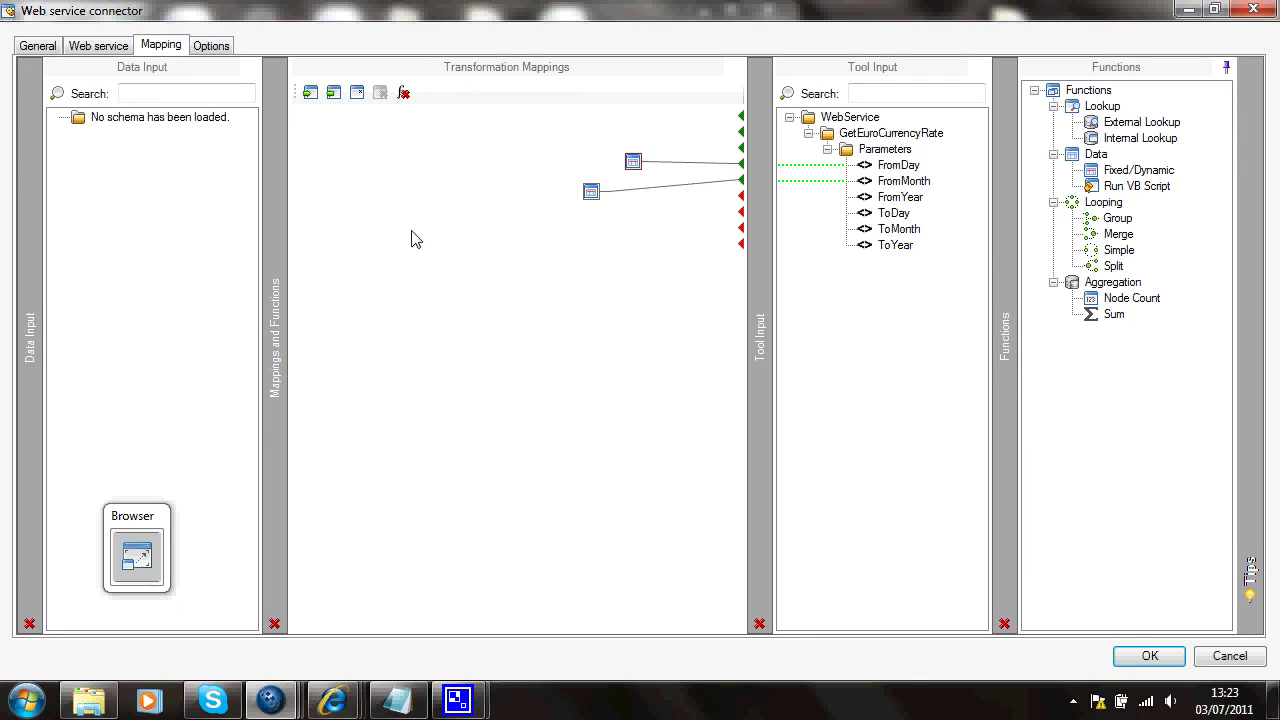
mouse_move(872, 290)
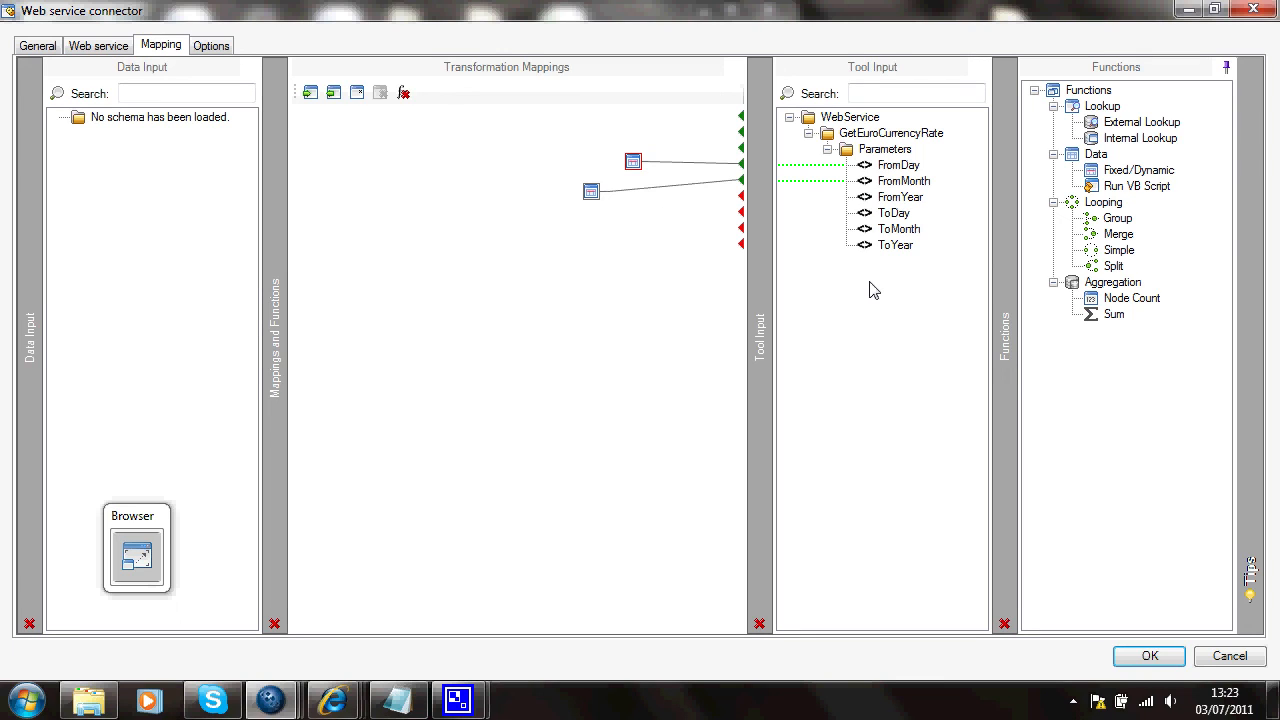
mouse_move(840, 334)
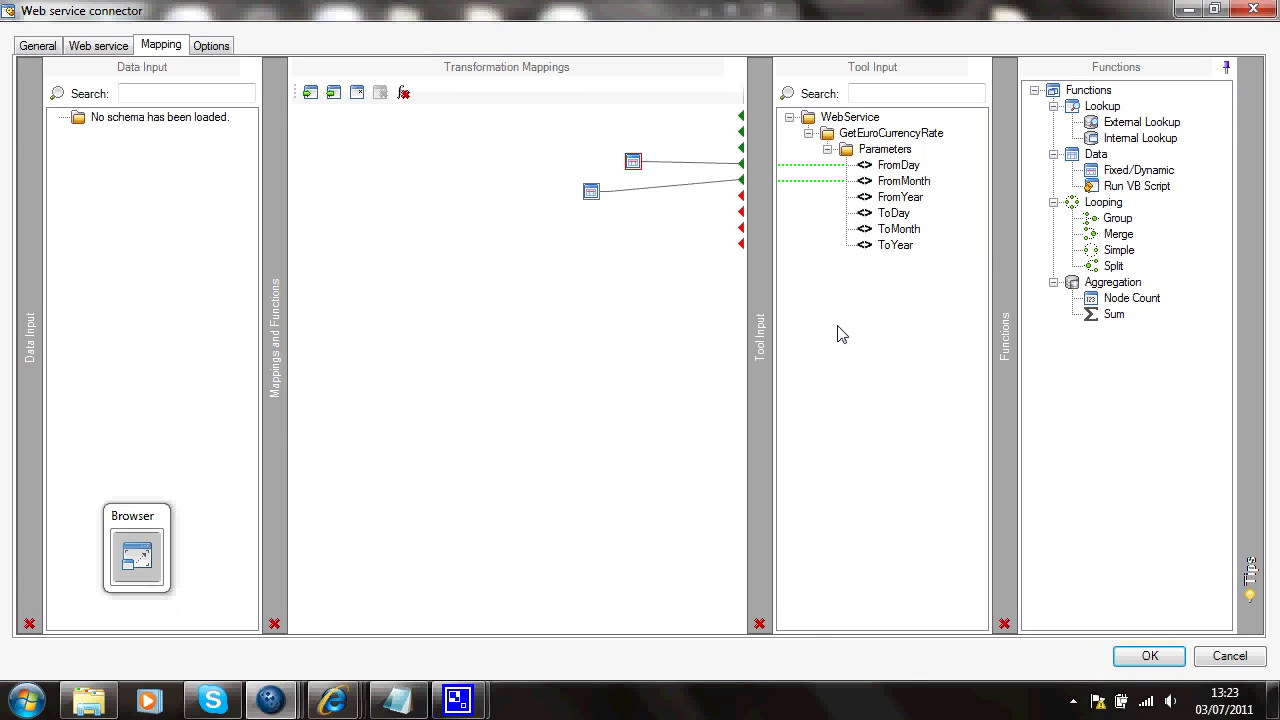
mouse_move(712, 377)
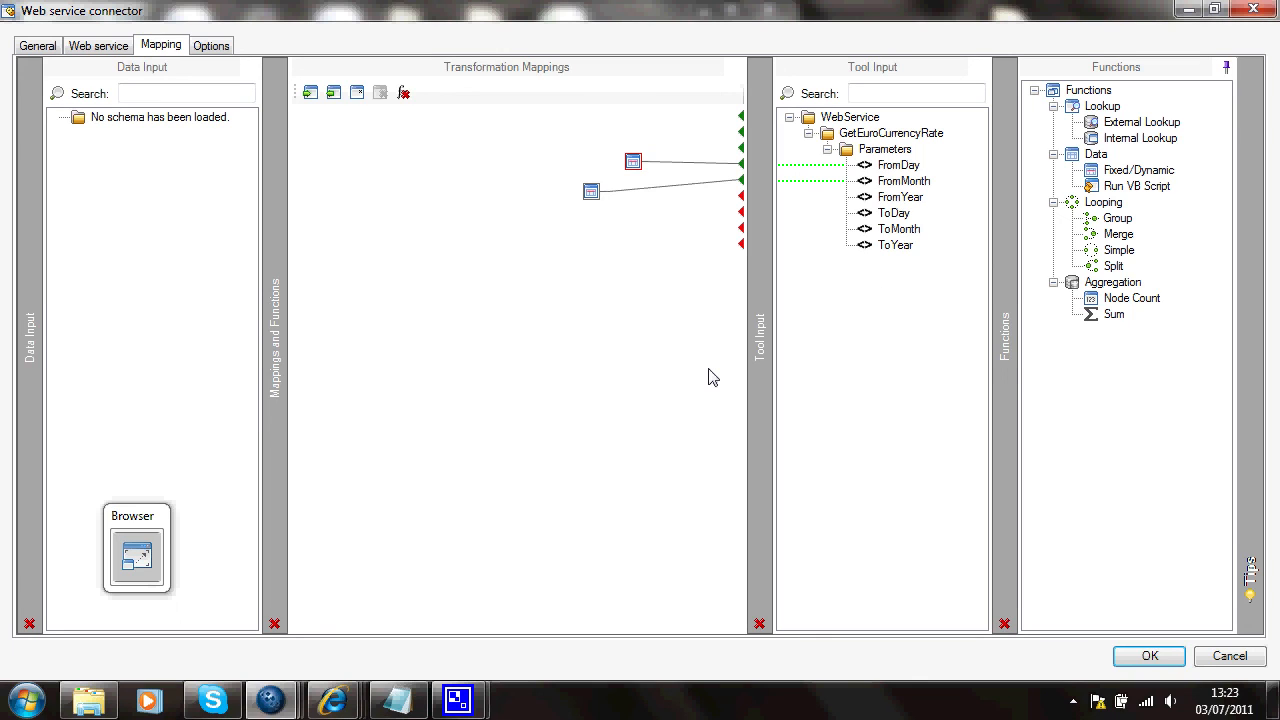